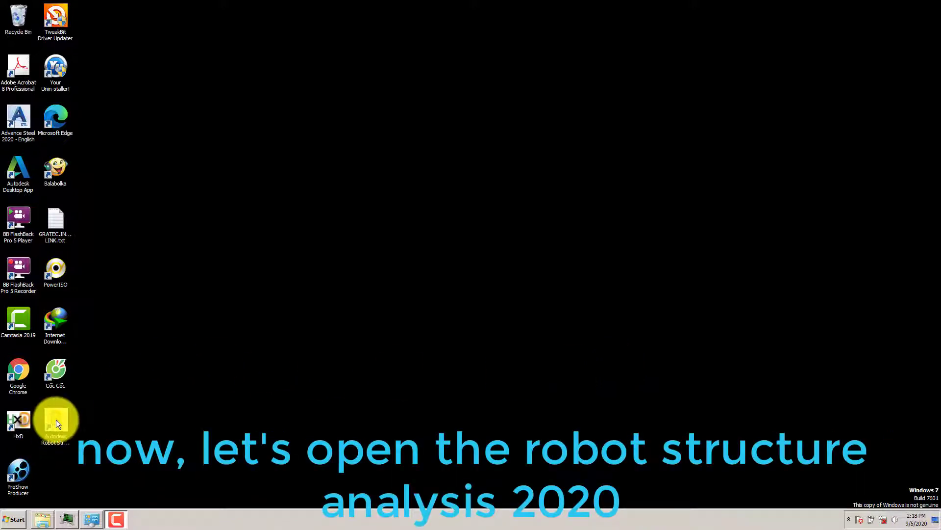
- Launch Robot Structural Analysis 2020 from its desktop icon
{"action": "double_click", "coordinate": [55, 420]}
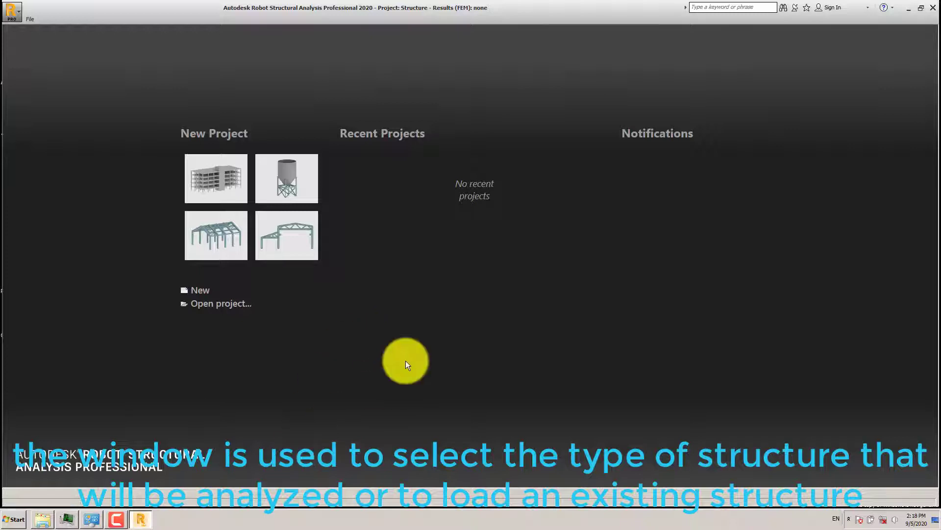
{"action": "mouse_move", "coordinate": [395, 362]}
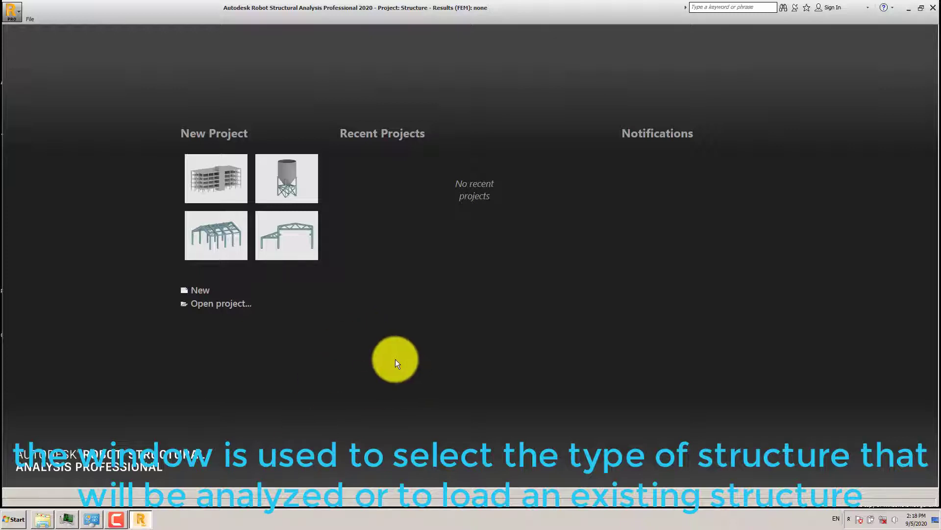
{"action": "mouse_move", "coordinate": [407, 184]}
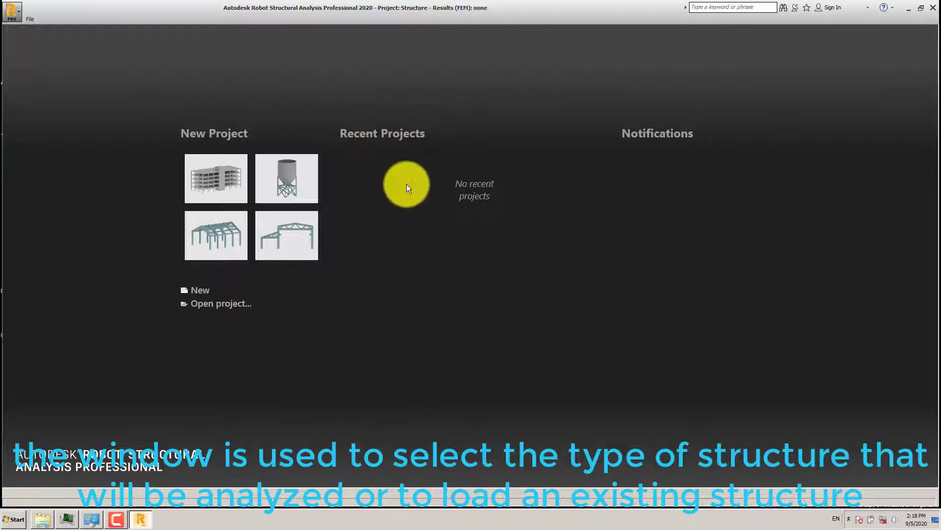
{"action": "left_click", "coordinate": [199, 290]}
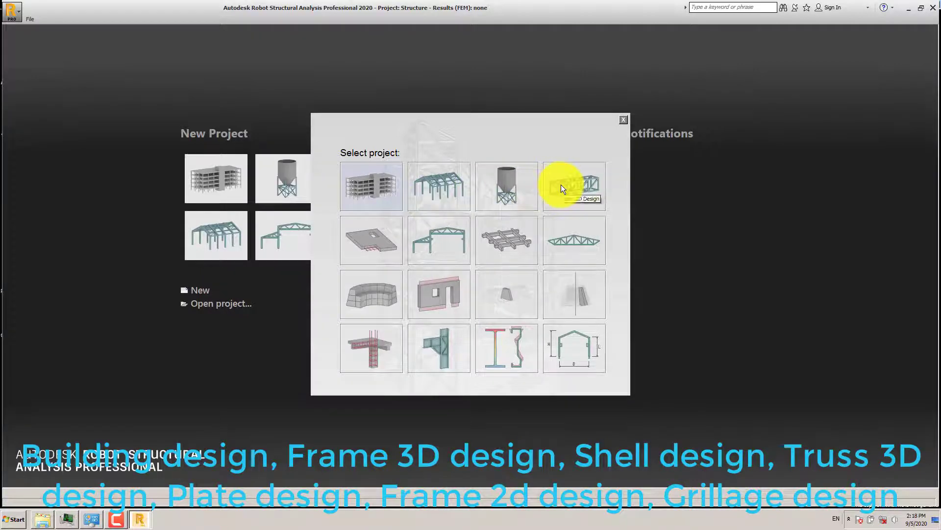
{"action": "mouse_move", "coordinate": [382, 240]}
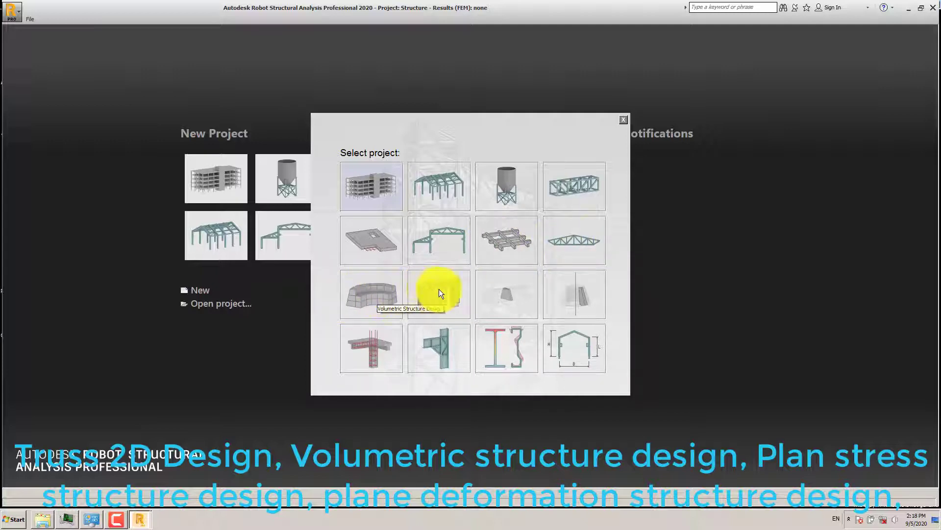
{"action": "mouse_move", "coordinate": [498, 294]}
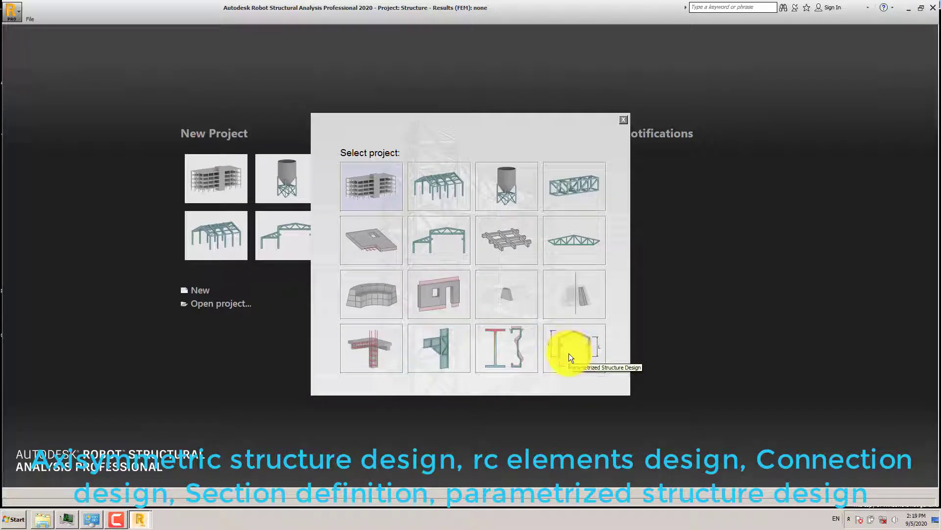
{"action": "mouse_move", "coordinate": [615, 290]}
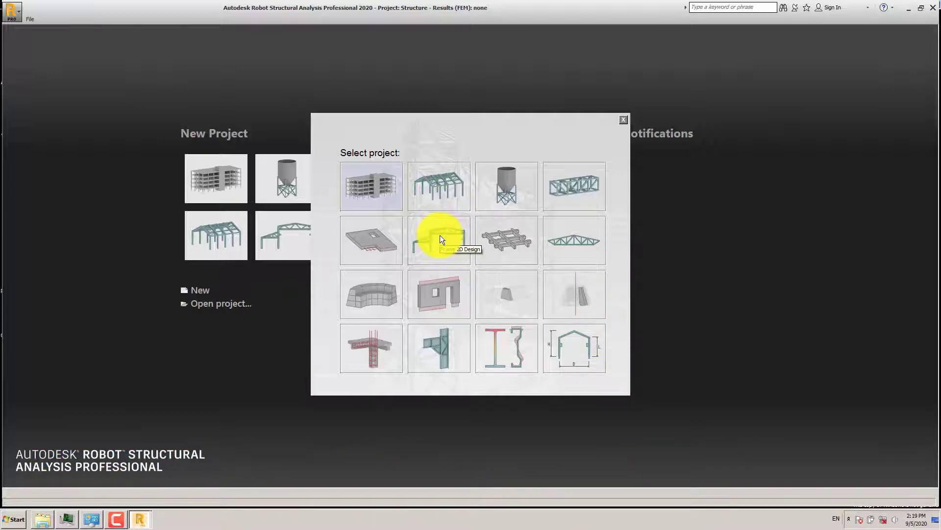
{"action": "mouse_move", "coordinate": [444, 228]}
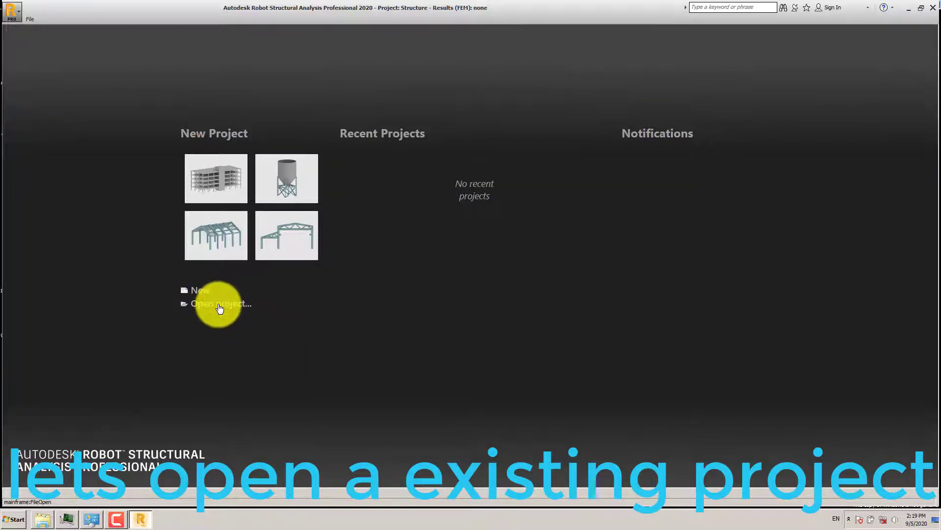
- Open Structure.rtd from the Robot structure analysis training folder on the DATA drive, showing all file types
{"action": "left_click", "coordinate": [220, 303]}
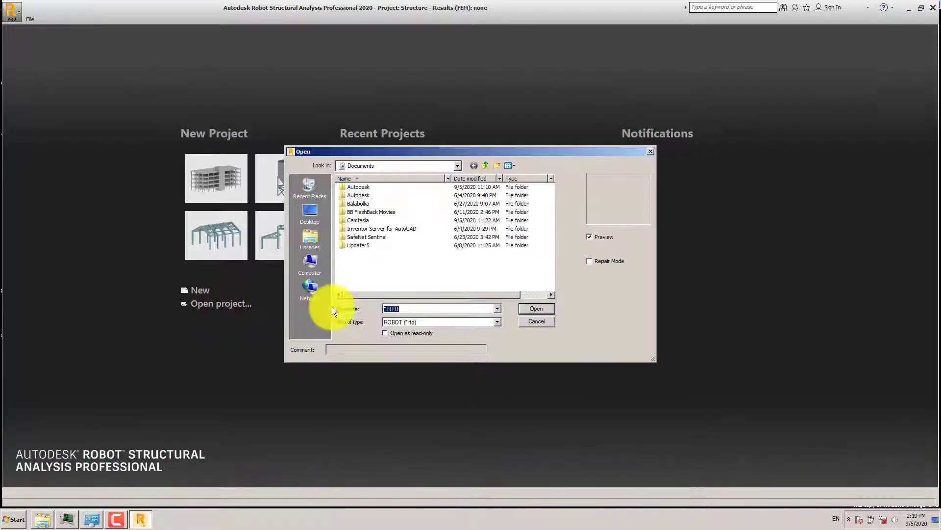
{"action": "left_click", "coordinate": [309, 265]}
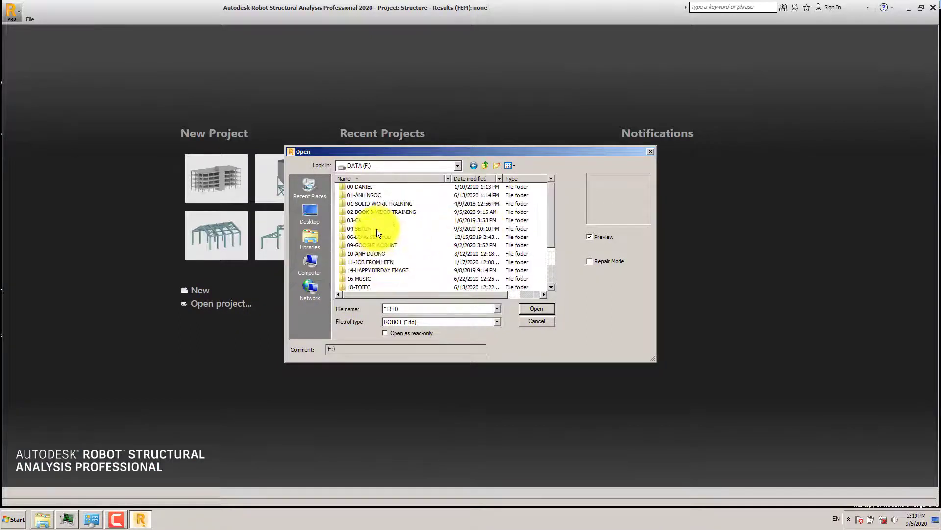
{"action": "left_click", "coordinate": [382, 212]}
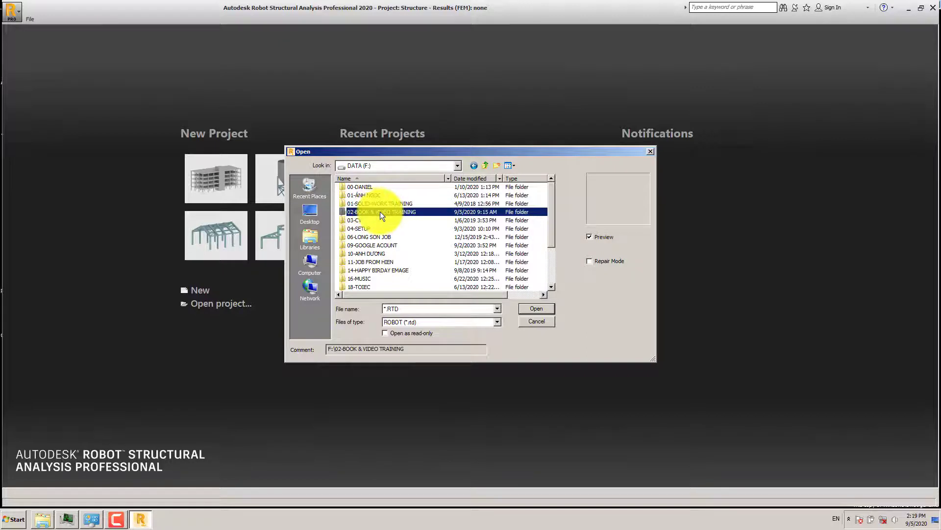
{"action": "double_click", "coordinate": [382, 211]}
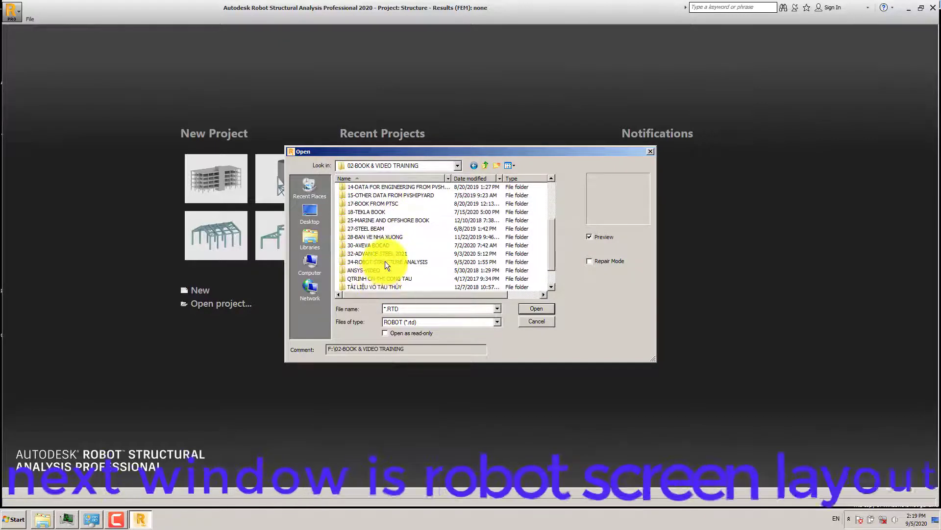
{"action": "double_click", "coordinate": [386, 262]}
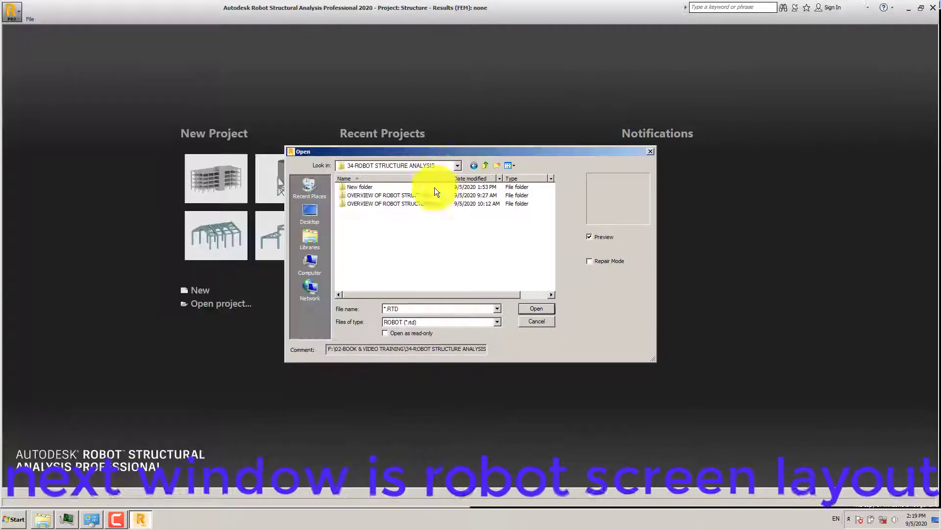
{"action": "left_click", "coordinate": [496, 321]}
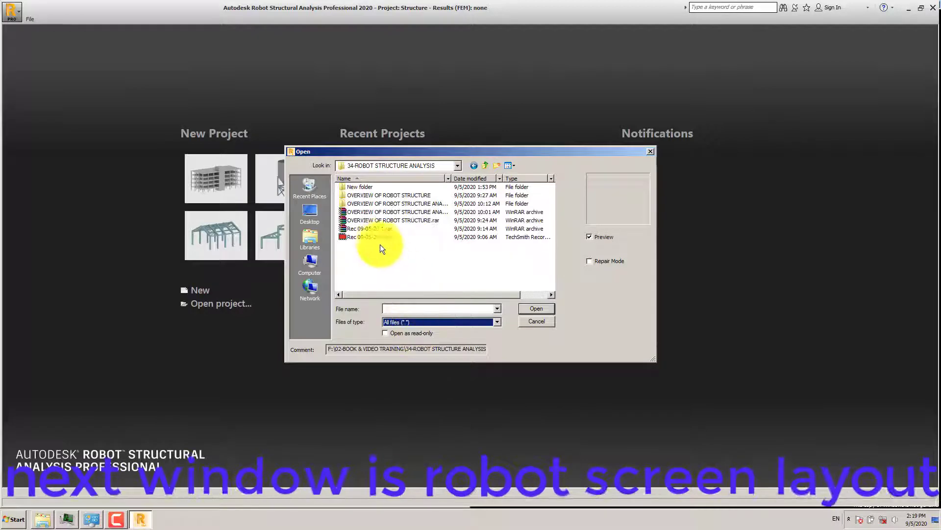
{"action": "mouse_move", "coordinate": [369, 233]}
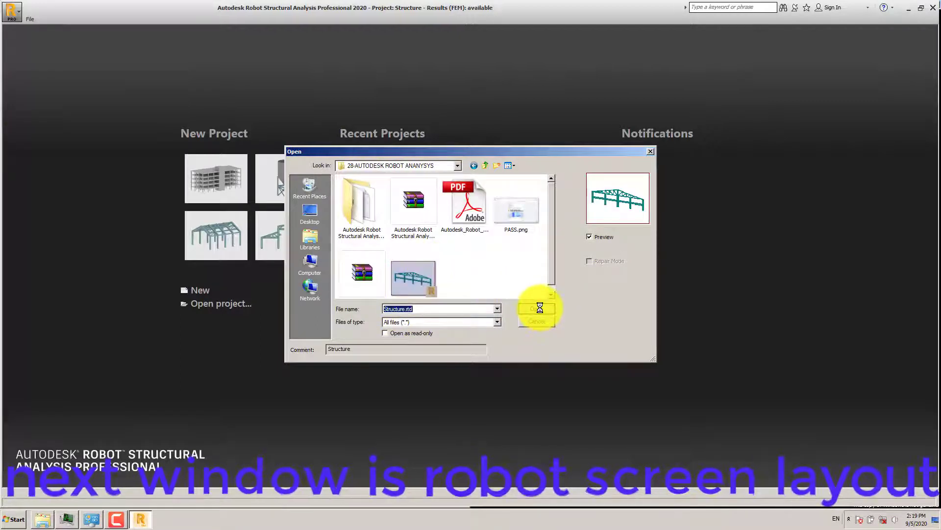
{"action": "left_click", "coordinate": [535, 308]}
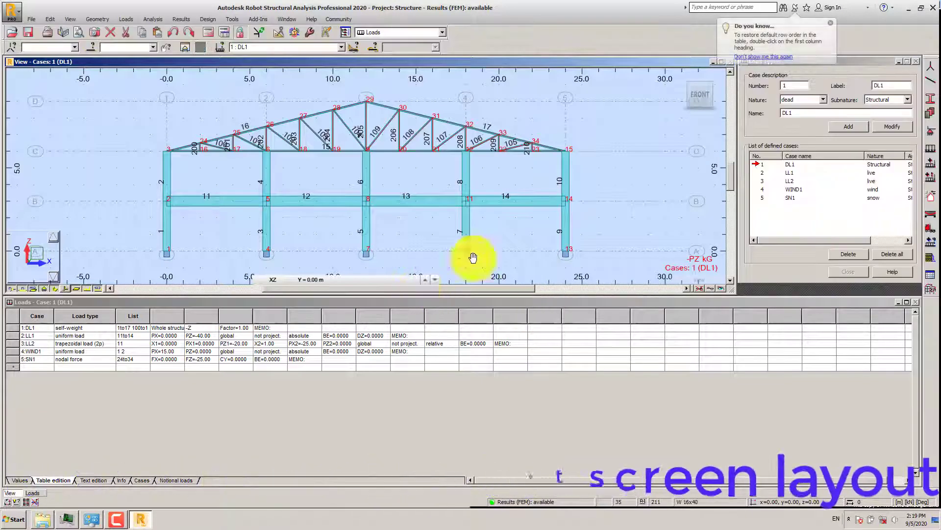
- Change the layout selection from Loads to Start
{"action": "left_click", "coordinate": [441, 32]}
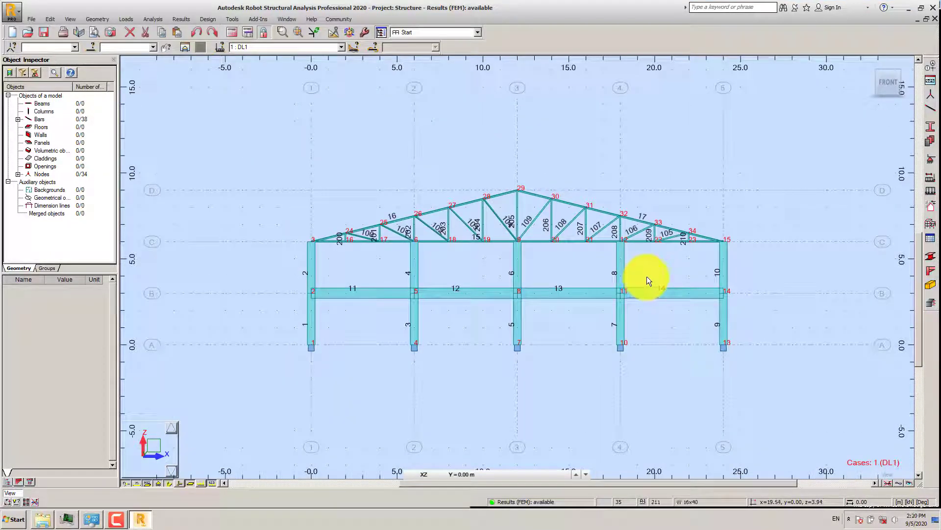
{"action": "mouse_move", "coordinate": [647, 280]}
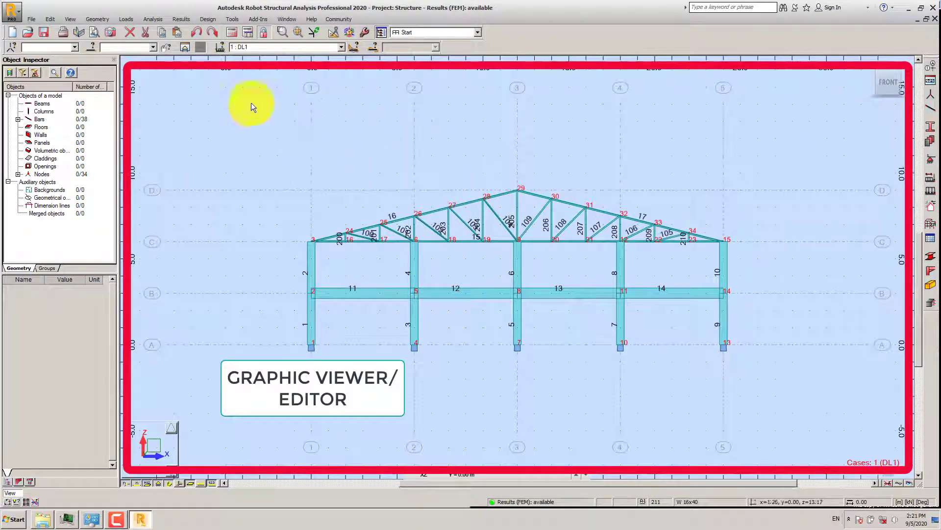
{"action": "mouse_move", "coordinate": [417, 206]}
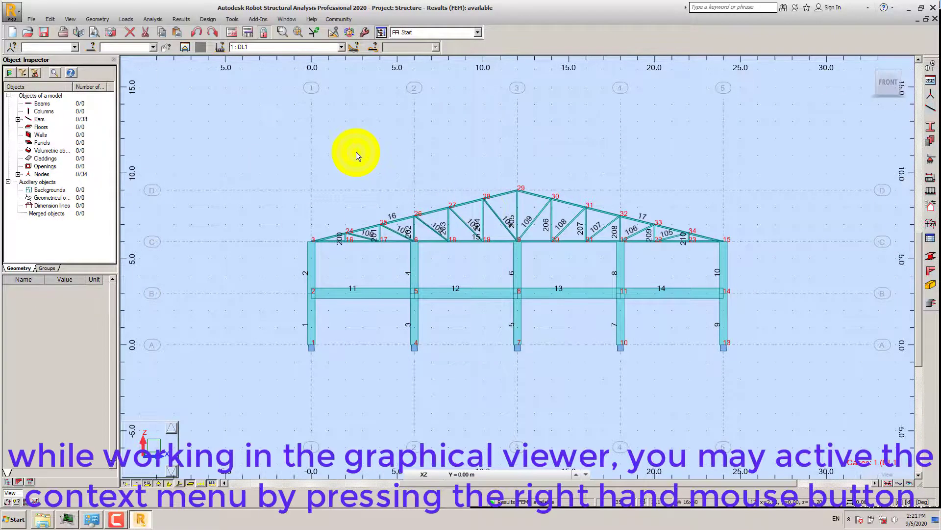
- Rotate the frame in 3D and pan it across the view using view operations
{"action": "right_click", "coordinate": [356, 154]}
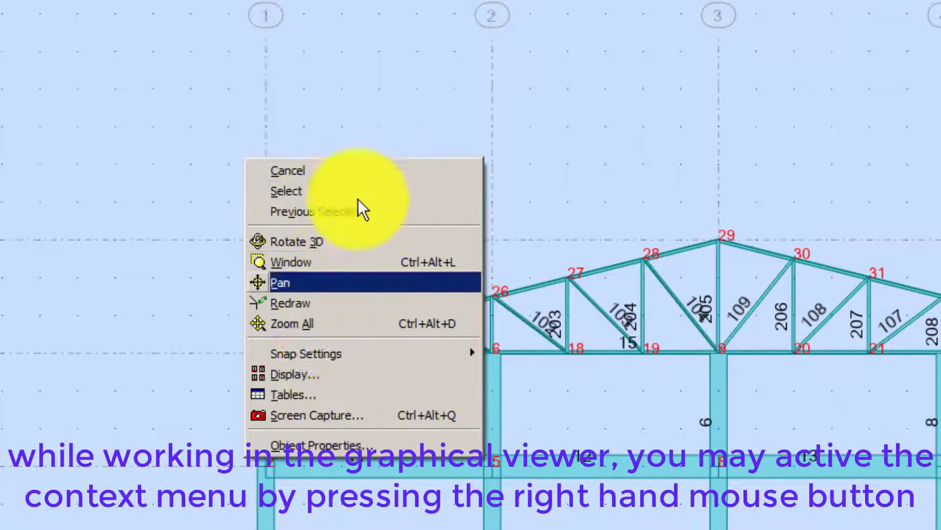
{"action": "mouse_move", "coordinate": [288, 171]}
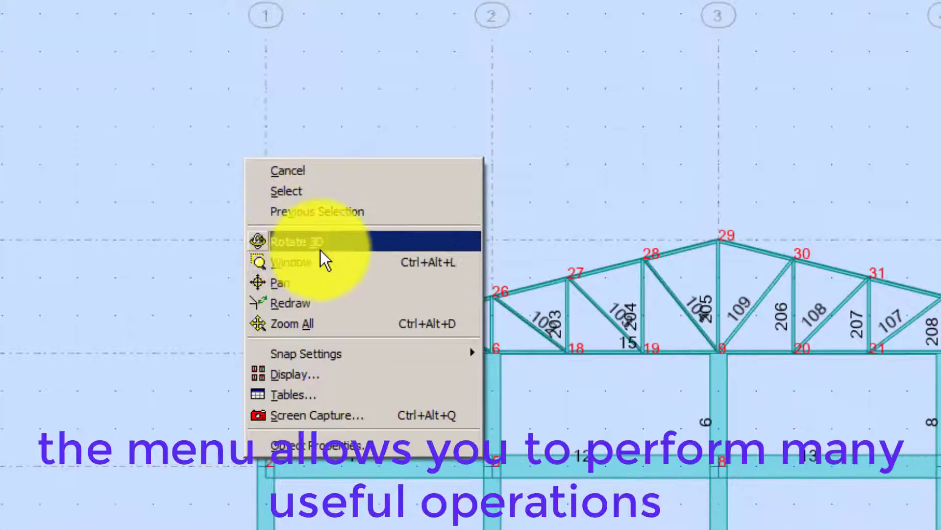
{"action": "left_click", "coordinate": [297, 240]}
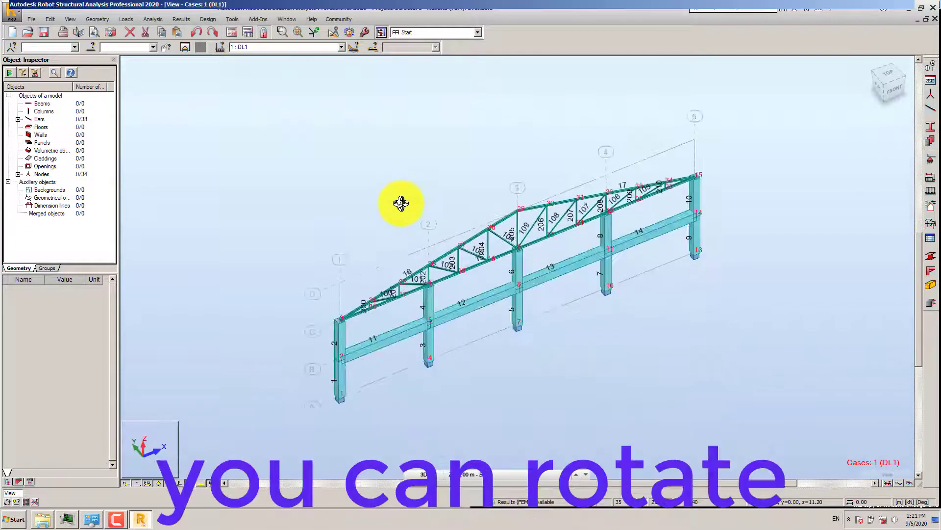
{"action": "right_click", "coordinate": [401, 203]}
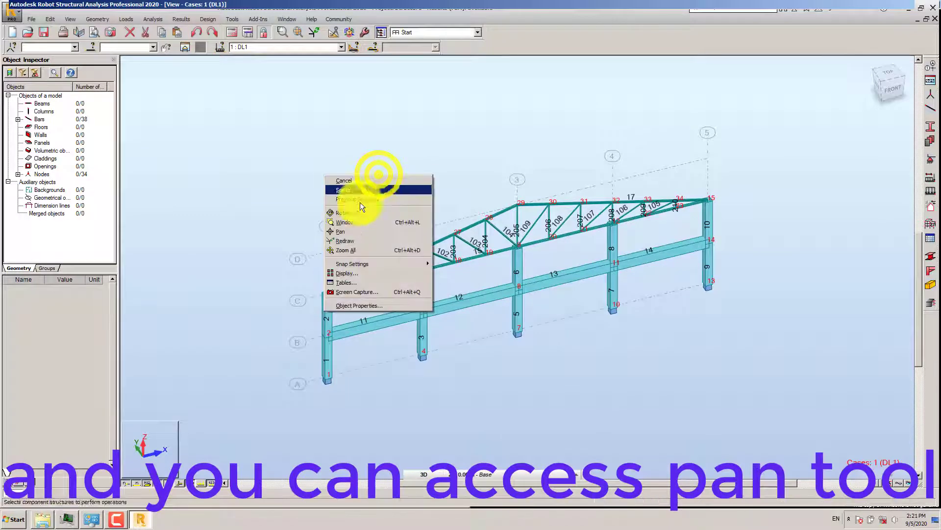
{"action": "left_click", "coordinate": [340, 230]}
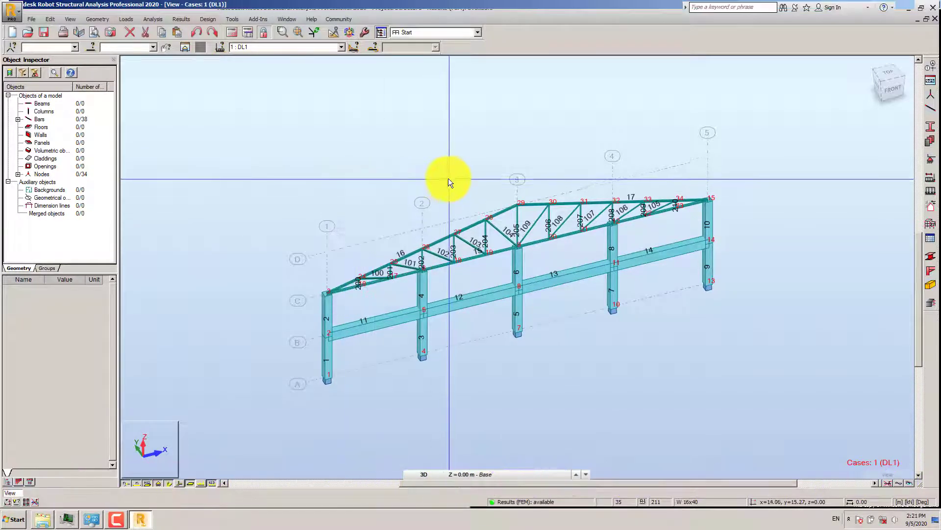
{"action": "left_click_drag", "start_coordinate": [451, 182], "coordinate": [522, 252]}
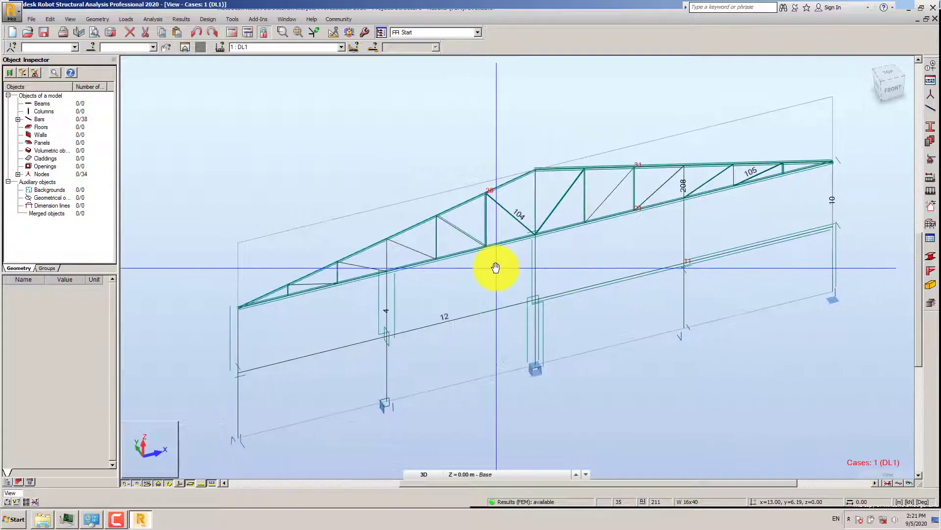
{"action": "left_click_drag", "start_coordinate": [495, 267], "coordinate": [501, 259]}
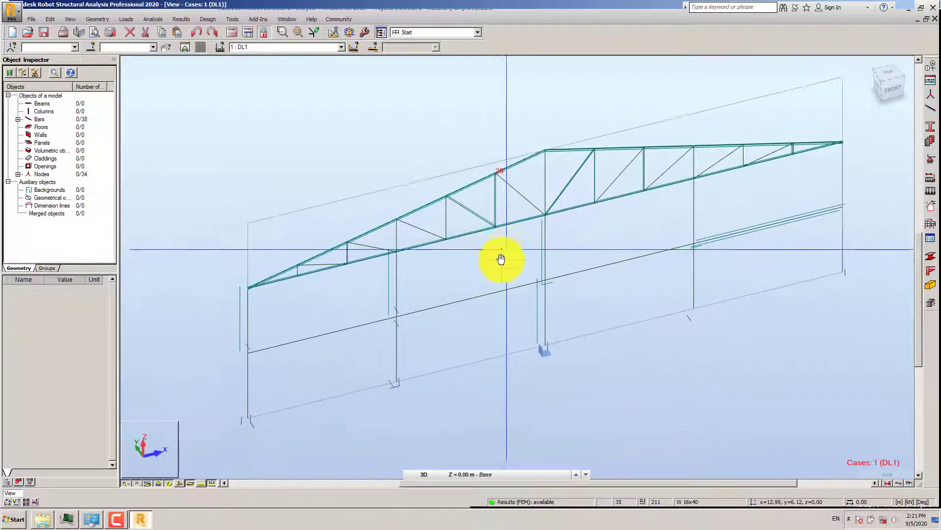
- Fit the whole structure into the view and bring up the view shortcut menu
{"action": "right_click", "coordinate": [500, 259]}
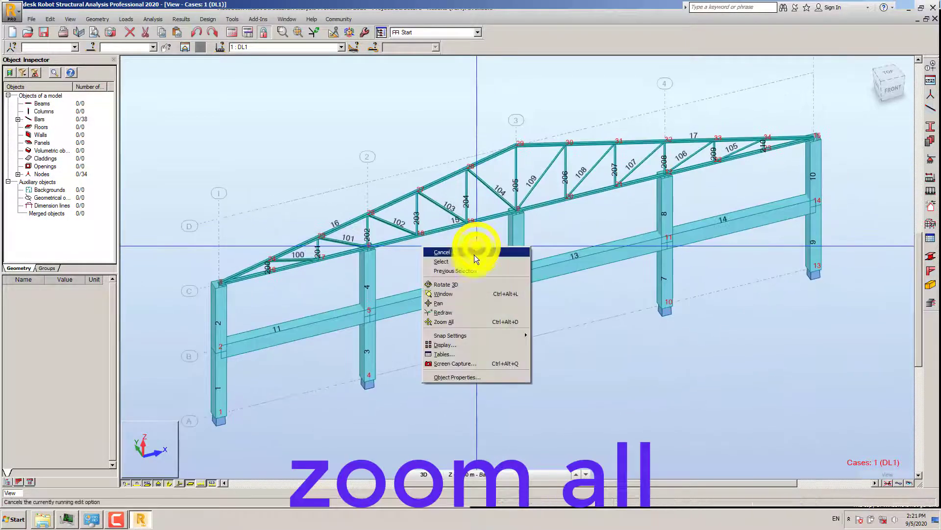
{"action": "mouse_move", "coordinate": [444, 321]}
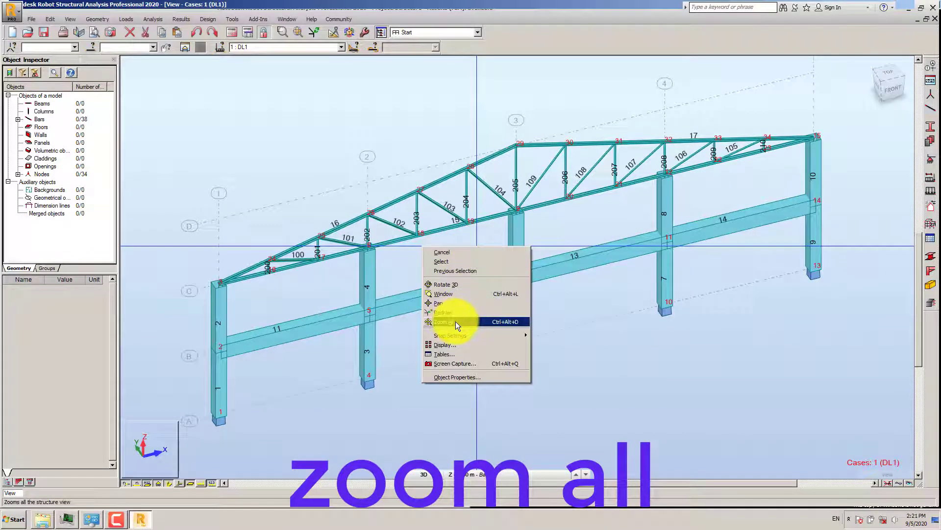
{"action": "left_click", "coordinate": [444, 321]}
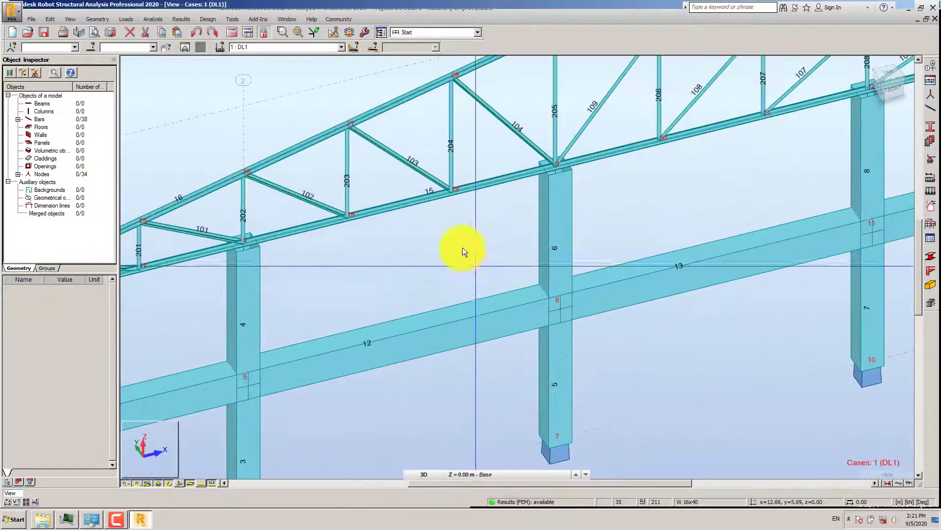
{"action": "right_click", "coordinate": [462, 249]}
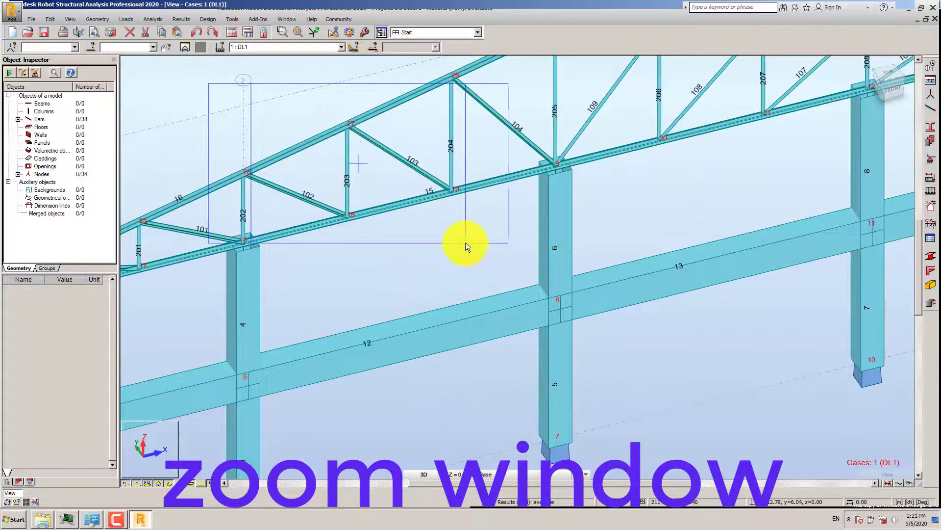
{"action": "right_click", "coordinate": [468, 246]}
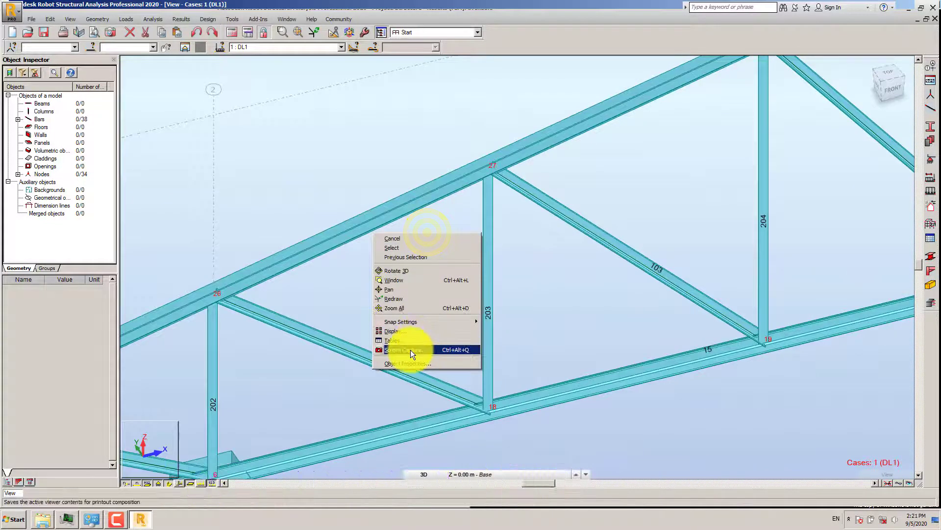
{"action": "mouse_move", "coordinate": [393, 331]}
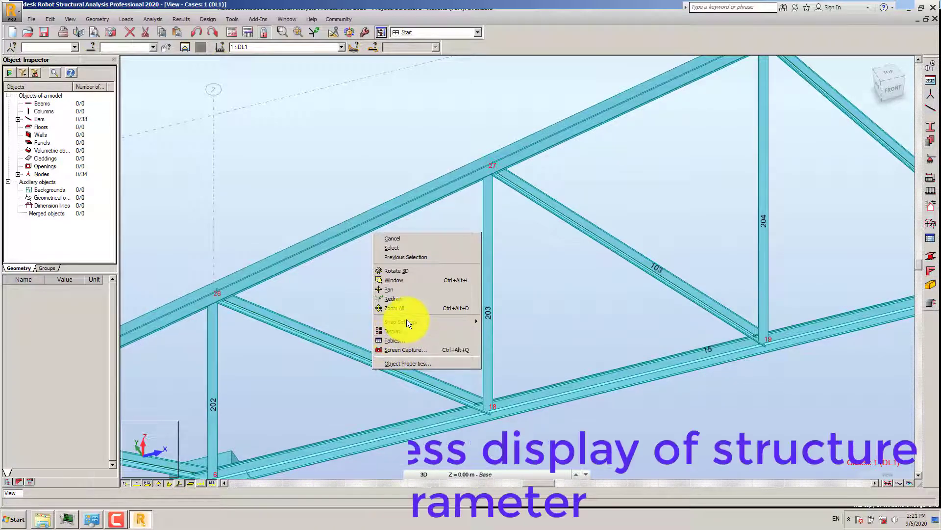
{"action": "left_click", "coordinate": [393, 331]}
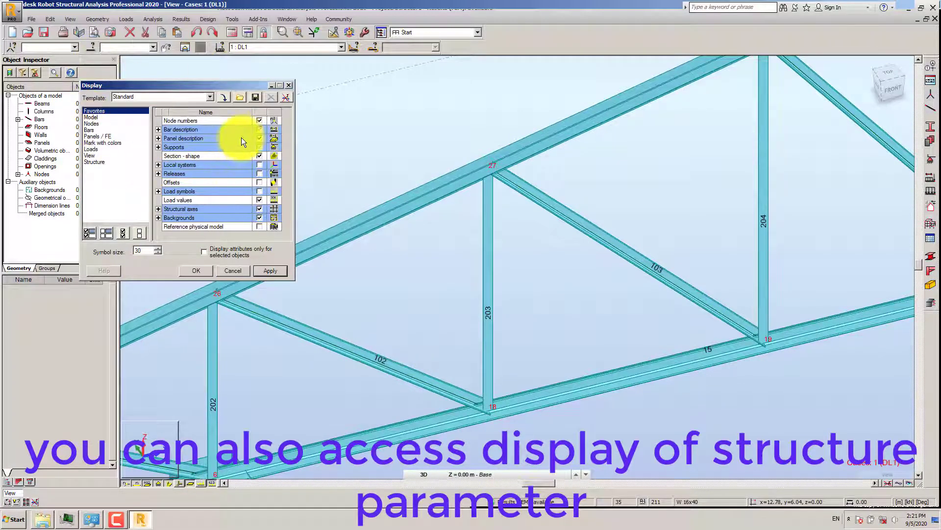
{"action": "left_click", "coordinate": [91, 118]}
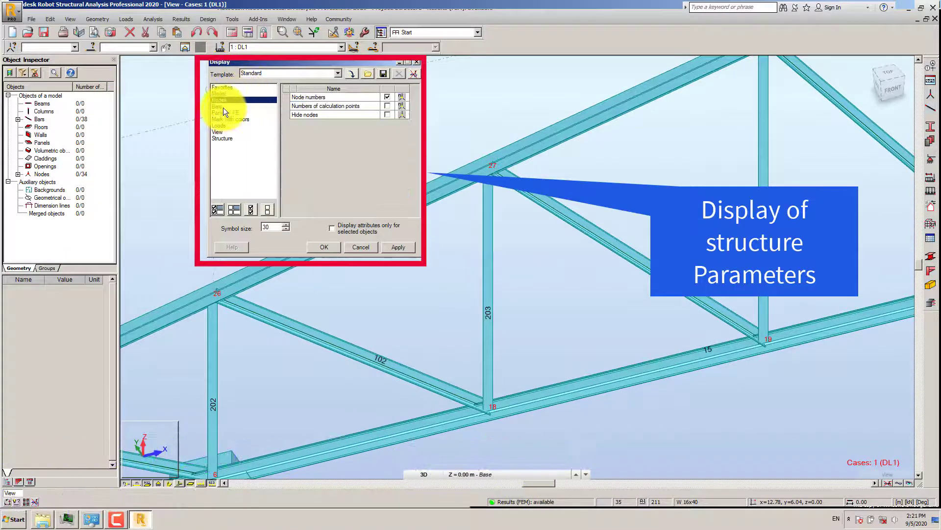
{"action": "left_click", "coordinate": [218, 132]}
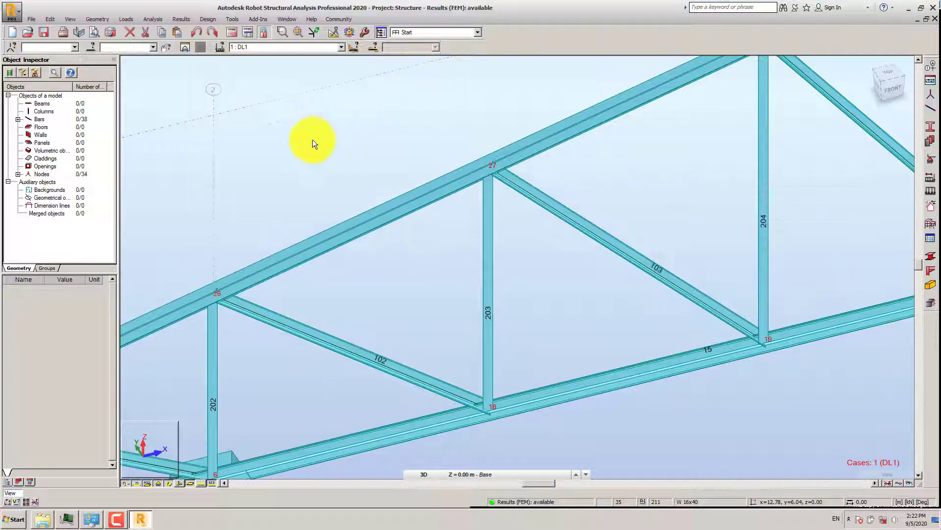
- Use the ViewCube to reorient the view until the full frame shows in 3D
{"action": "right_click", "coordinate": [312, 141]}
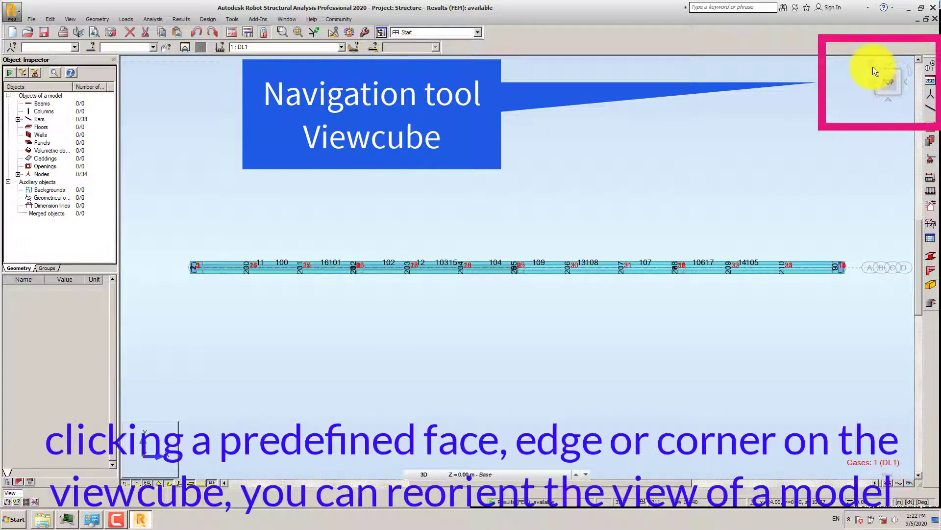
{"action": "left_click", "coordinate": [887, 81]}
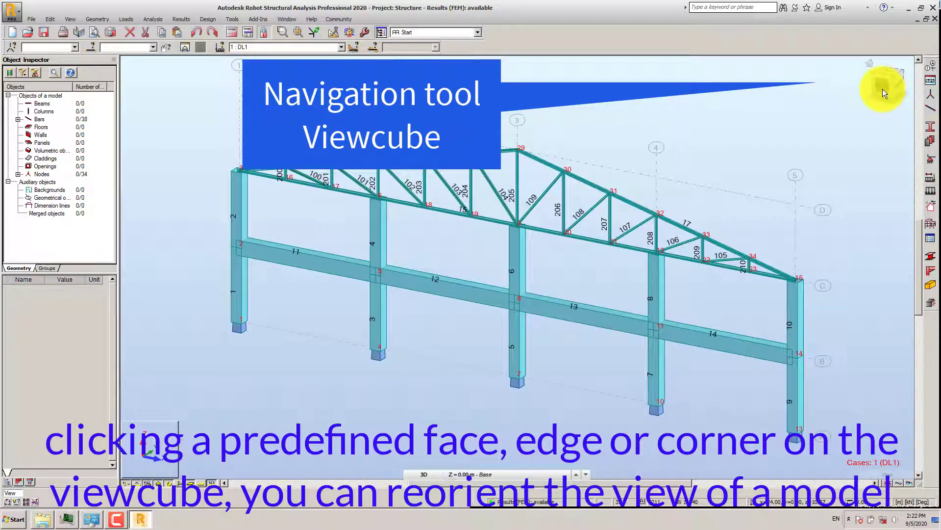
{"action": "left_click", "coordinate": [885, 90]}
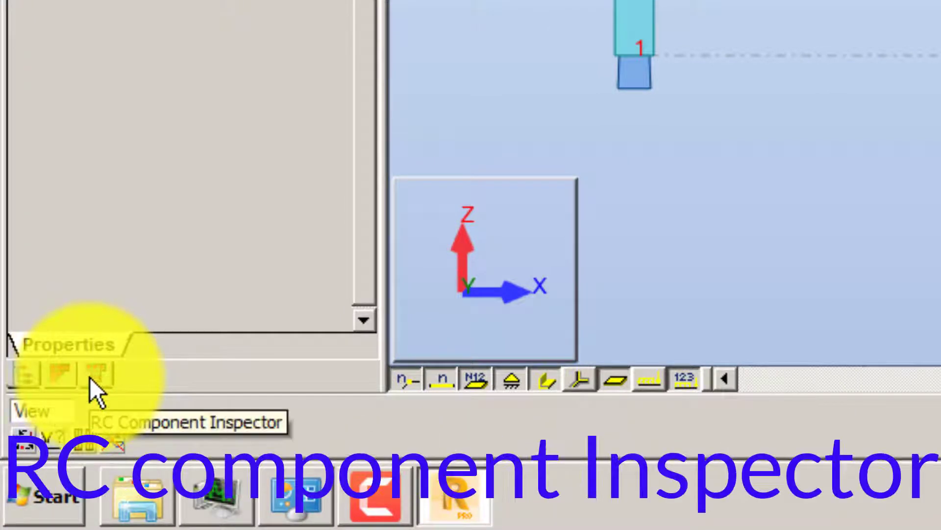
- Toggle the frame view between 2D, 2D/3D and full 3D modes
{"action": "left_click", "coordinate": [99, 373]}
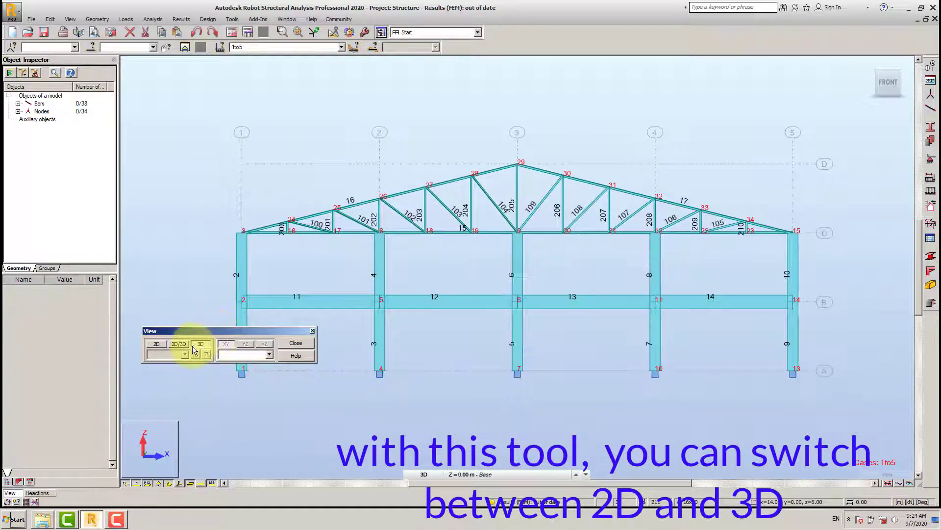
{"action": "left_click", "coordinate": [156, 343]}
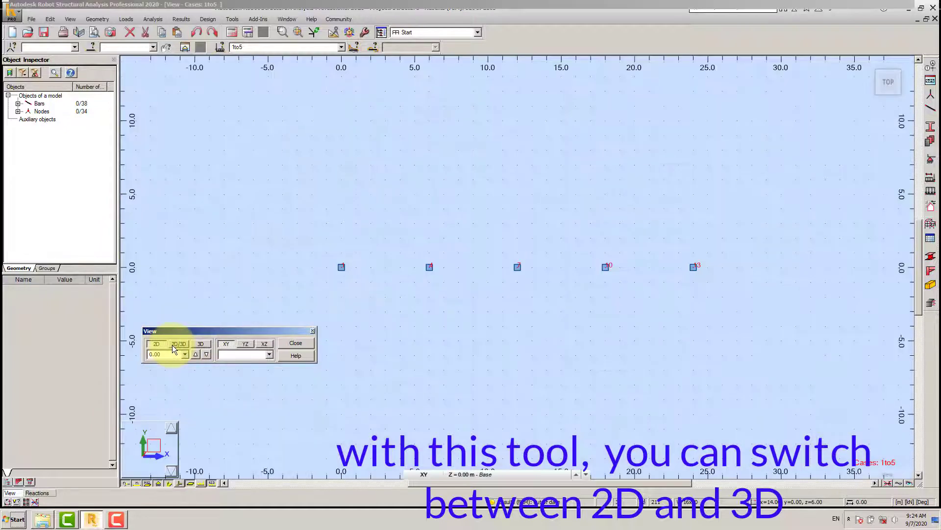
{"action": "left_click", "coordinate": [179, 343]}
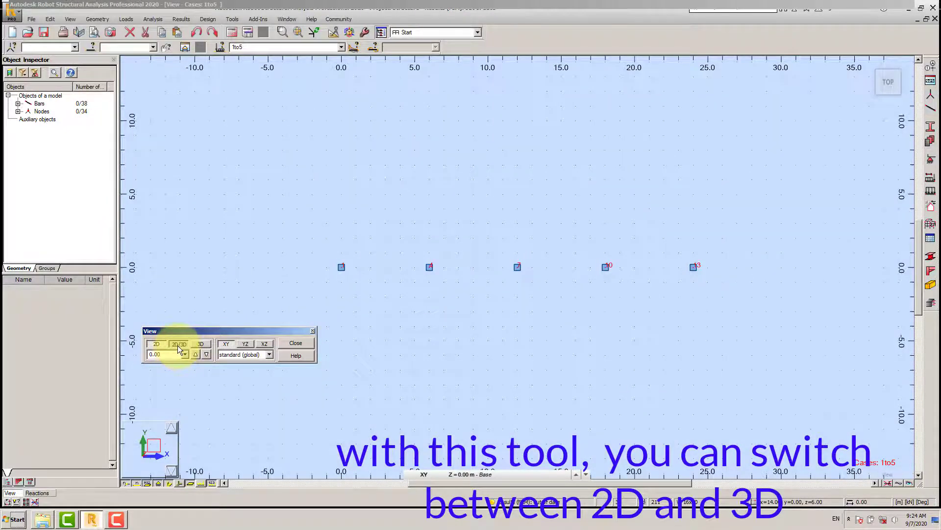
{"action": "left_click", "coordinate": [200, 343]}
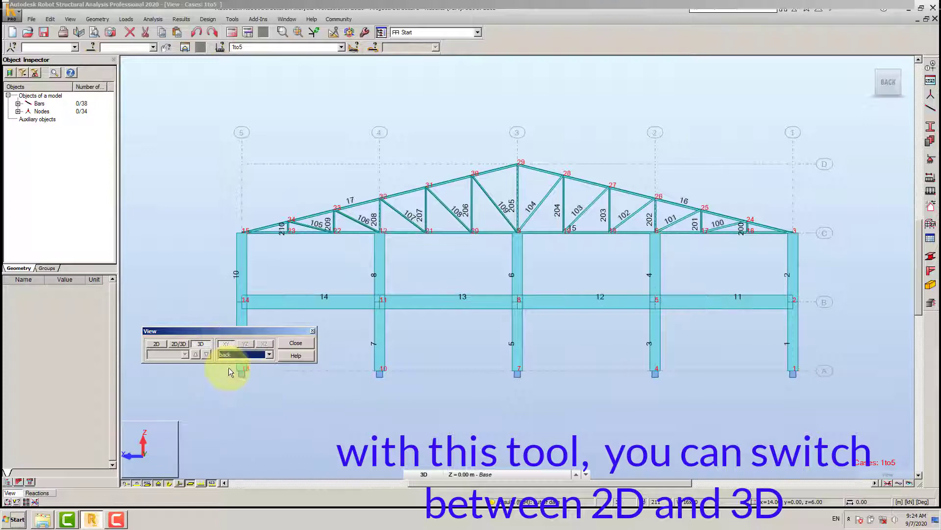
- View the frame from SW, SE and NE, ending on the standard global projection
{"action": "left_click", "coordinate": [246, 342]}
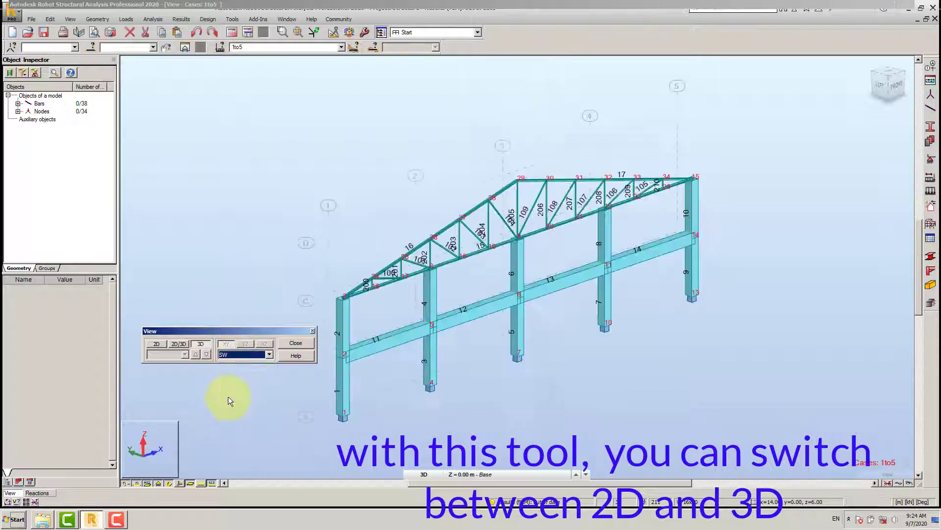
{"action": "left_click", "coordinate": [269, 353]}
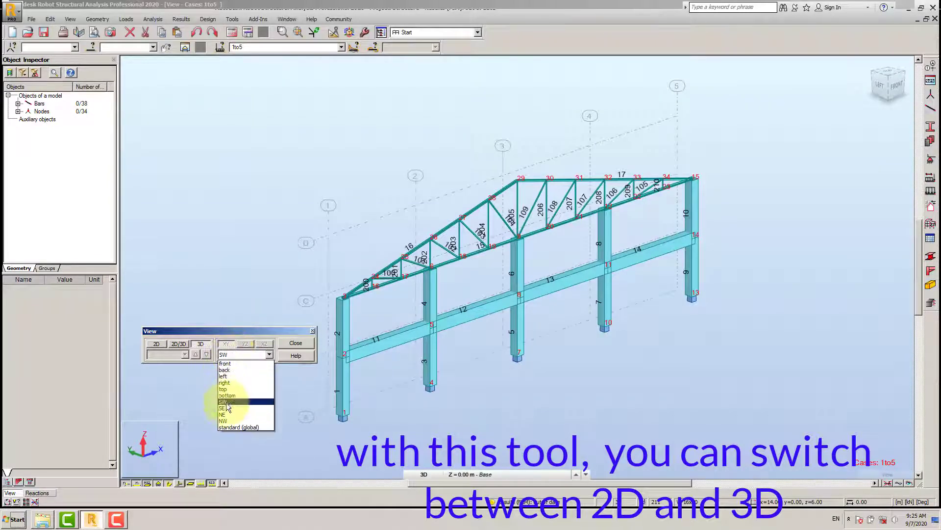
{"action": "left_click", "coordinate": [227, 408]}
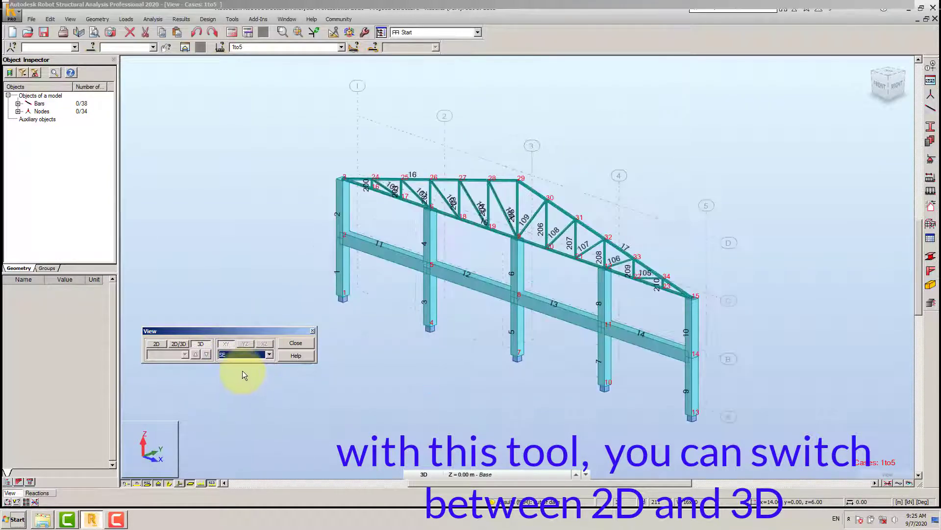
{"action": "left_click", "coordinate": [268, 354]}
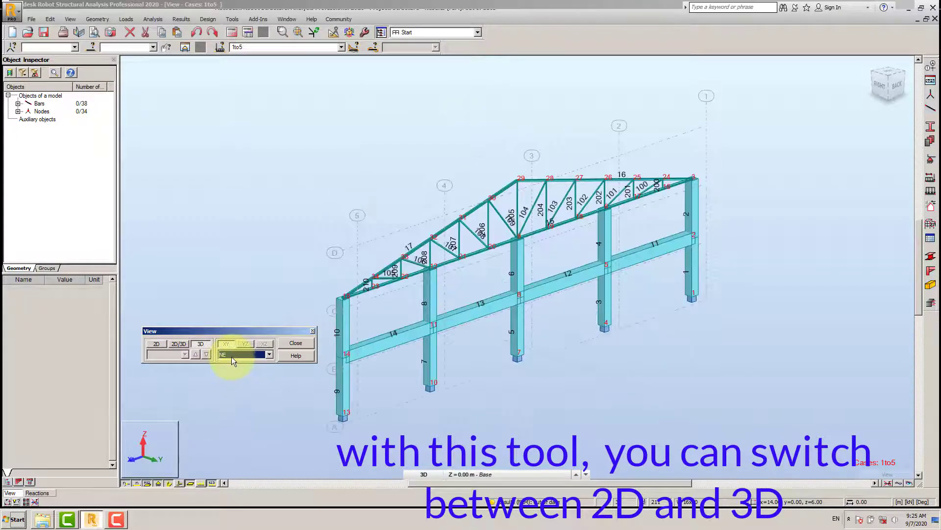
{"action": "left_click", "coordinate": [243, 354]}
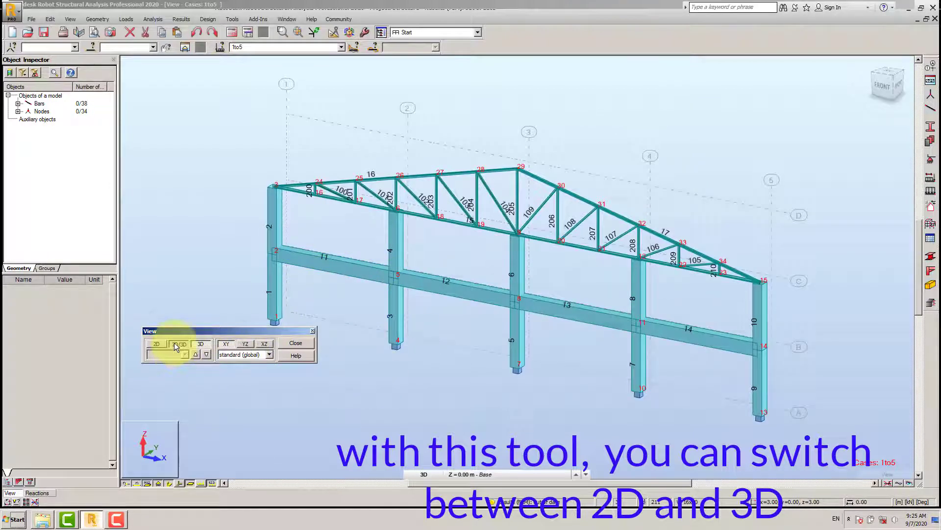
- Preview the YZ, XZ and XY work planes in 2D/3D mode, ending on the front elevation
{"action": "left_click", "coordinate": [179, 342]}
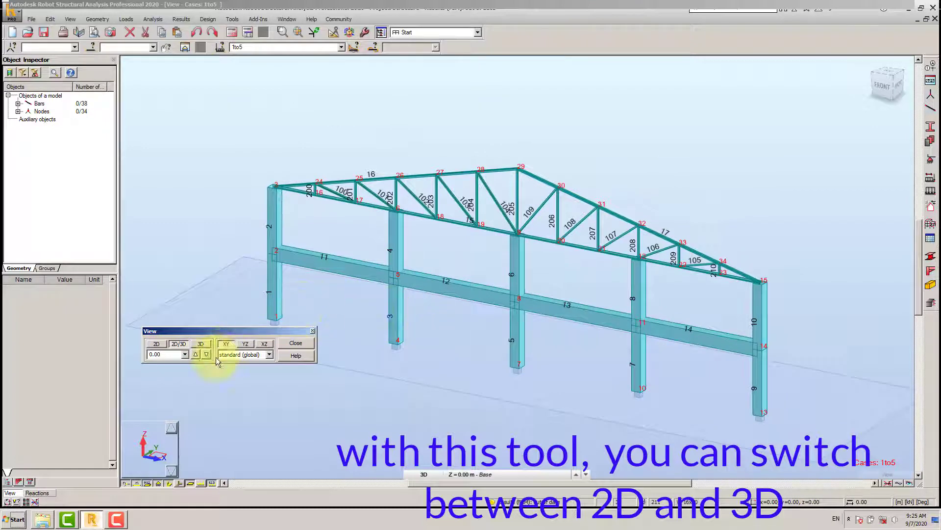
{"action": "left_click", "coordinate": [245, 343]}
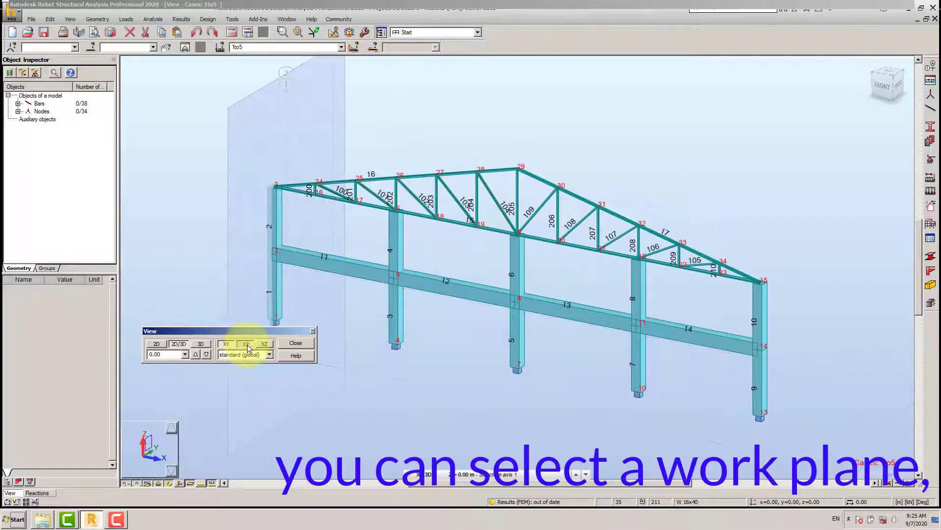
{"action": "left_click", "coordinate": [265, 342]}
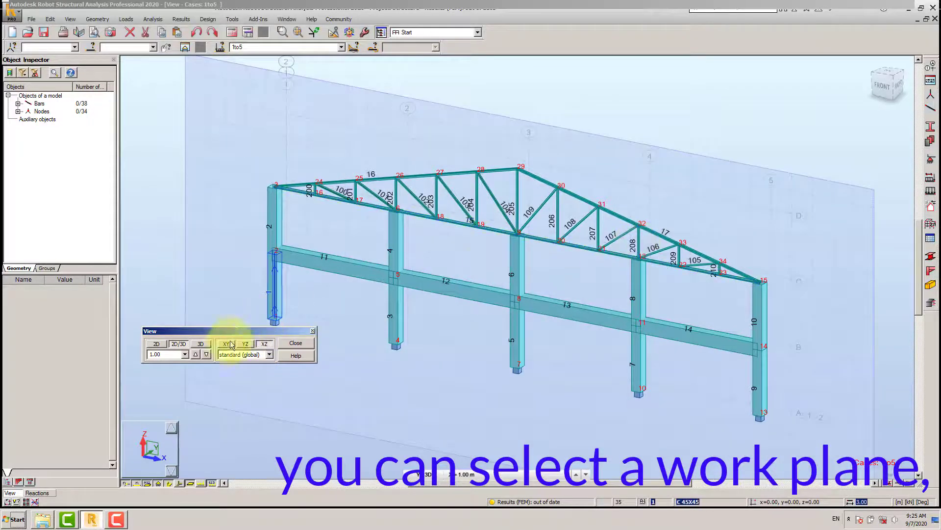
{"action": "left_click", "coordinate": [200, 343]}
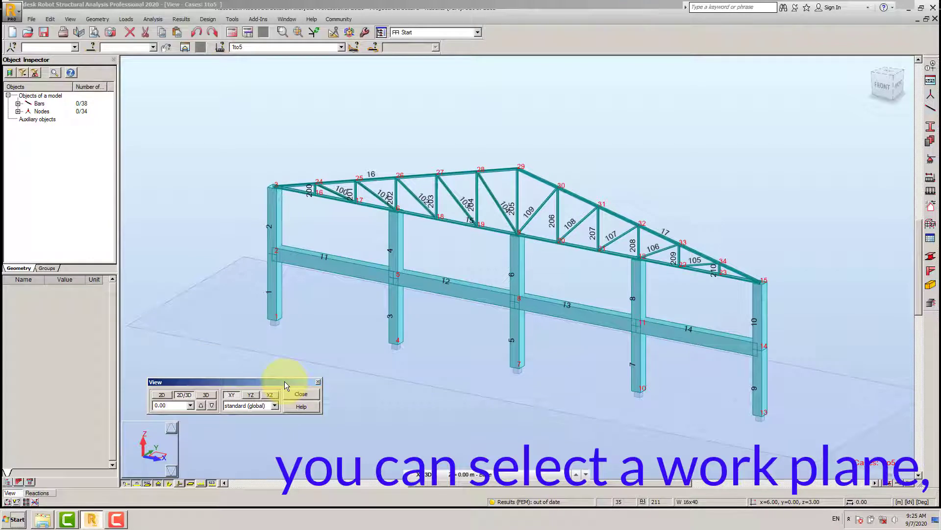
{"action": "left_click", "coordinate": [231, 394]}
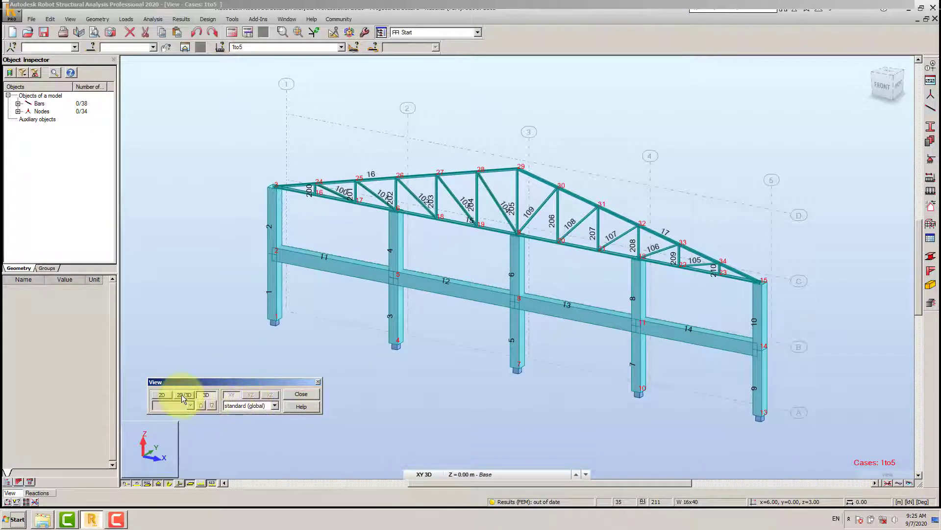
{"action": "left_click", "coordinate": [250, 394]}
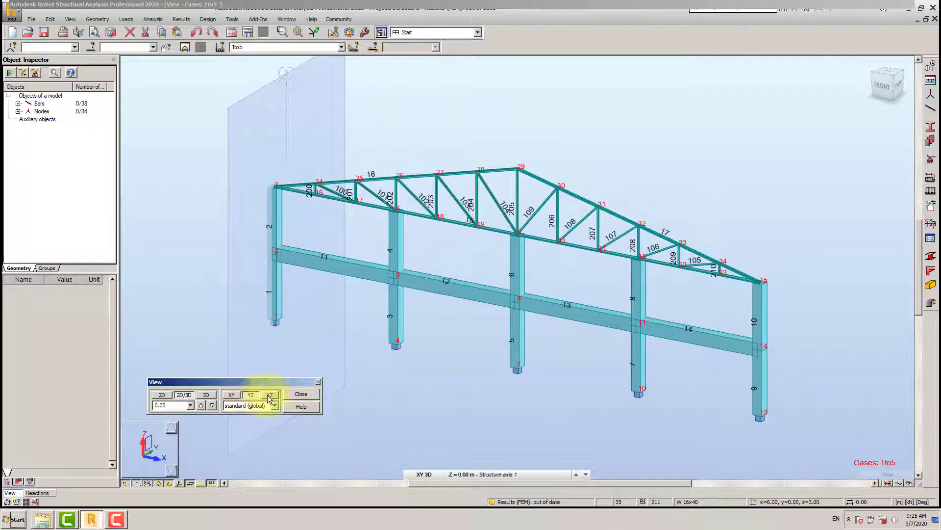
{"action": "left_click", "coordinate": [269, 394]}
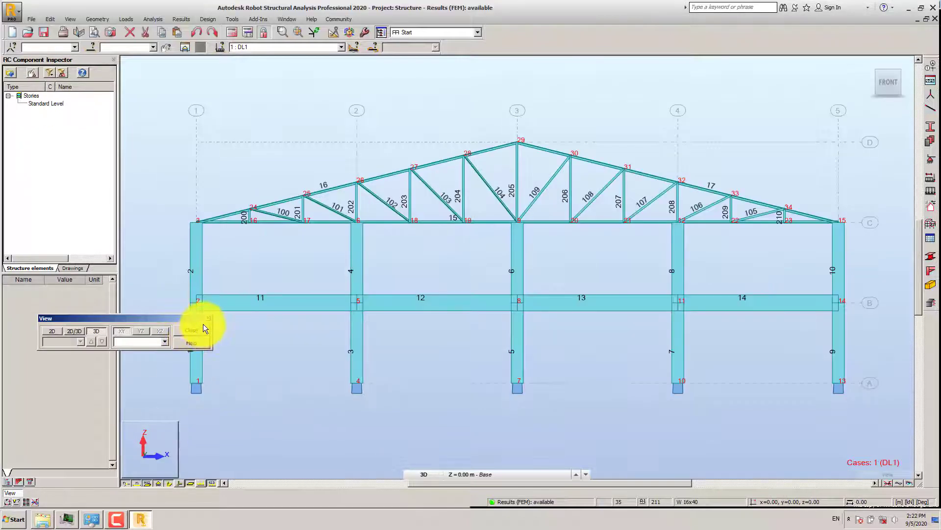
{"action": "left_click", "coordinate": [191, 329]}
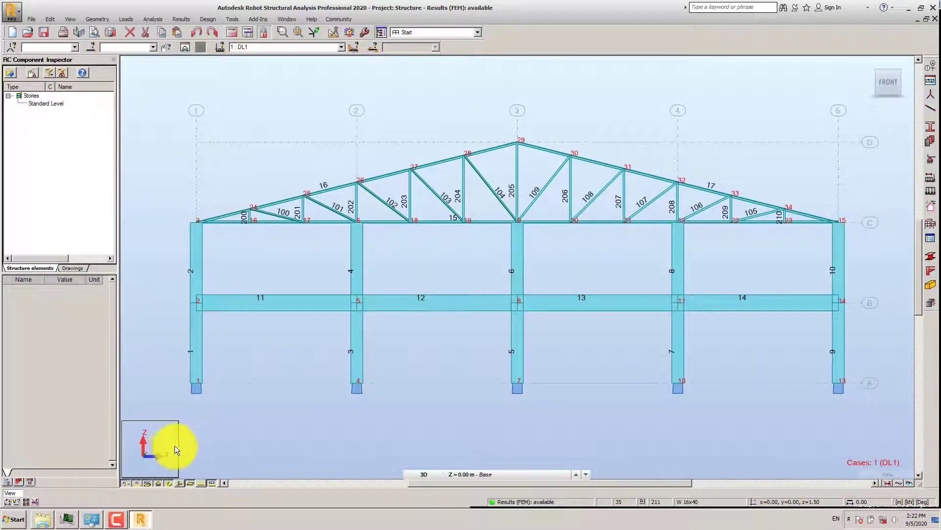
{"action": "mouse_move", "coordinate": [173, 453]}
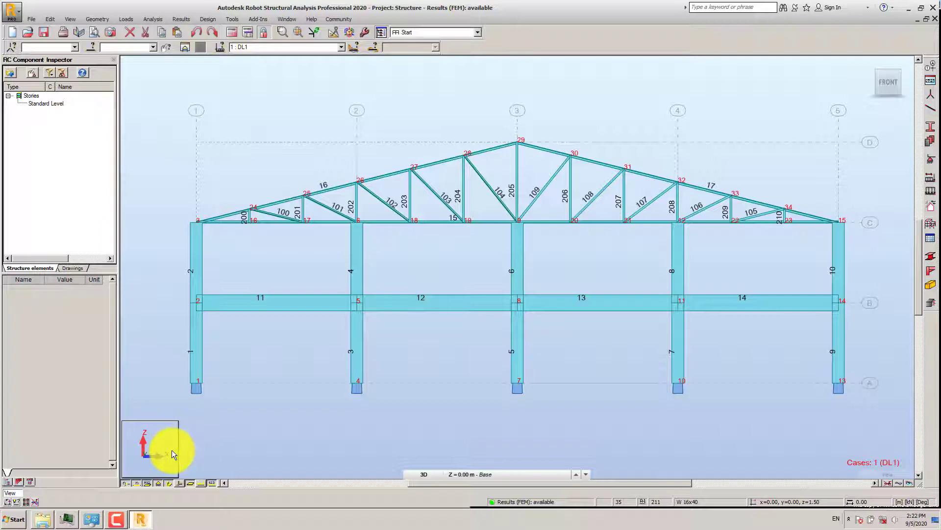
{"action": "mouse_move", "coordinate": [172, 454]}
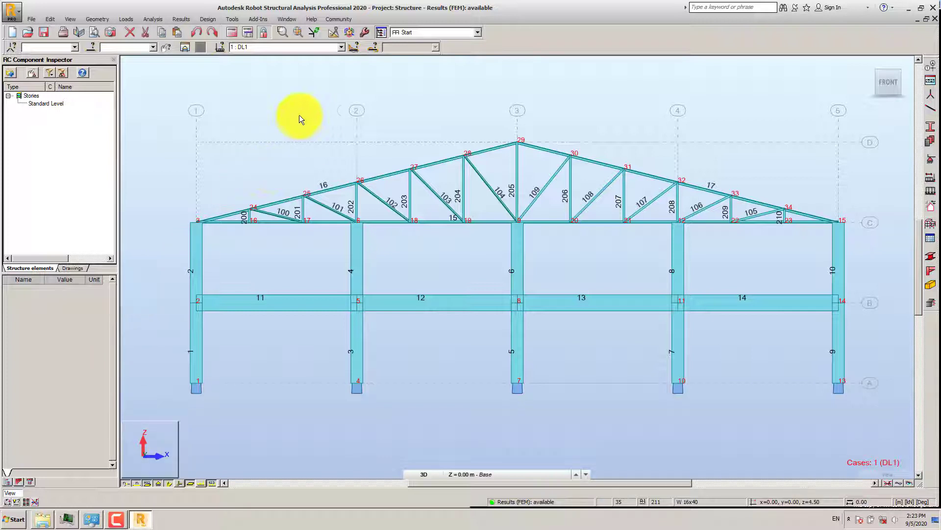
{"action": "mouse_move", "coordinate": [294, 117]}
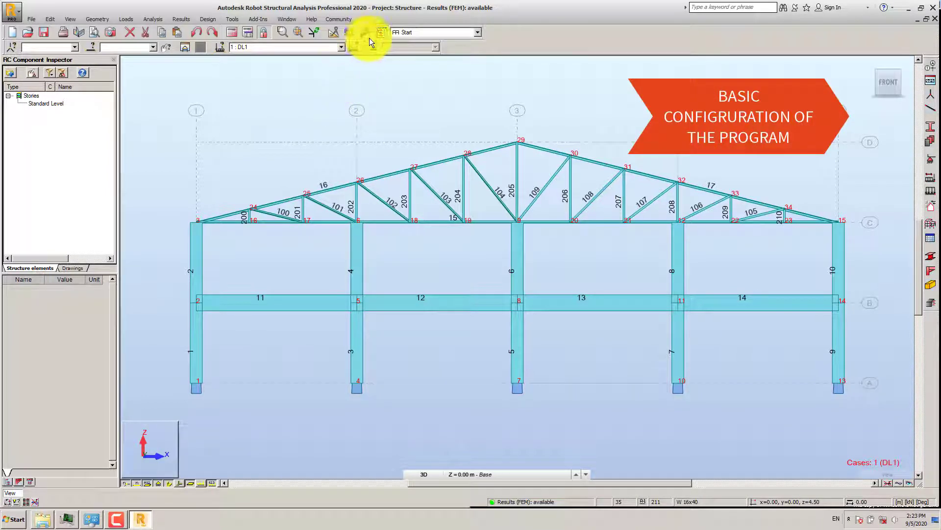
{"action": "left_click", "coordinate": [311, 19]}
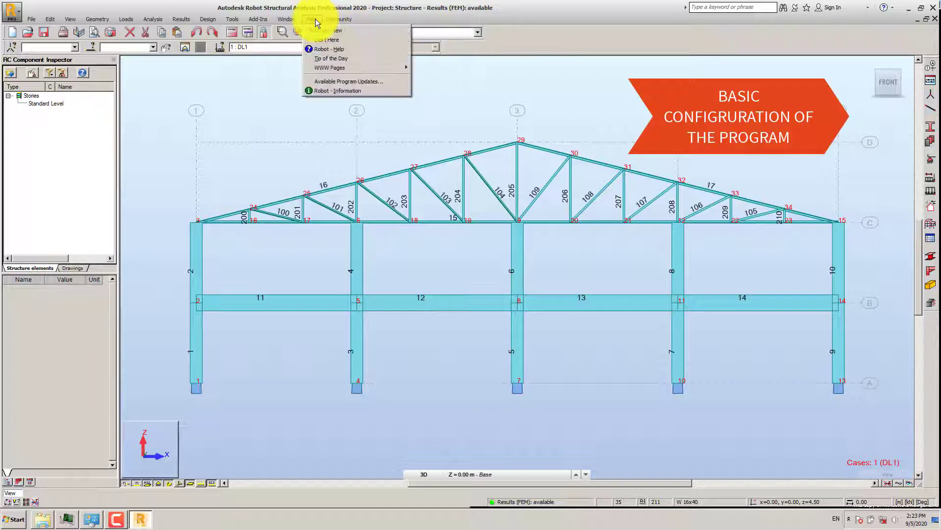
{"action": "left_click", "coordinate": [287, 19]}
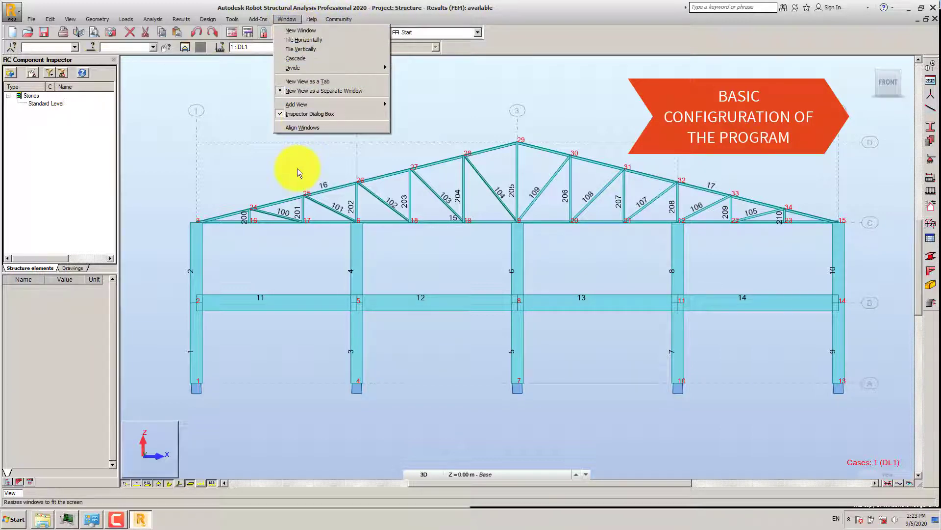
{"action": "left_click", "coordinate": [258, 19]}
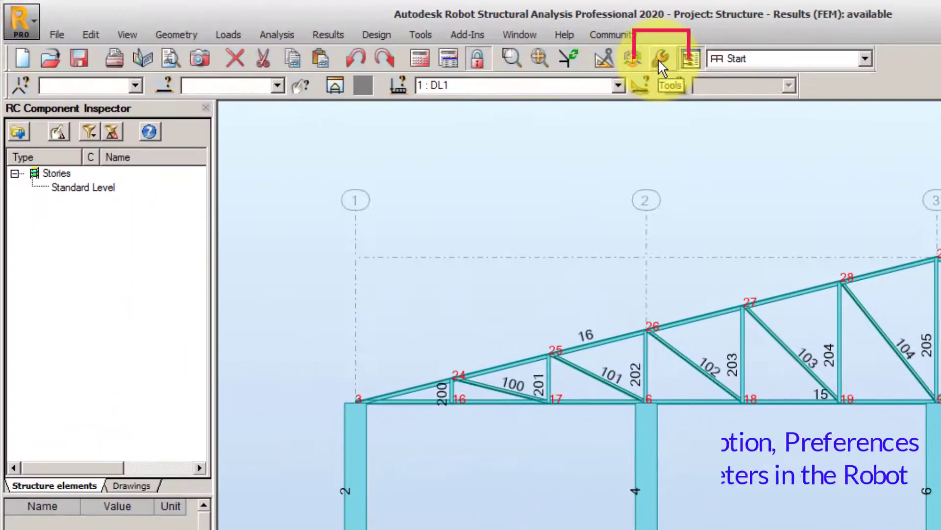
- Open Preferences from the Tools toolbar to view regional settings and languages
{"action": "left_click", "coordinate": [661, 59]}
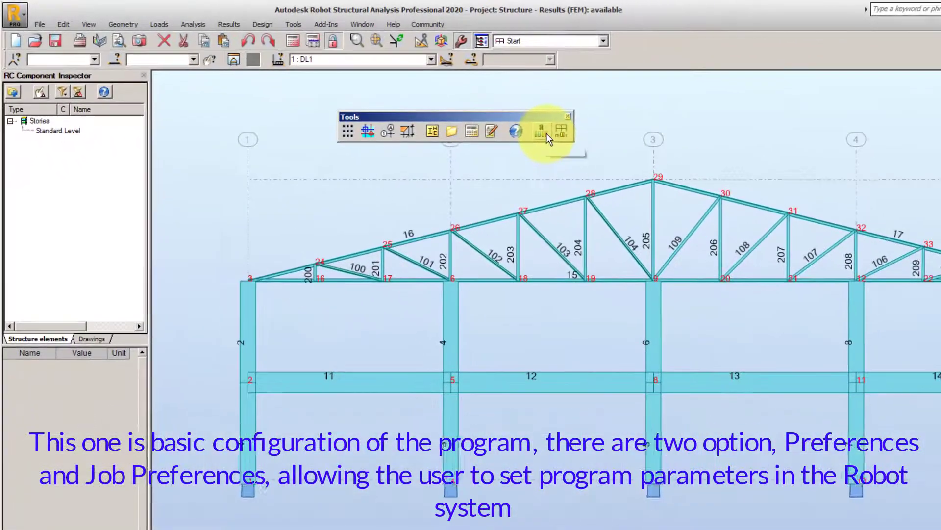
{"action": "left_click", "coordinate": [536, 130]}
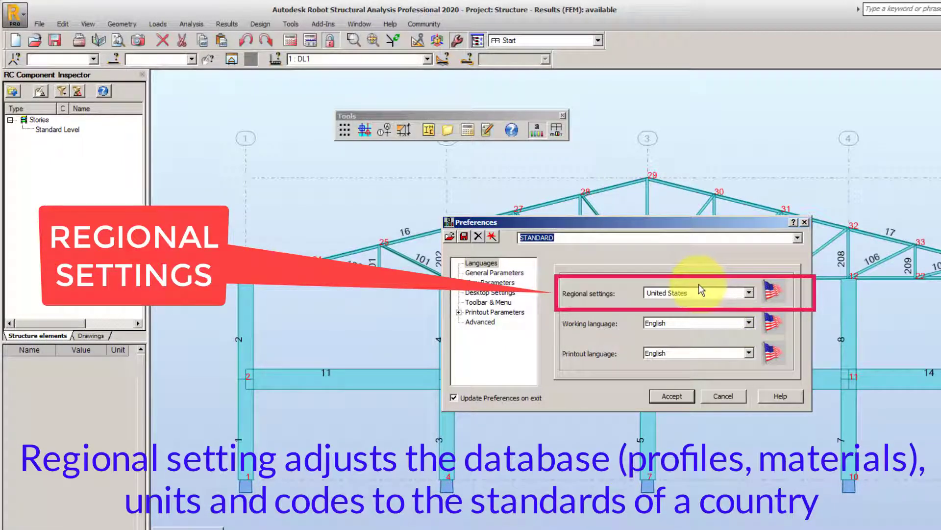
{"action": "mouse_move", "coordinate": [720, 293]}
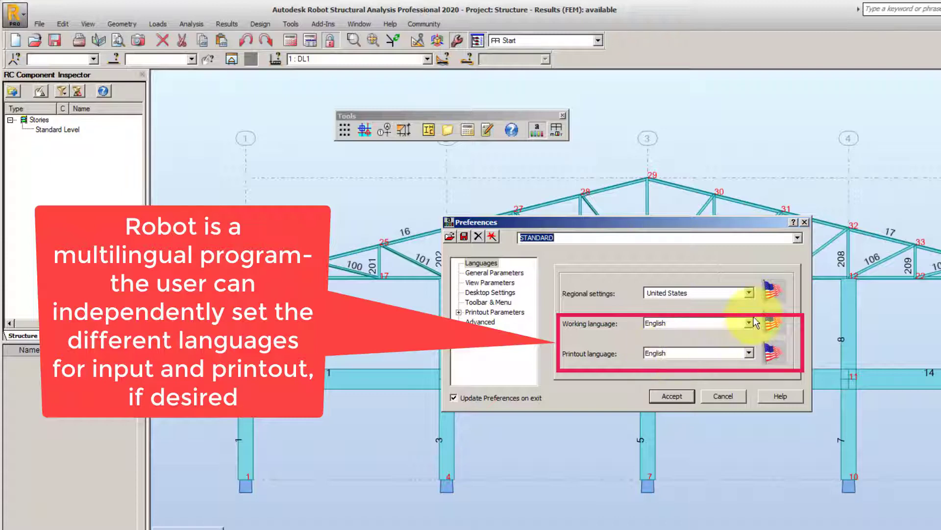
- Close Preferences, check the Forces units in Job Preferences, then close it
{"action": "left_click", "coordinate": [723, 396]}
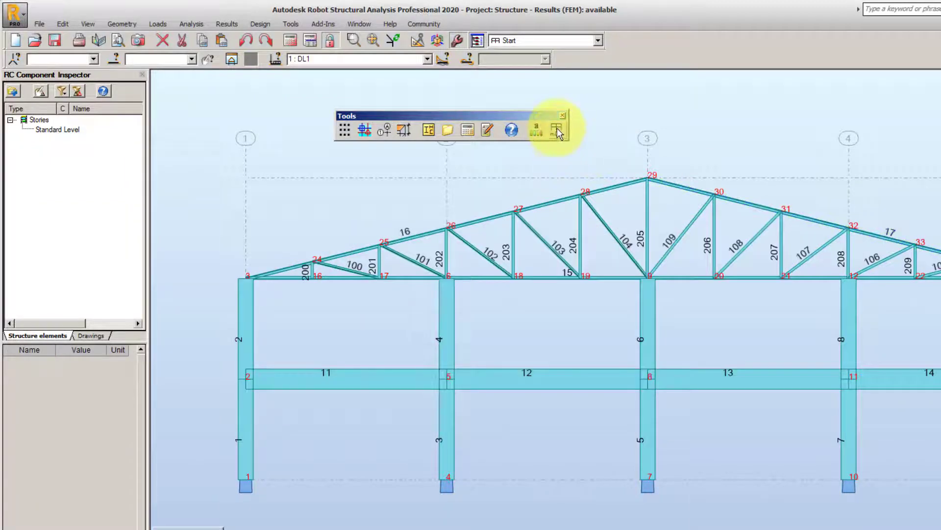
{"action": "left_click", "coordinate": [555, 129]}
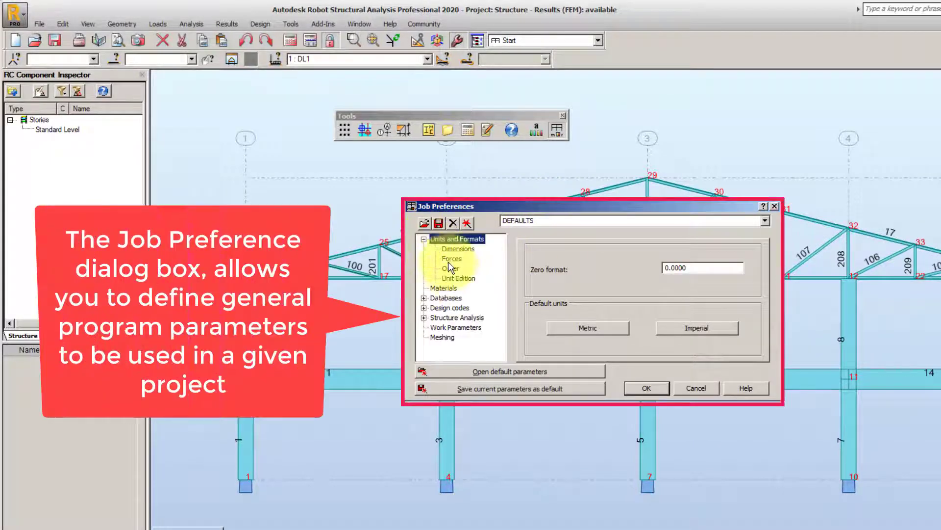
{"action": "left_click", "coordinate": [451, 258]}
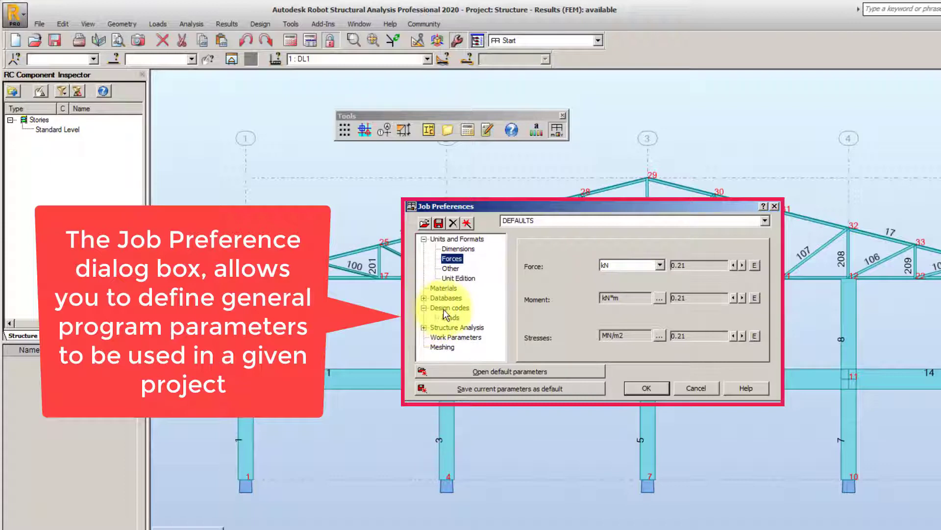
{"action": "left_click", "coordinate": [450, 307]}
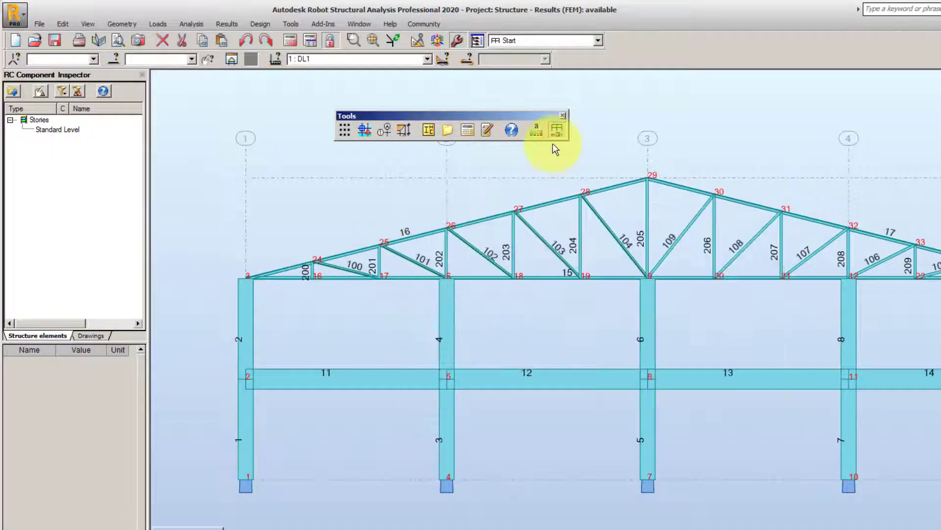
- Set the Preferences regional setting to Eurocode and accept it
{"action": "left_click", "coordinate": [556, 129]}
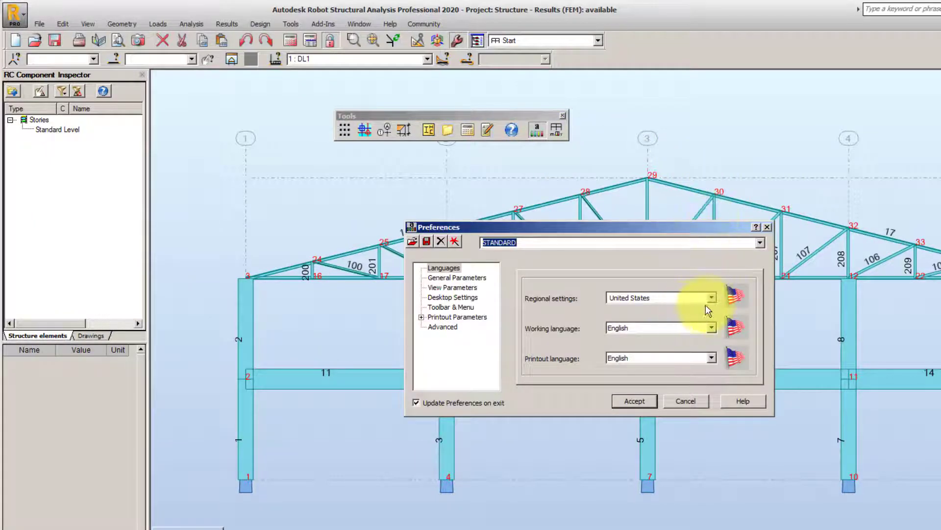
{"action": "left_click", "coordinate": [712, 297]}
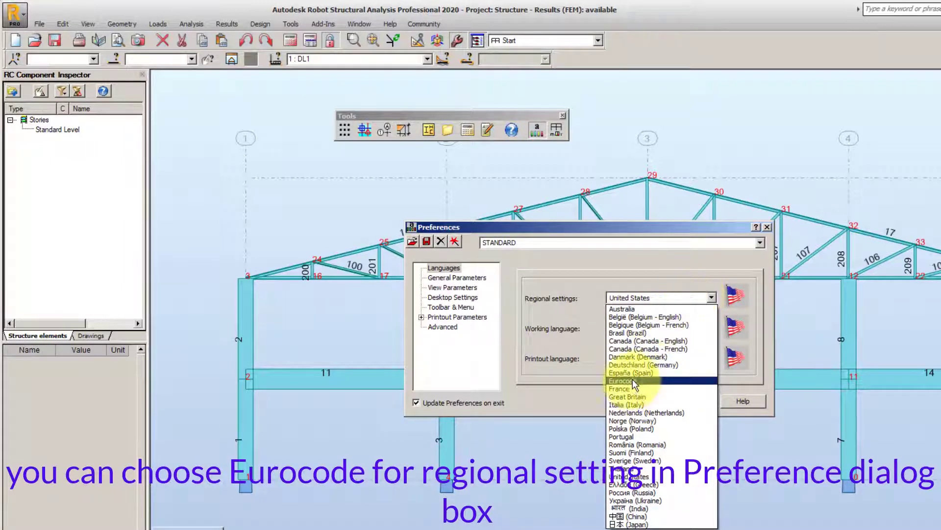
{"action": "left_click", "coordinate": [626, 380]}
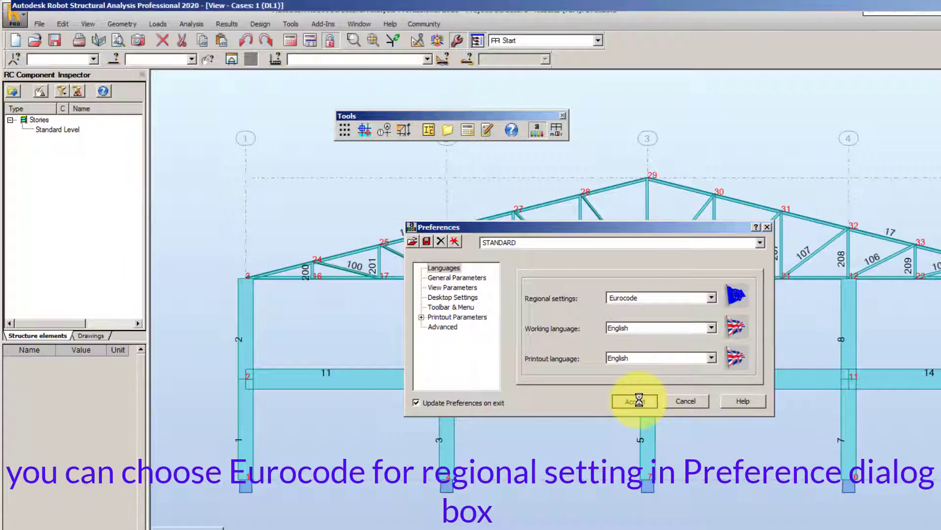
{"action": "left_click", "coordinate": [634, 401]}
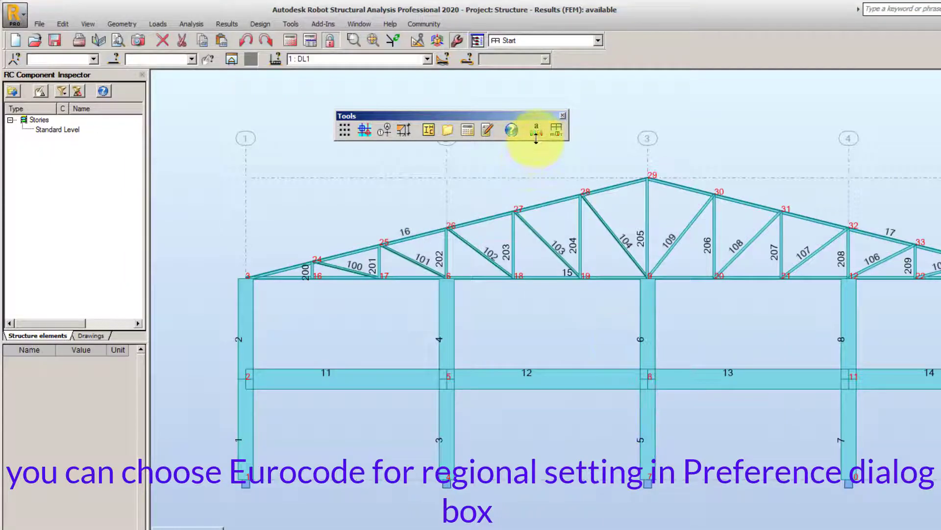
{"action": "mouse_move", "coordinate": [536, 129]}
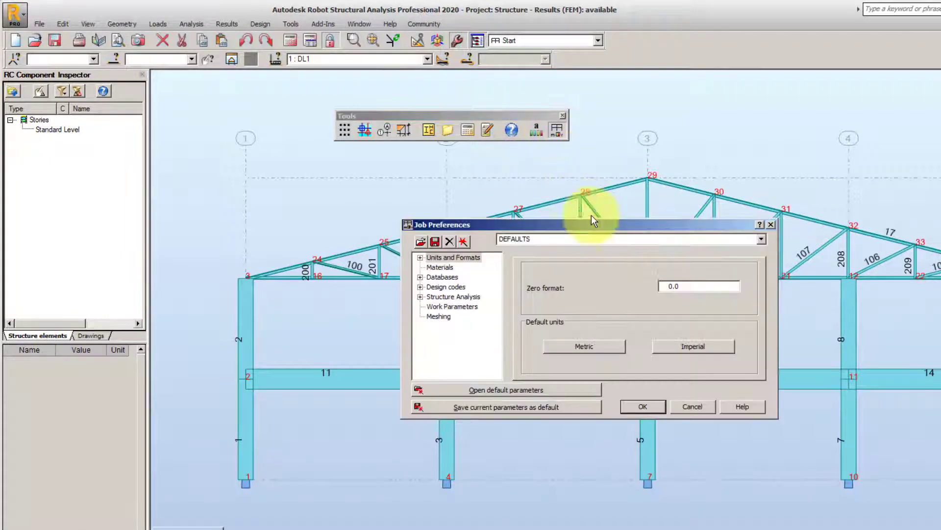
- Review the resulting force units under Units and Formats in Job Preferences
{"action": "left_click", "coordinate": [420, 257]}
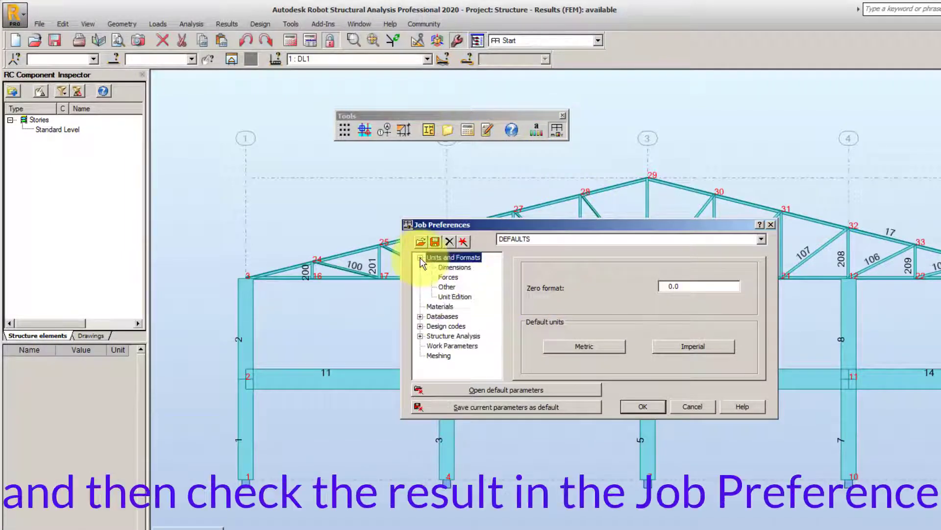
{"action": "left_click", "coordinate": [447, 276]}
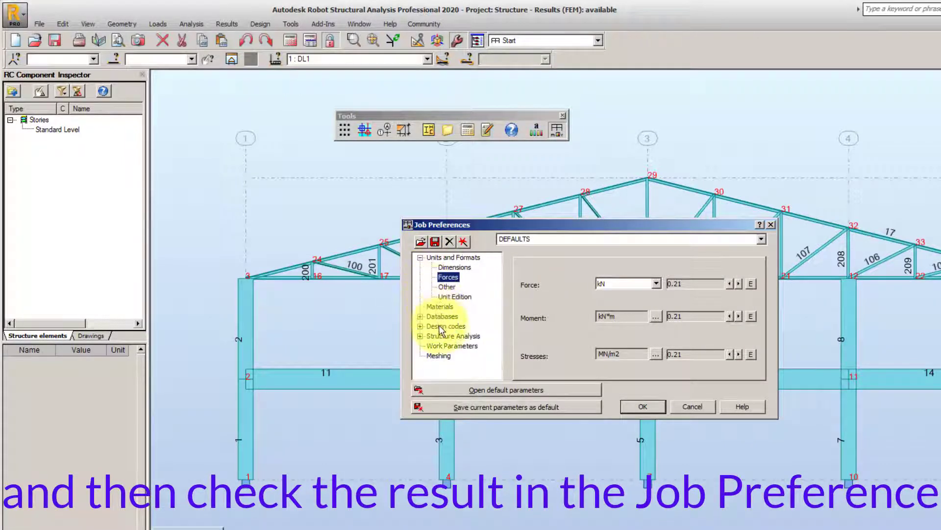
{"action": "left_click", "coordinate": [446, 326]}
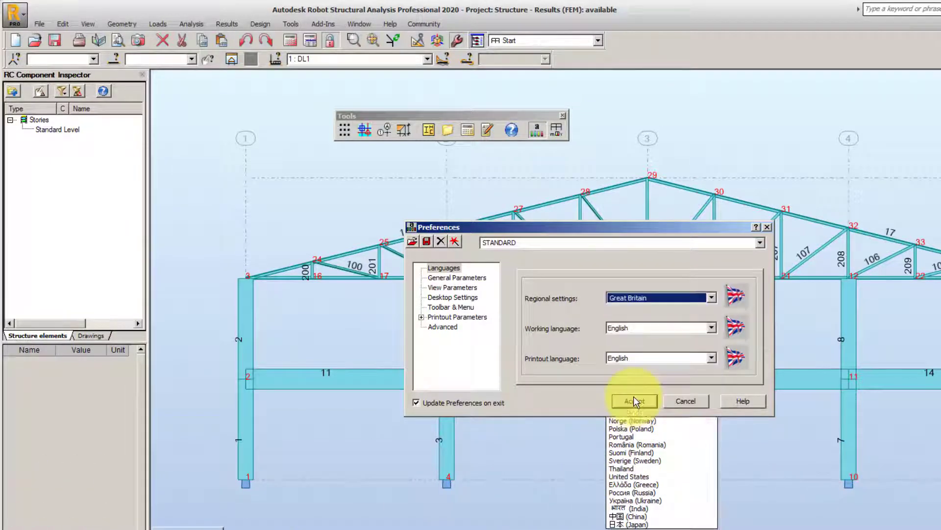
- Accept Great Britain regional settings, approve both member-parameter conversion warnings, and reopen Job Preferences
{"action": "left_click", "coordinate": [711, 298]}
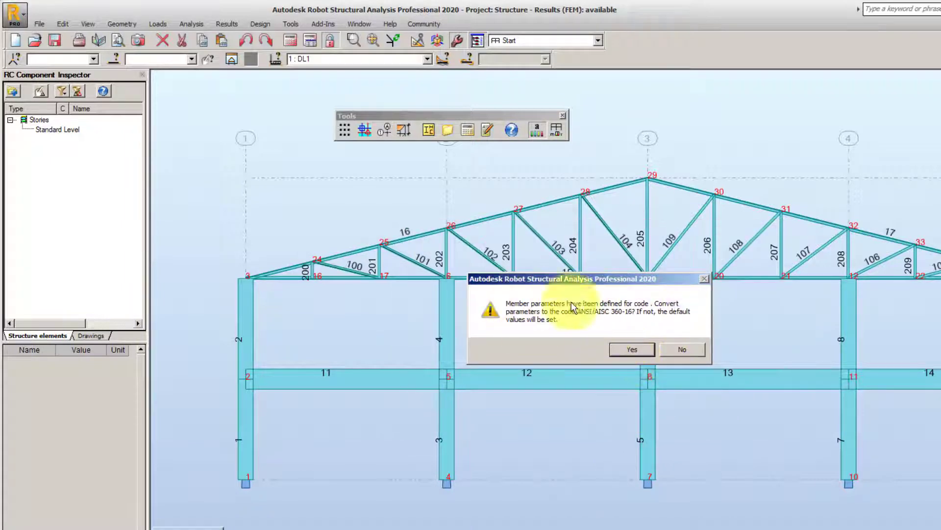
{"action": "left_click", "coordinate": [631, 350]}
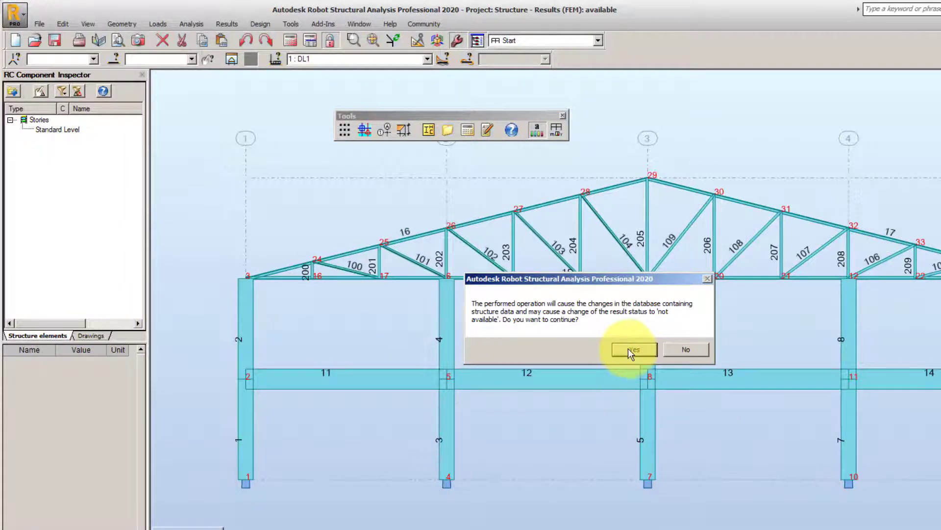
{"action": "left_click", "coordinate": [633, 349]}
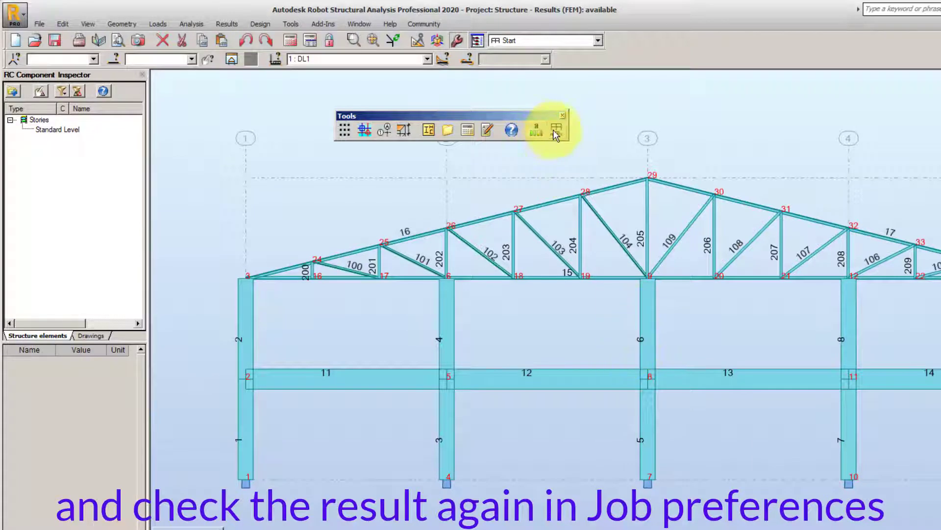
{"action": "left_click", "coordinate": [535, 129]}
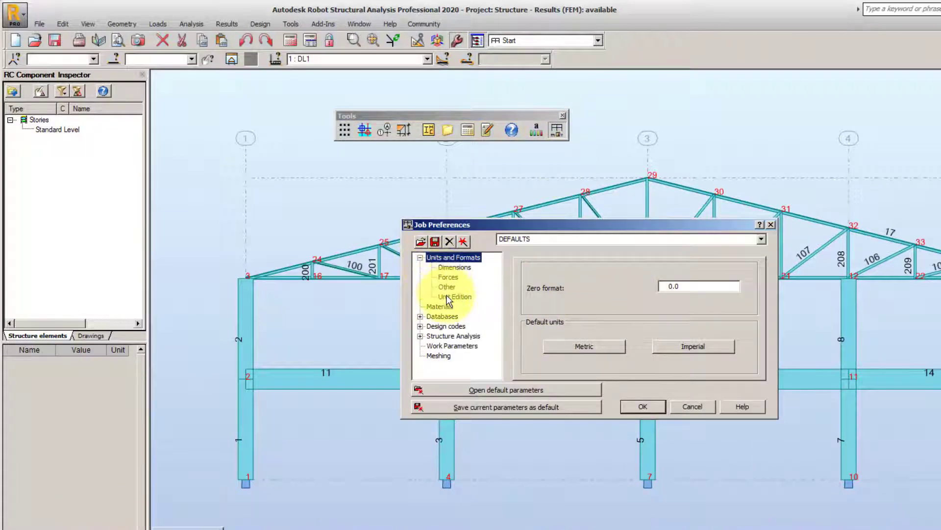
- Review kip force units and ANSI/AISC 360-16 design codes in Job Preferences, then close it
{"action": "left_click", "coordinate": [448, 276]}
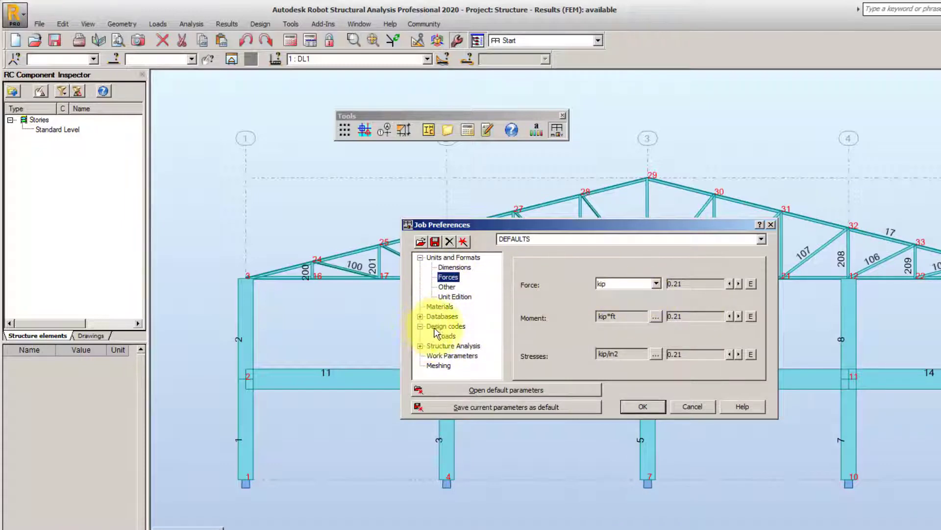
{"action": "left_click", "coordinate": [446, 326]}
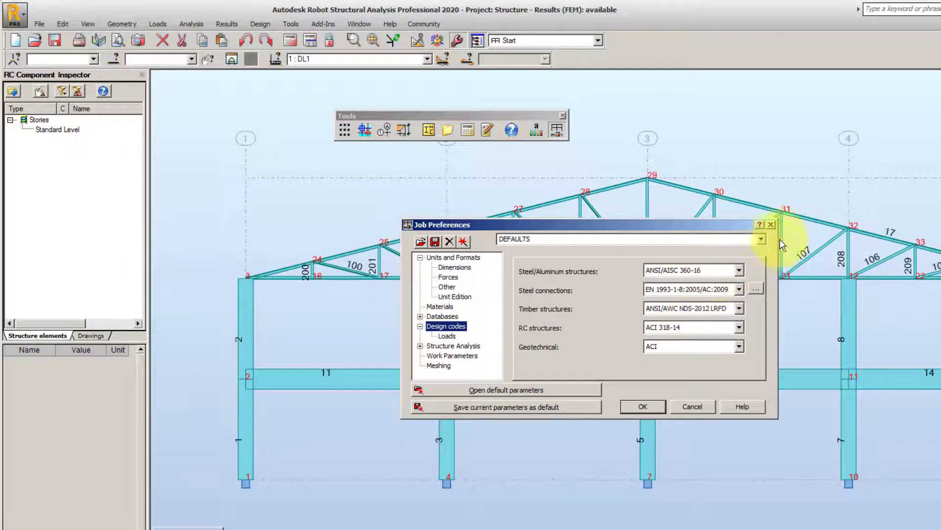
{"action": "left_click", "coordinate": [769, 225]}
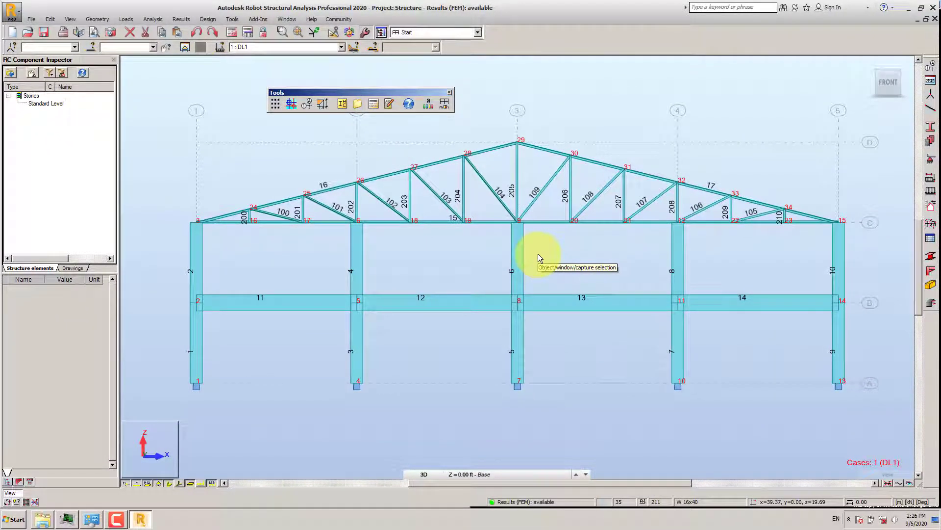
{"action": "mouse_move", "coordinate": [537, 245]}
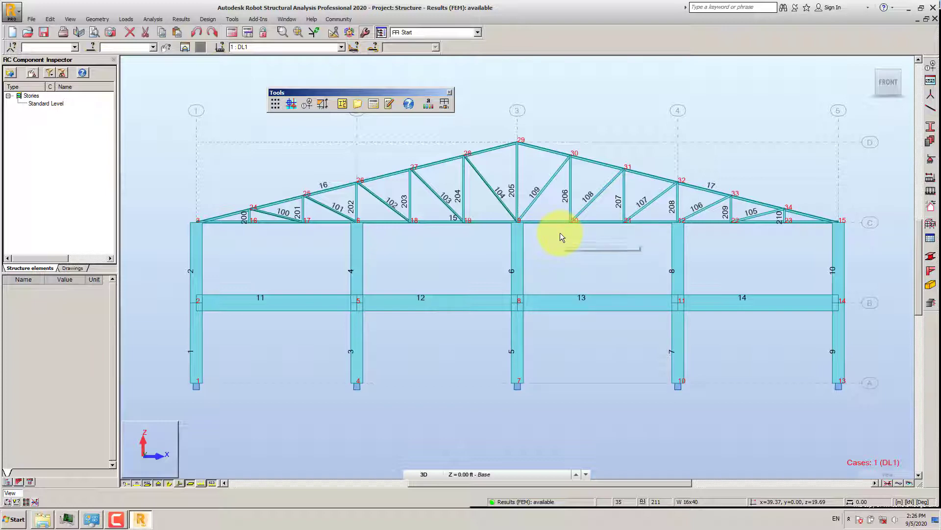
{"action": "mouse_move", "coordinate": [561, 236]}
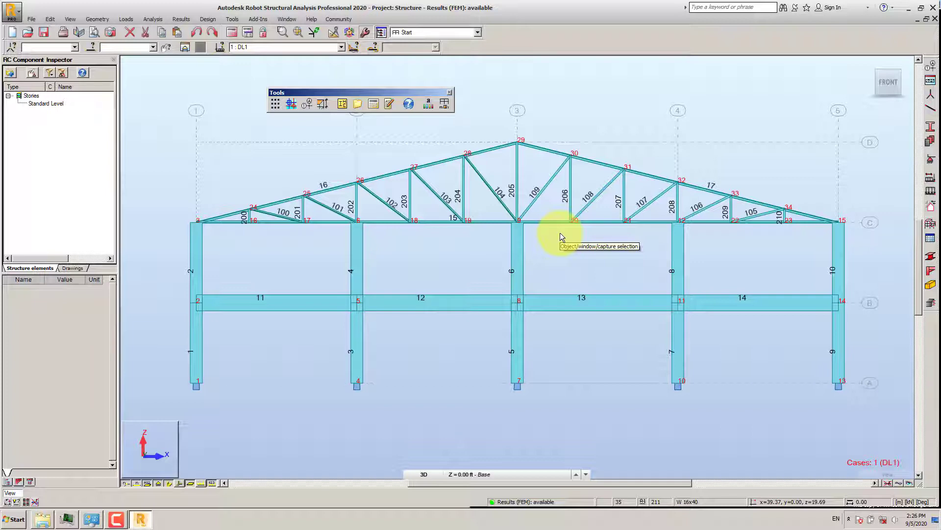
{"action": "mouse_move", "coordinate": [561, 236]}
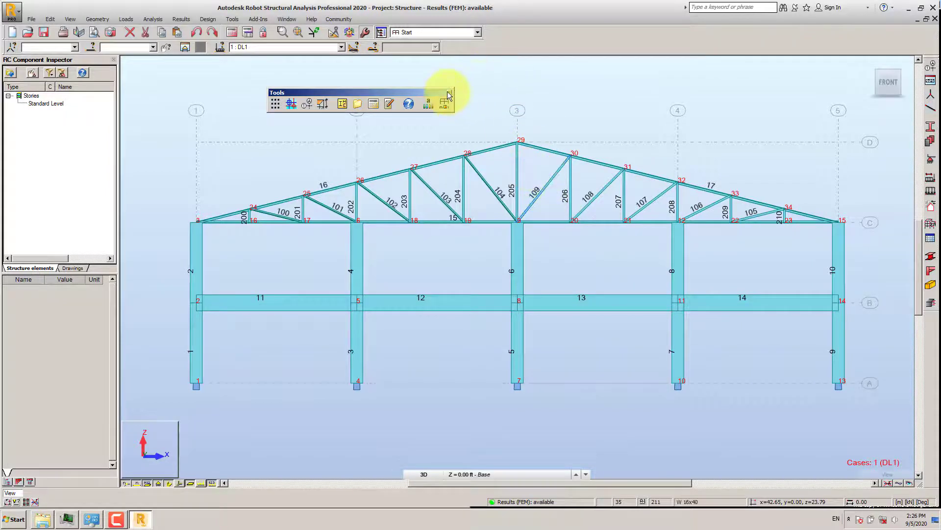
{"action": "mouse_move", "coordinate": [275, 104]}
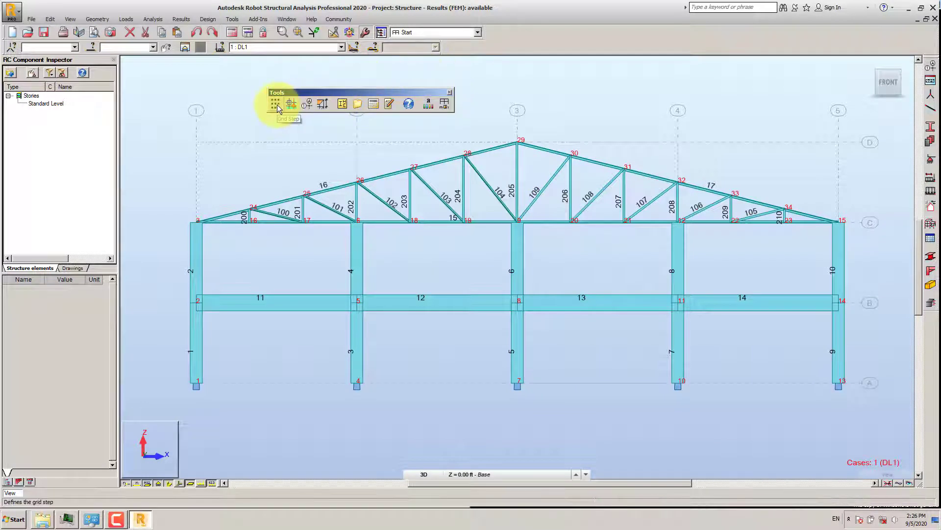
{"action": "left_click", "coordinate": [276, 104]}
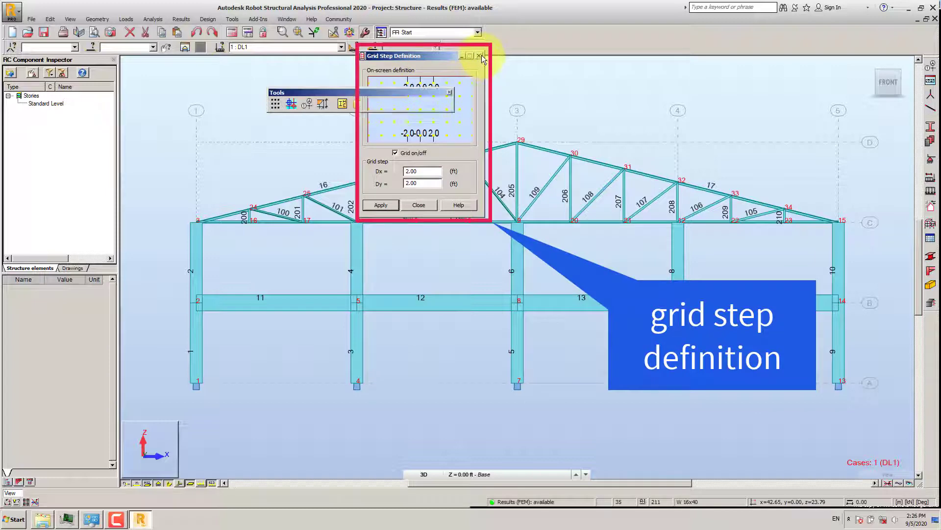
{"action": "left_click", "coordinate": [478, 56]}
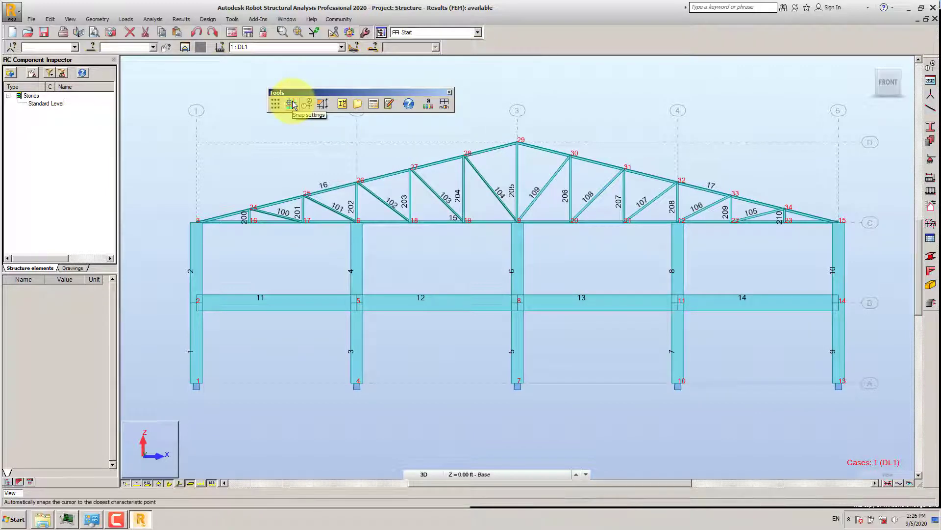
{"action": "left_click", "coordinate": [289, 104]}
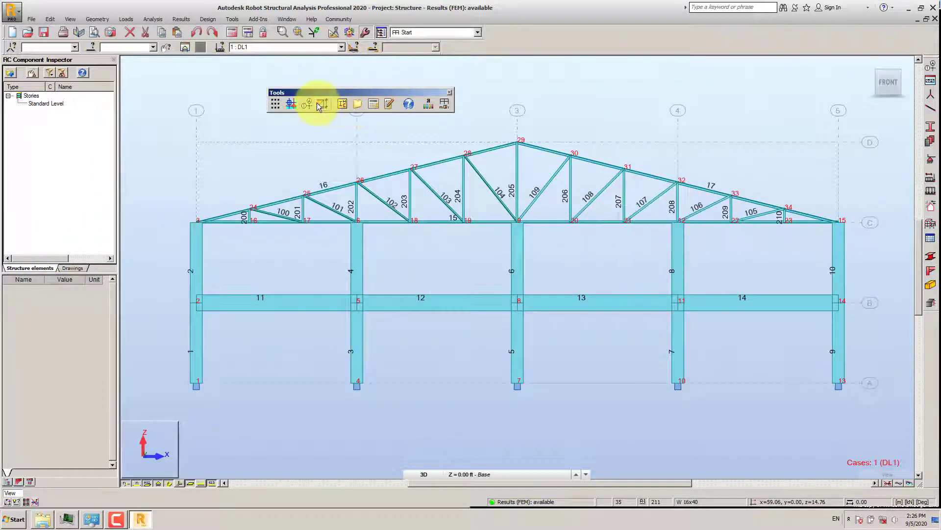
{"action": "left_click", "coordinate": [320, 104]}
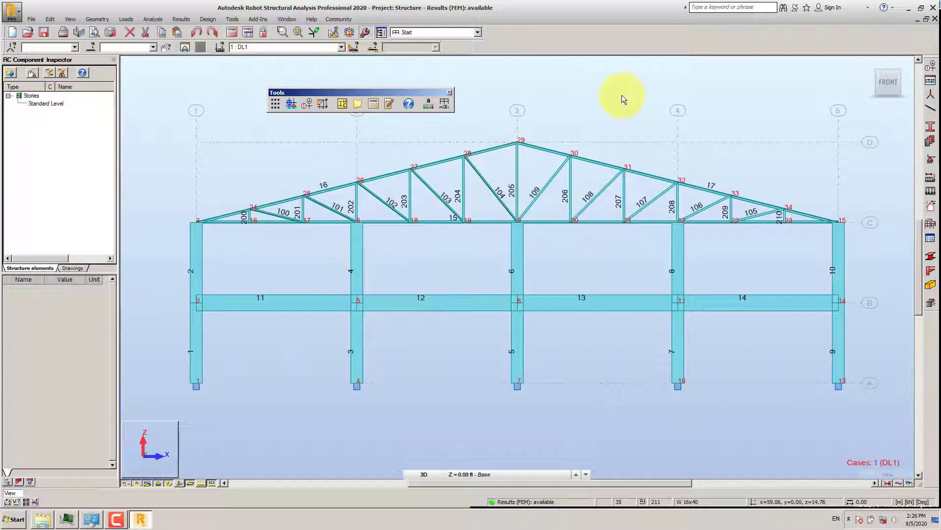
{"action": "left_click", "coordinate": [930, 62]}
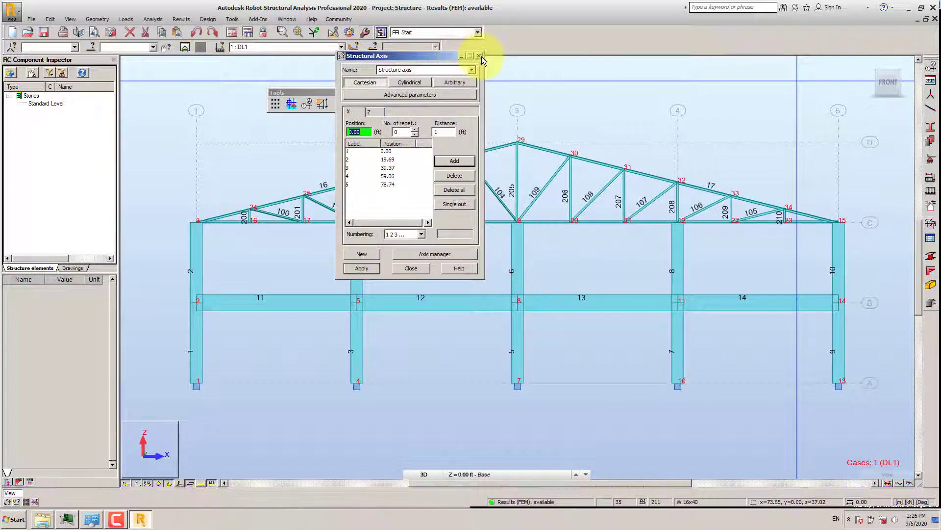
{"action": "left_click", "coordinate": [480, 55]}
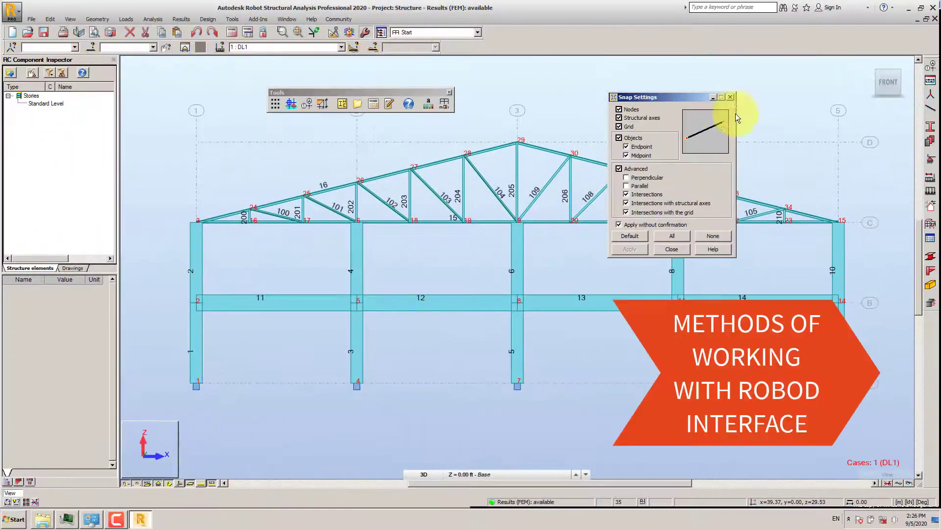
{"action": "left_click", "coordinate": [671, 248]}
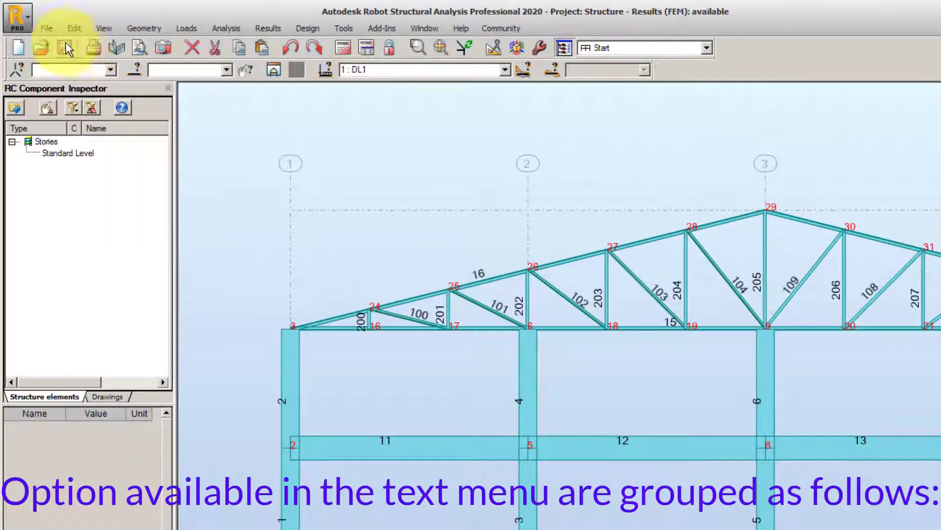
- Browse the File menu's file management commands, then bring up the Edit menu
{"action": "left_click", "coordinate": [45, 28]}
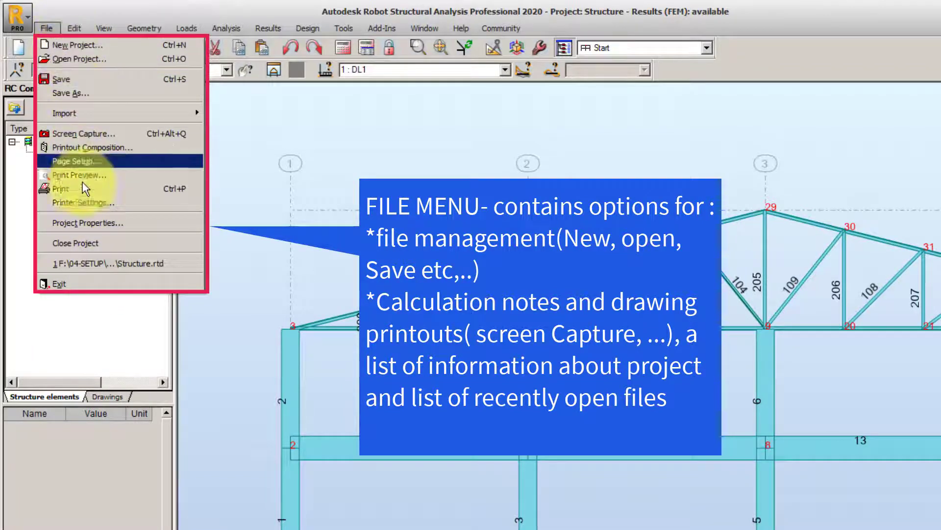
{"action": "mouse_move", "coordinate": [86, 243]}
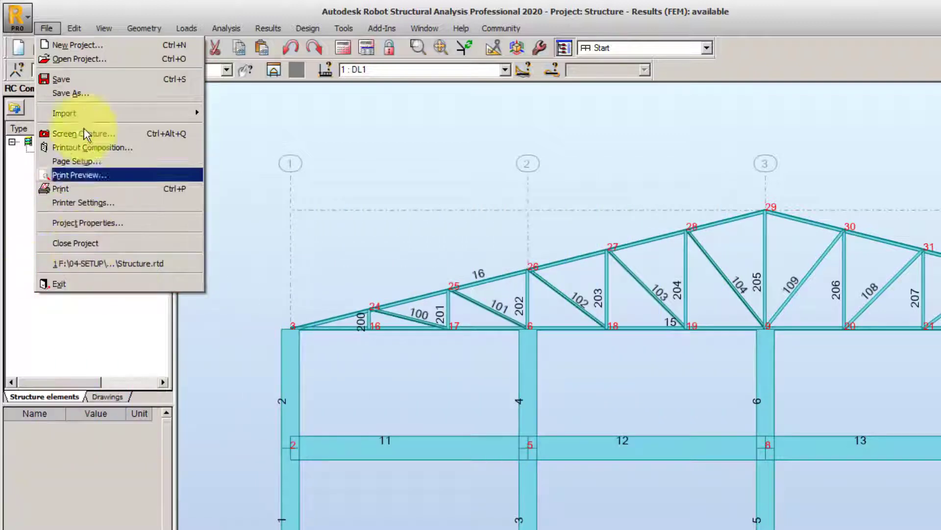
{"action": "left_click", "coordinate": [73, 29]}
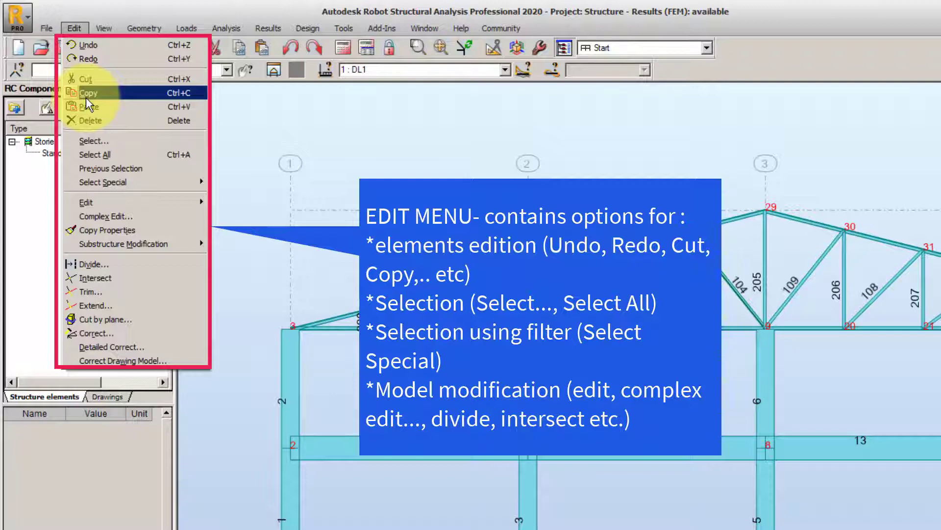
{"action": "mouse_move", "coordinate": [88, 49]}
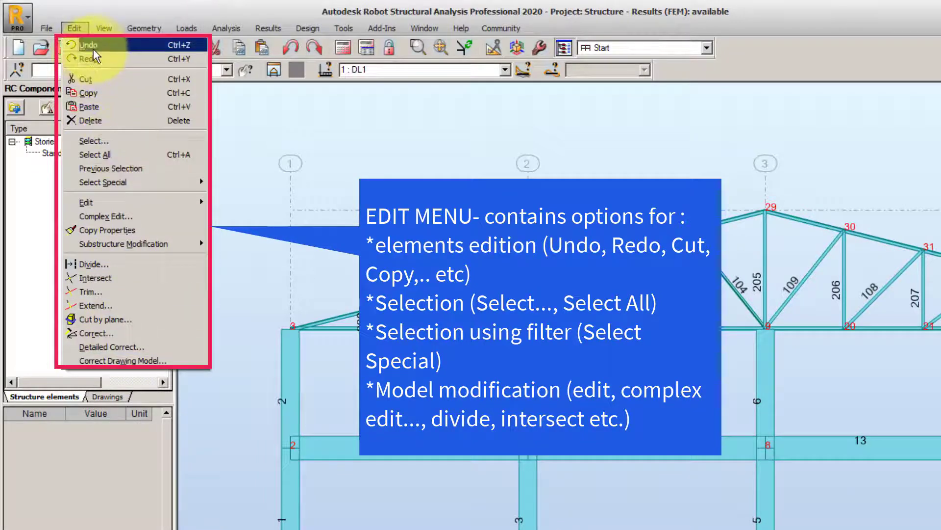
{"action": "mouse_move", "coordinate": [88, 59]}
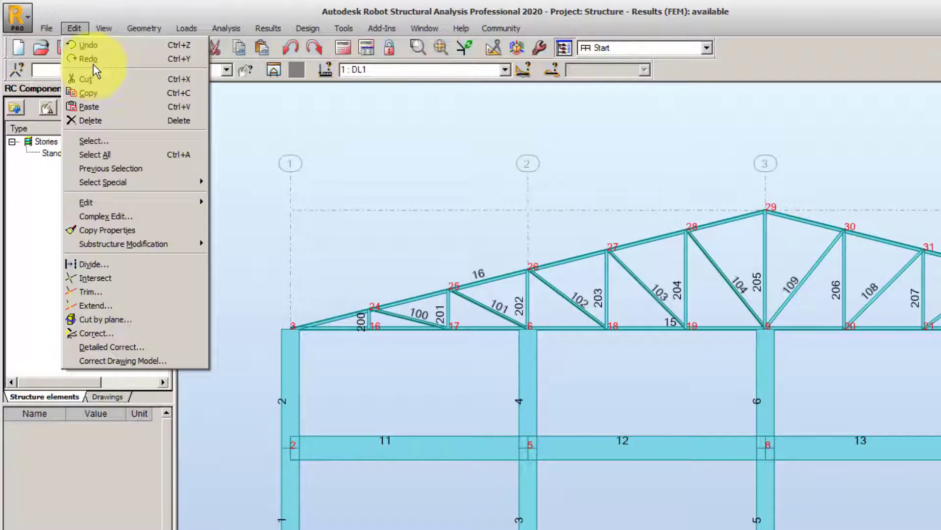
- Browse View menu entries like Redraw, Tables and ViewCube Properties, then open Geometry
{"action": "left_click", "coordinate": [103, 29]}
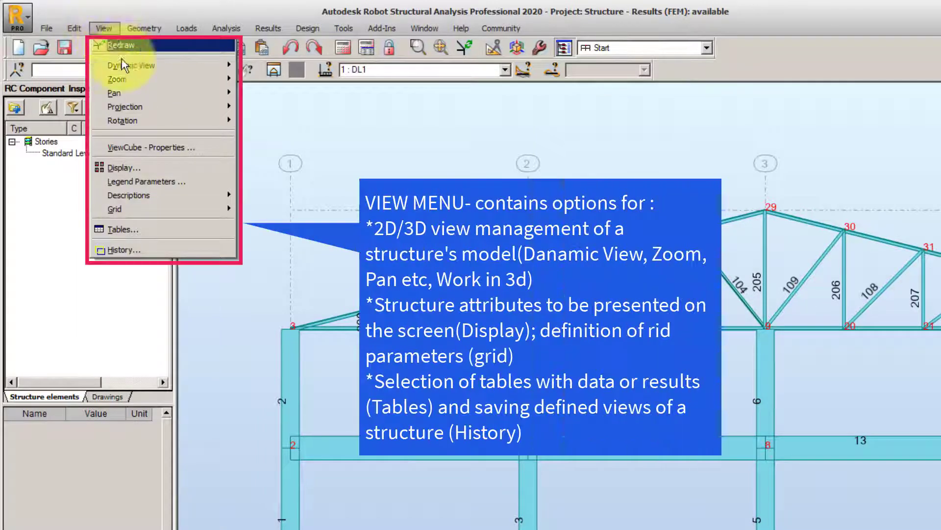
{"action": "mouse_move", "coordinate": [123, 121]}
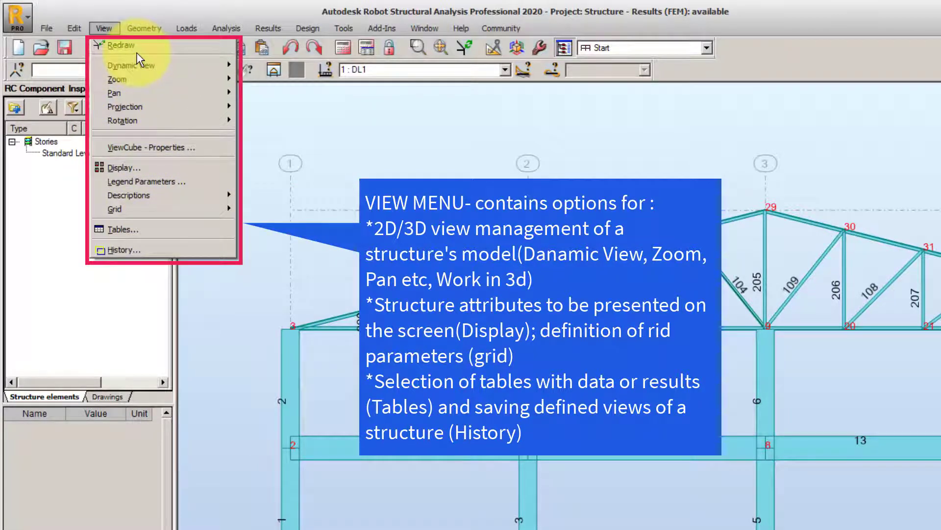
{"action": "mouse_move", "coordinate": [153, 147]}
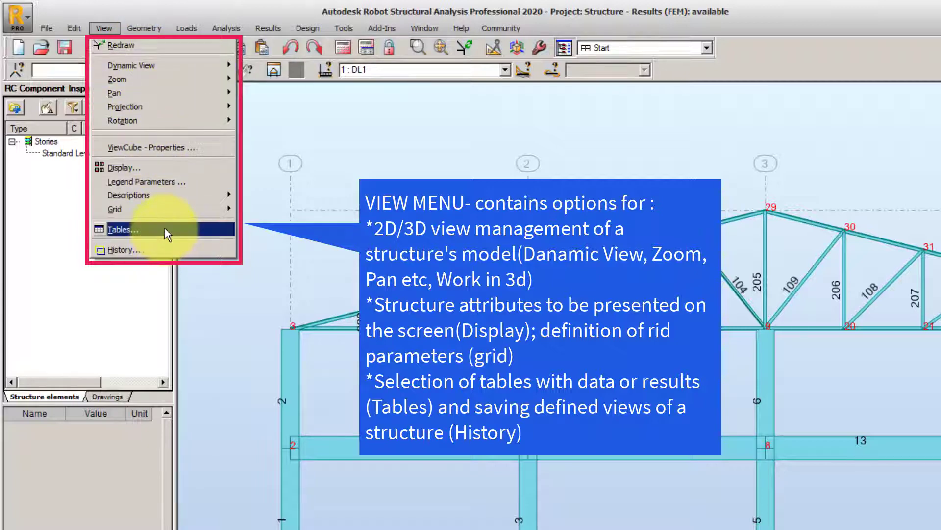
{"action": "mouse_move", "coordinate": [158, 148]}
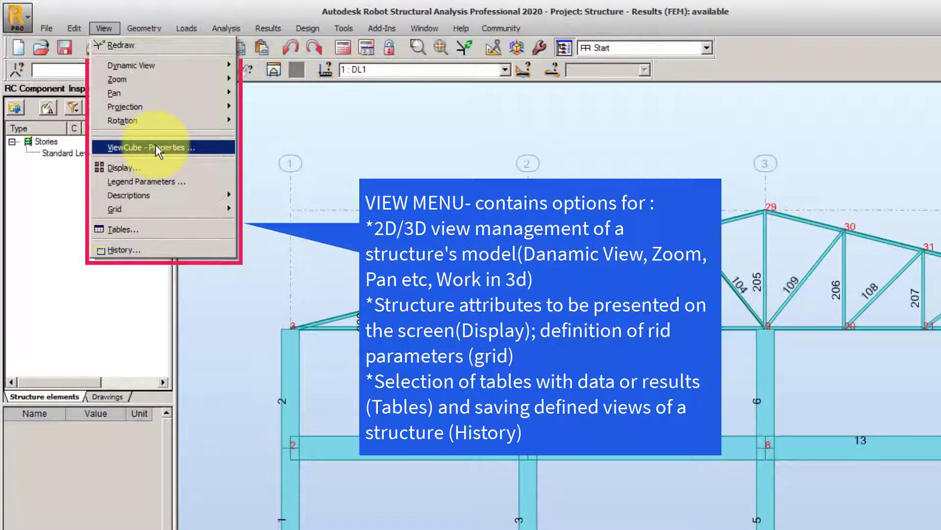
{"action": "left_click", "coordinate": [145, 28]}
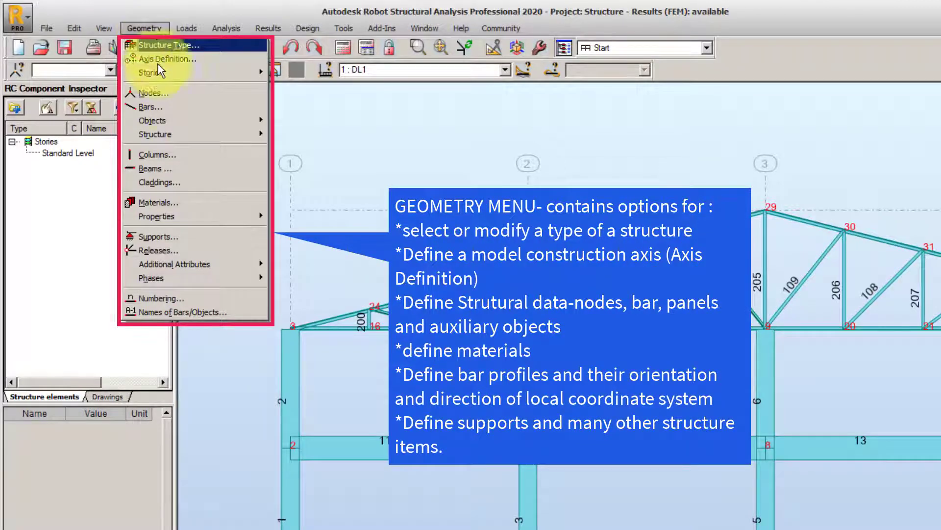
{"action": "mouse_move", "coordinate": [168, 72]}
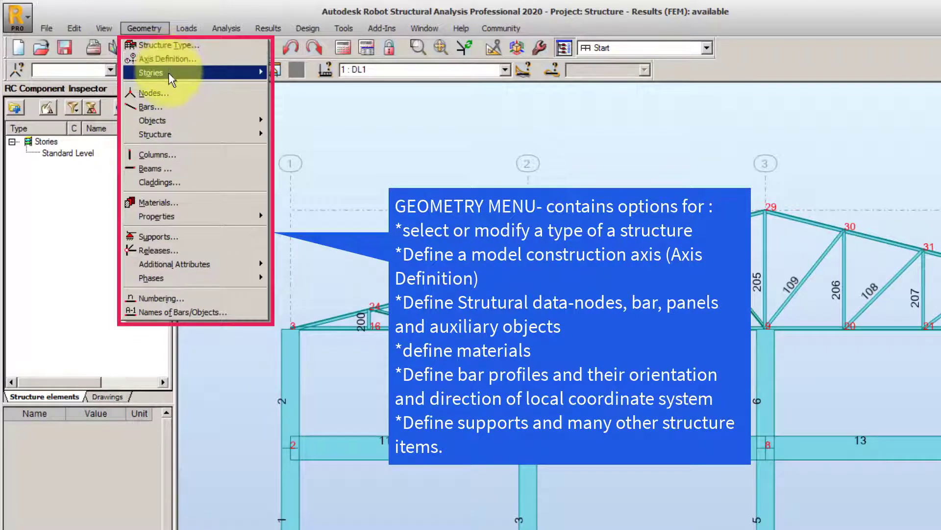
{"action": "mouse_move", "coordinate": [157, 217]}
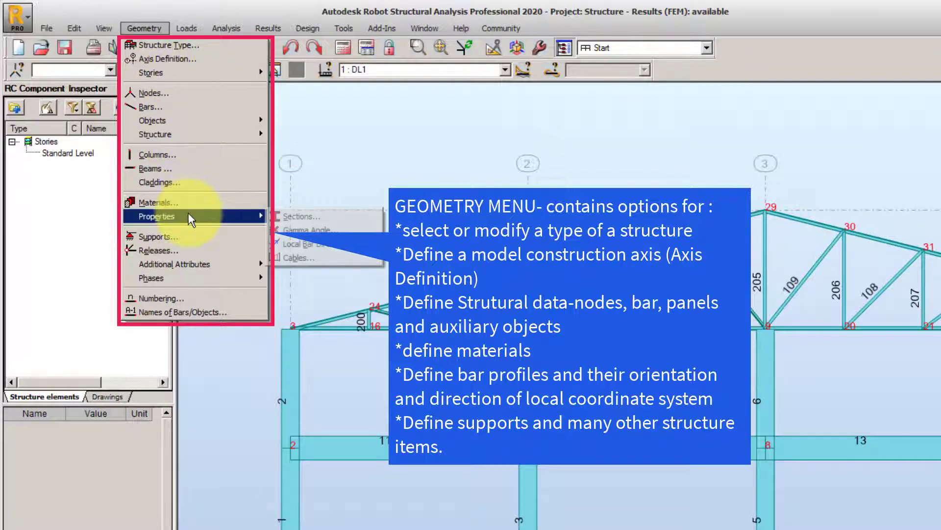
{"action": "mouse_move", "coordinate": [157, 236]}
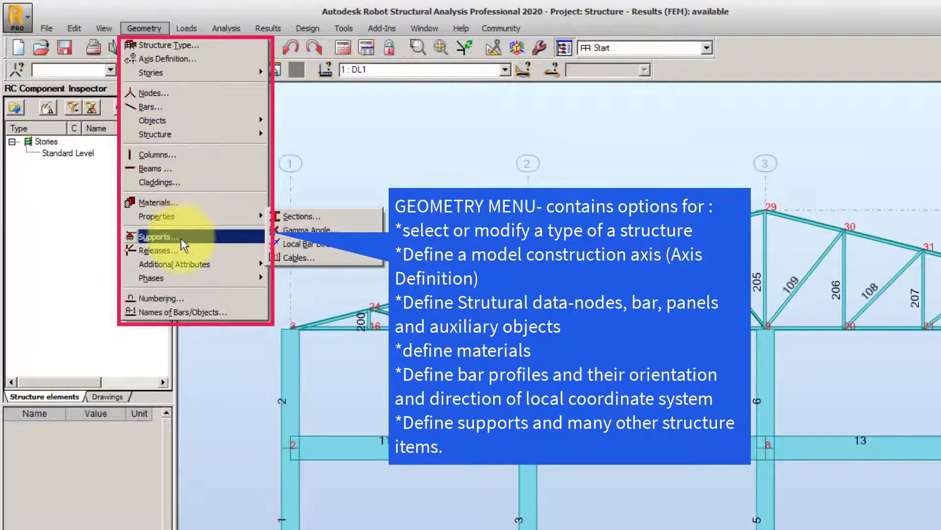
{"action": "mouse_move", "coordinate": [183, 251]}
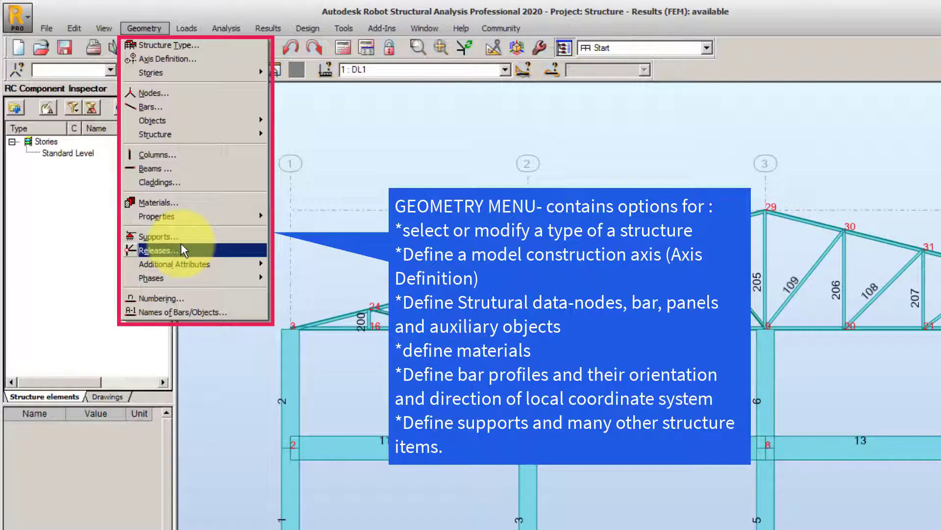
{"action": "mouse_move", "coordinate": [175, 264]}
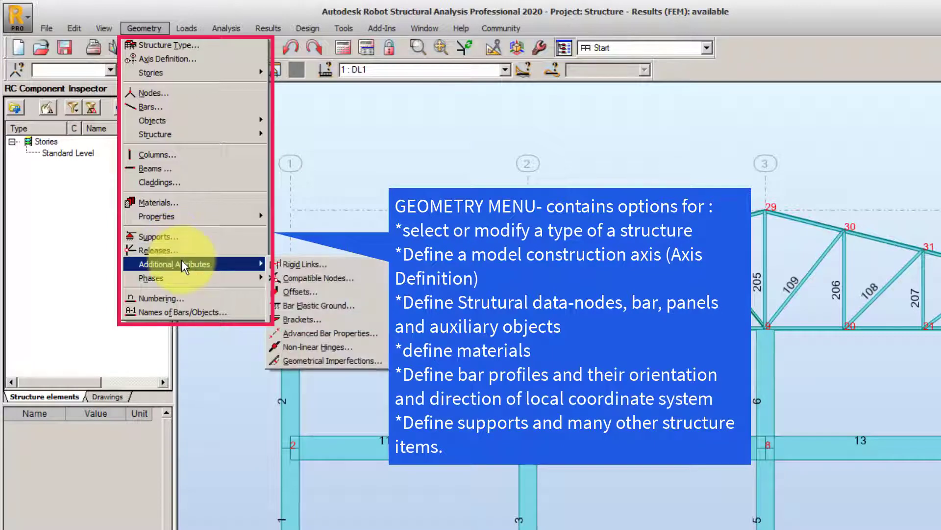
{"action": "mouse_move", "coordinate": [166, 59]}
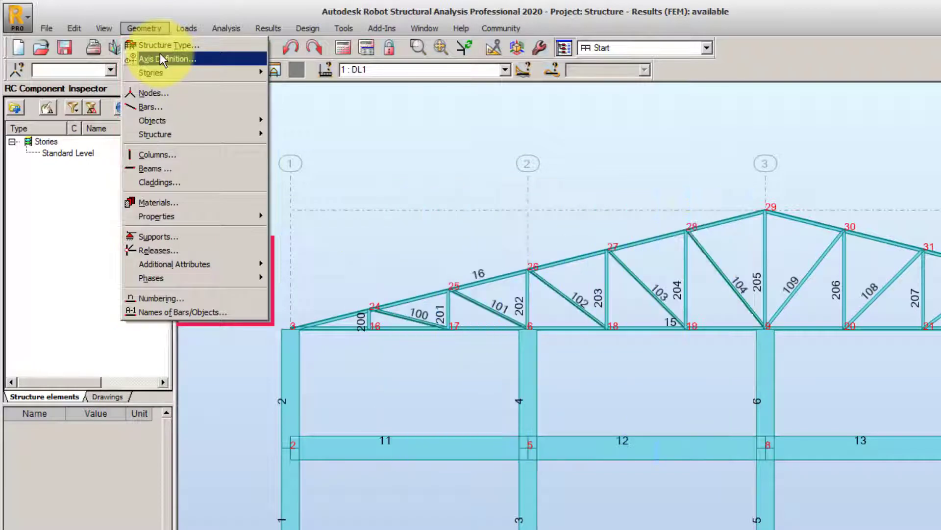
- Finish browsing Geometry's Properties, Supports and Releases submenus and open the Loads menu
{"action": "left_click", "coordinate": [187, 28]}
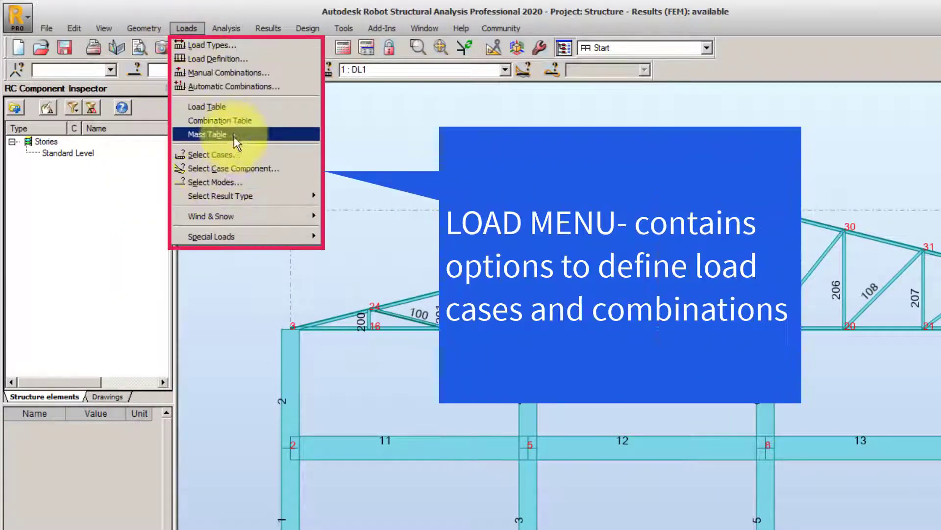
{"action": "mouse_move", "coordinate": [234, 121]}
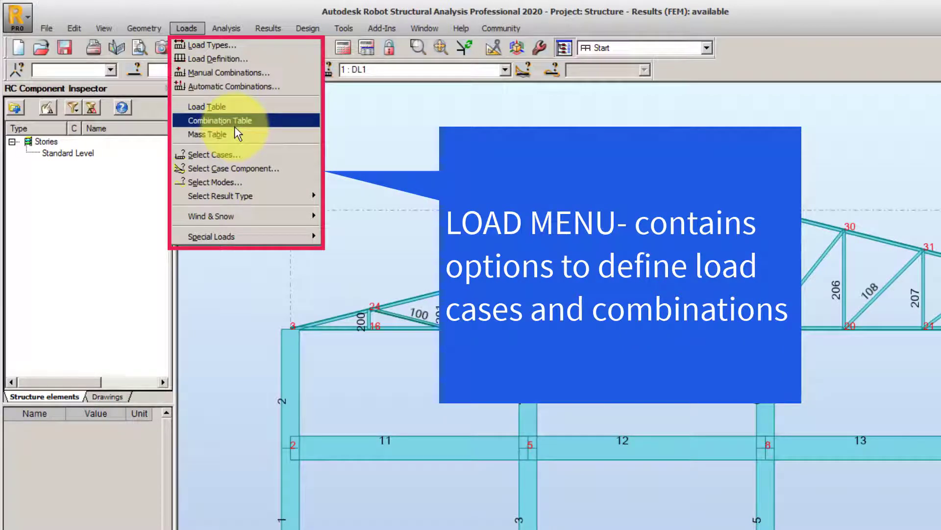
{"action": "mouse_move", "coordinate": [239, 86]}
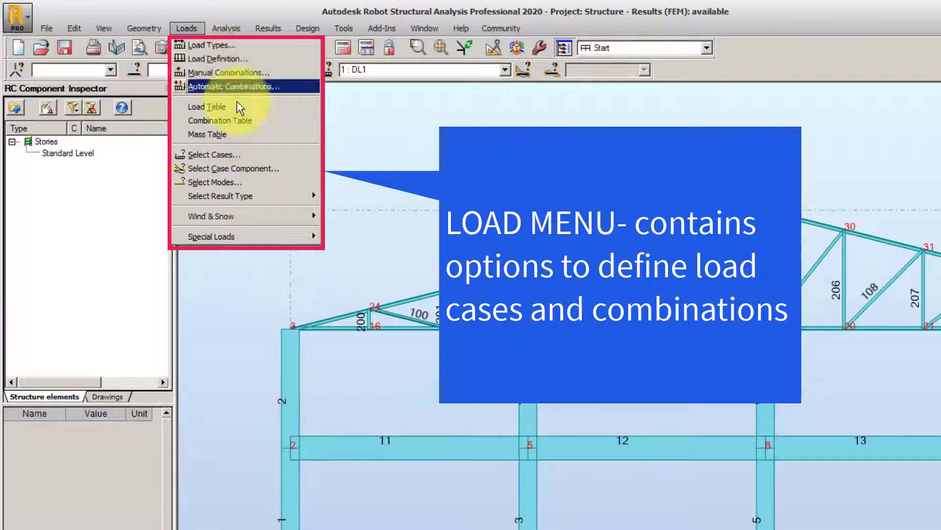
{"action": "mouse_move", "coordinate": [228, 72]}
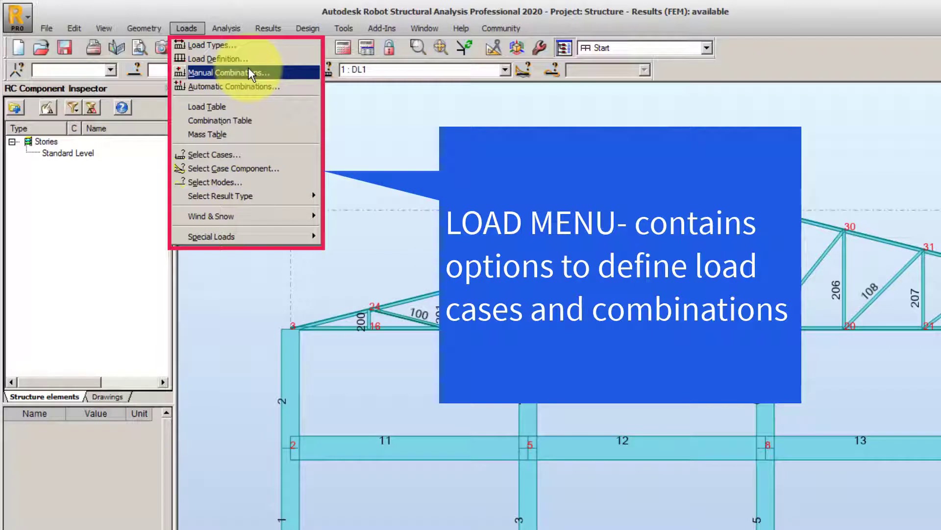
- Finish reviewing Load Types and Combination Table entries and open the Analysis menu
{"action": "left_click", "coordinate": [226, 29]}
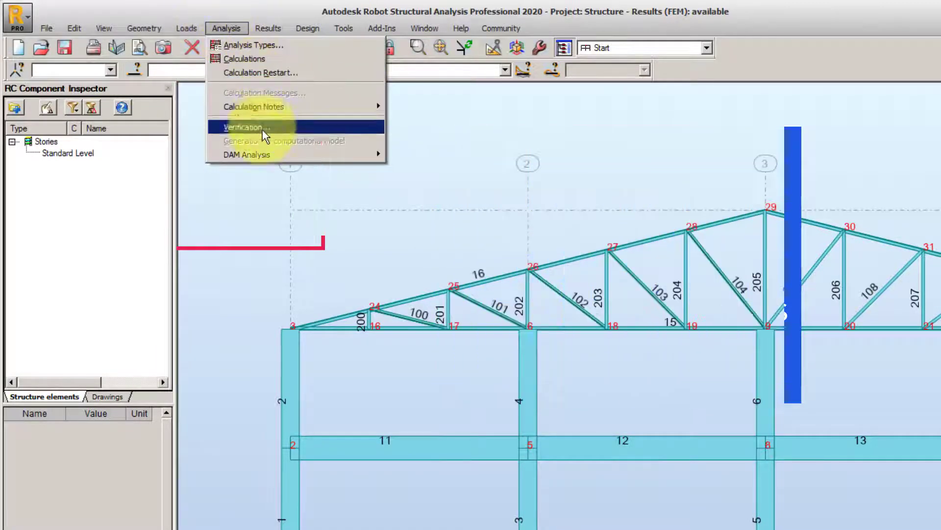
{"action": "mouse_move", "coordinate": [258, 45]}
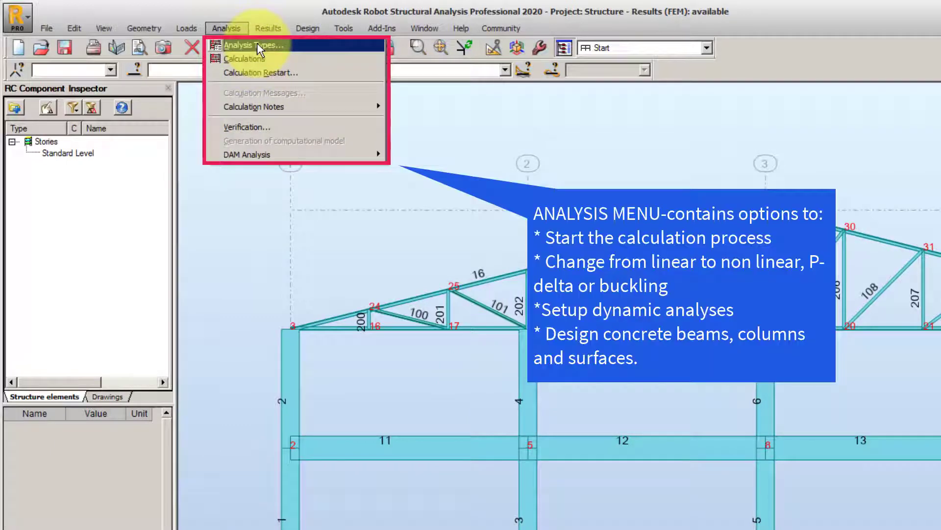
{"action": "mouse_move", "coordinate": [276, 106]}
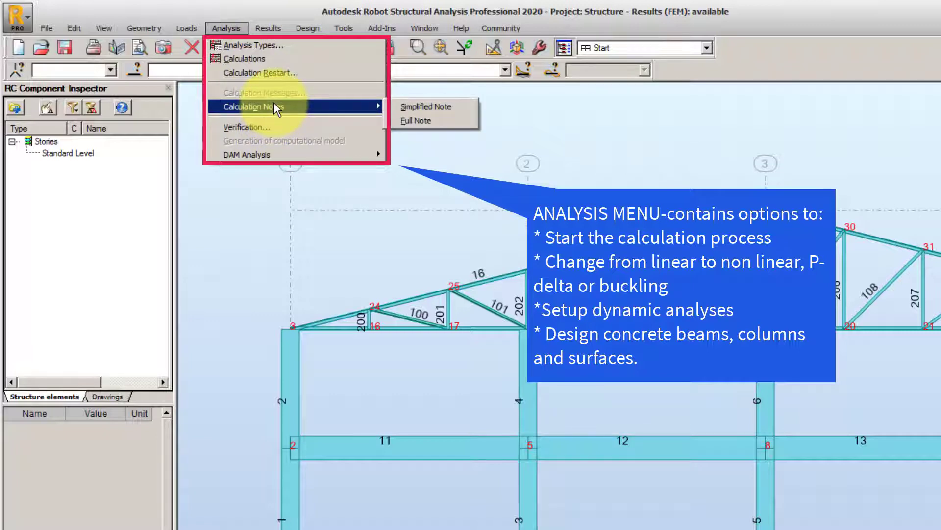
{"action": "mouse_move", "coordinate": [282, 154]}
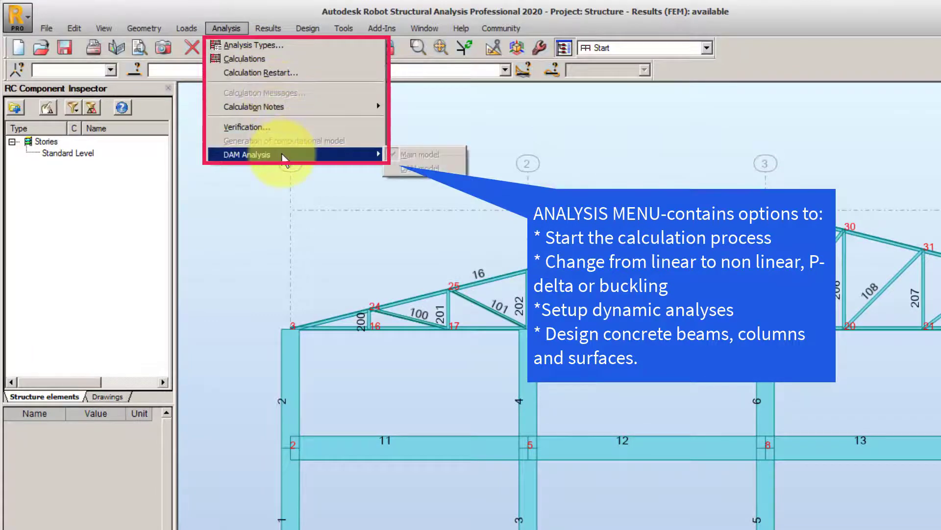
- Finish browsing Calculation Notes and DAM Analysis, then open the Results menu
{"action": "left_click", "coordinate": [268, 28]}
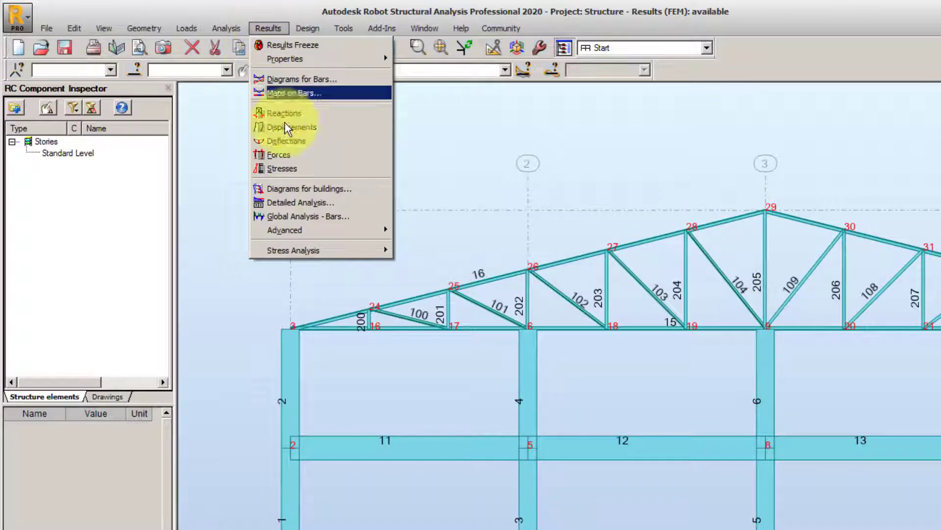
{"action": "mouse_move", "coordinate": [284, 59]}
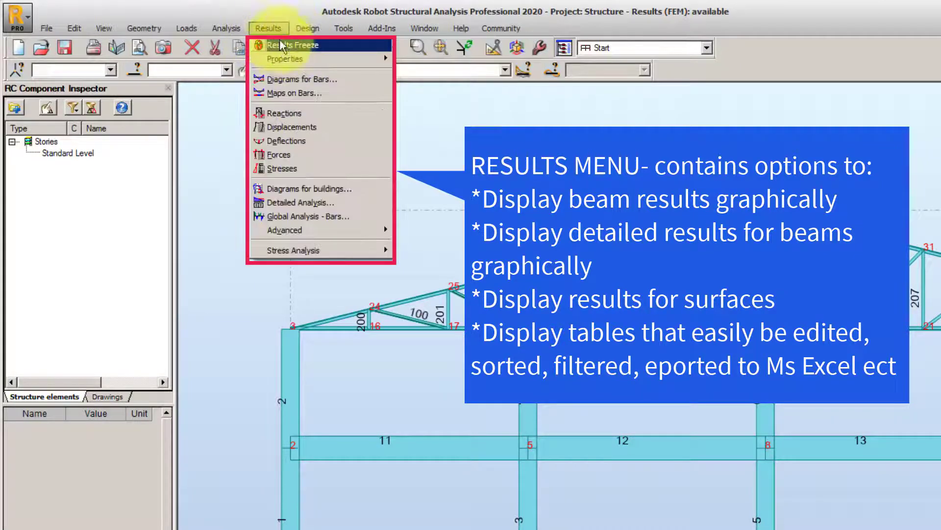
{"action": "mouse_move", "coordinate": [291, 78]}
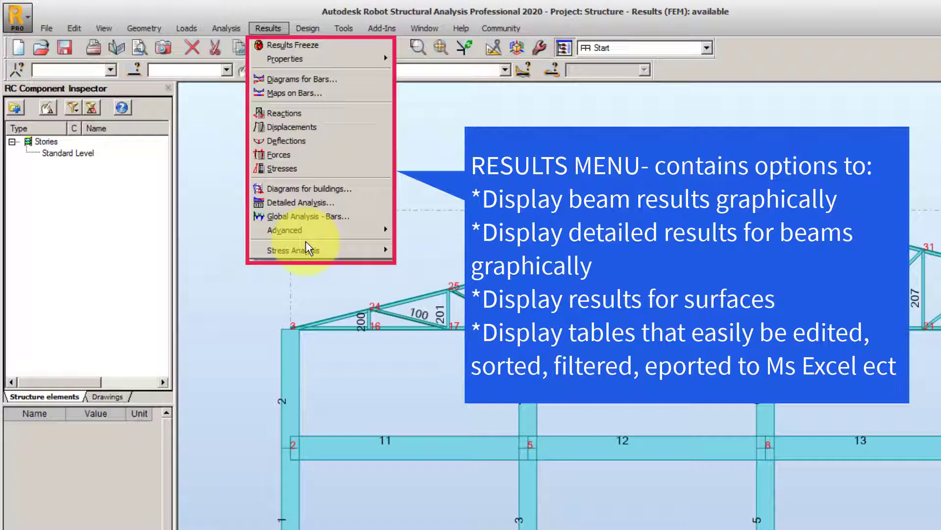
{"action": "mouse_move", "coordinate": [300, 78]}
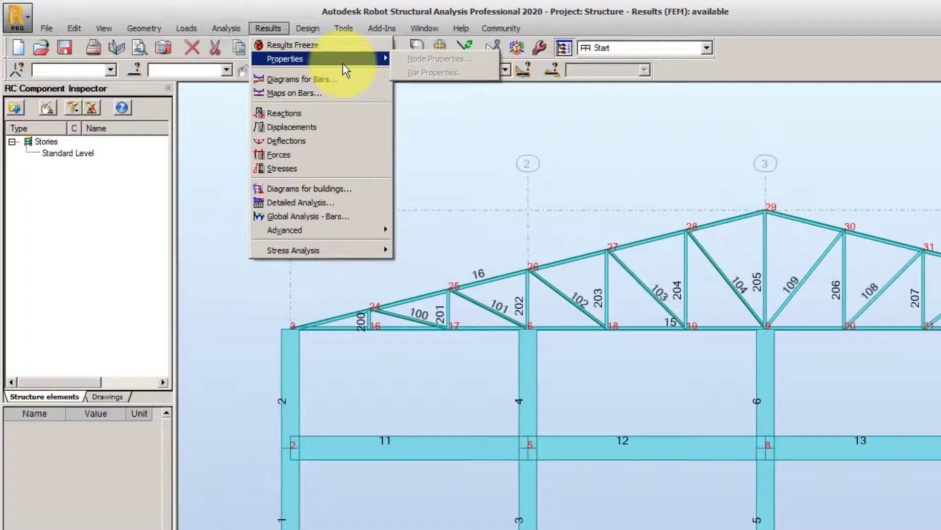
- Finish reviewing Results menu entries and its Properties submenu, then open the Tools menu
{"action": "left_click", "coordinate": [343, 28]}
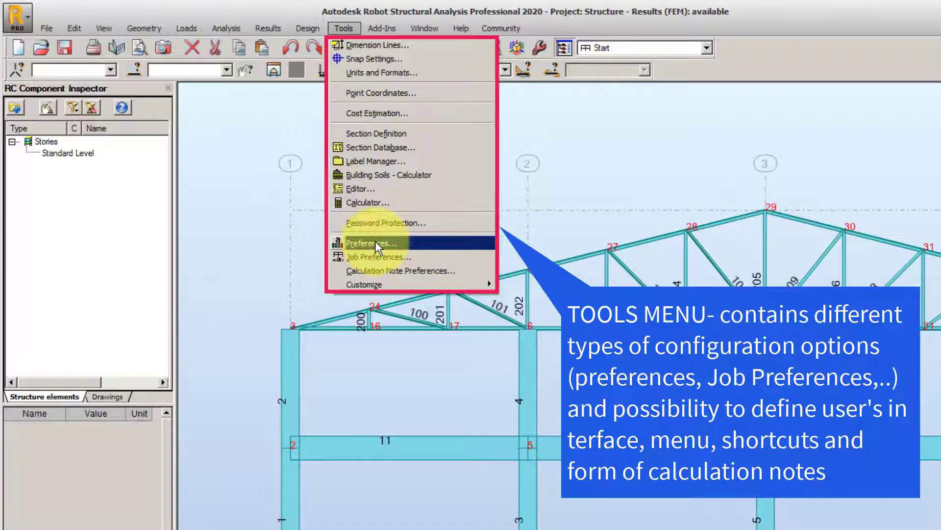
{"action": "mouse_move", "coordinate": [391, 137]}
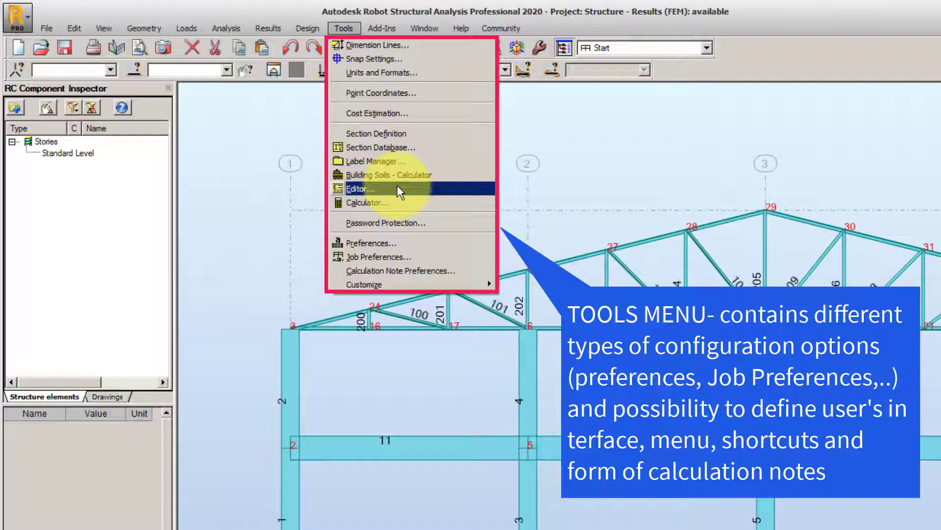
- Finish browsing Preferences, Job Preferences and Editor entries, then open the Design menu
{"action": "left_click", "coordinate": [307, 29]}
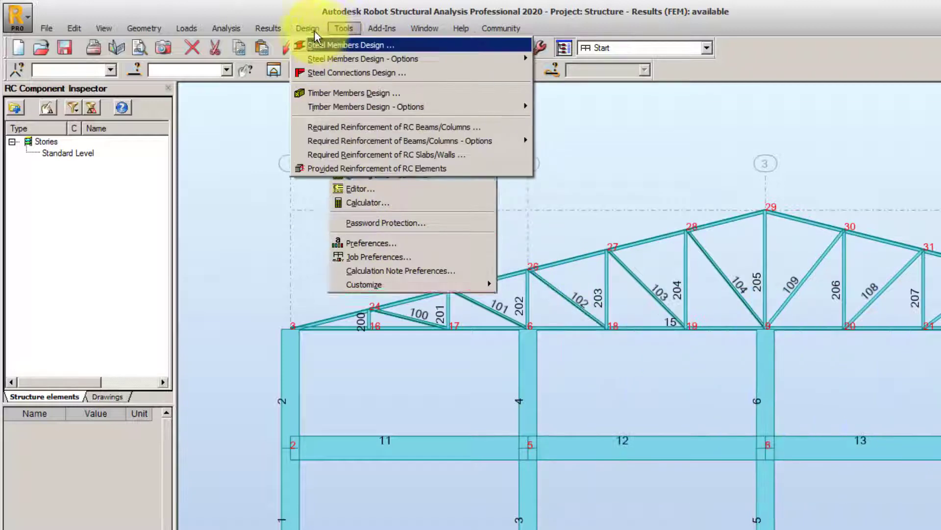
- Browse the Design menu's Required Reinforcement entries, then open the Window menu
{"action": "left_click", "coordinate": [308, 29]}
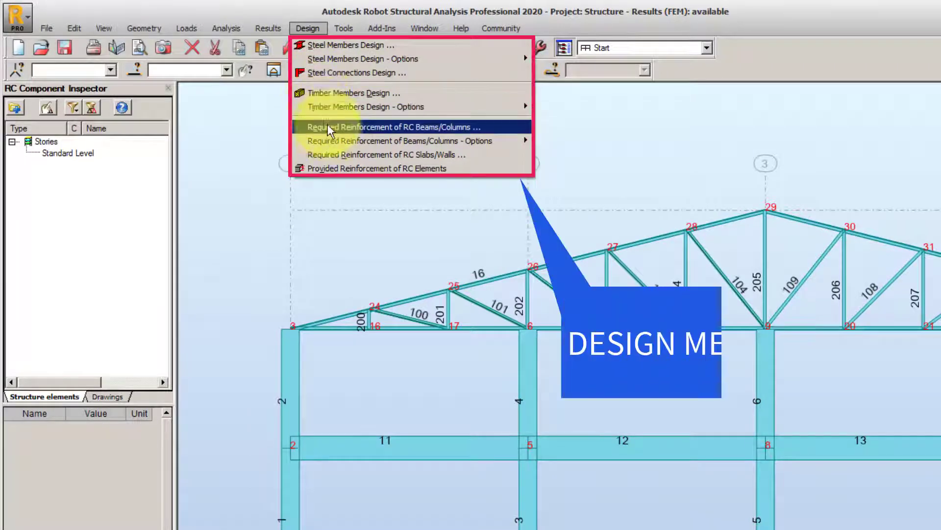
{"action": "mouse_move", "coordinate": [340, 45]}
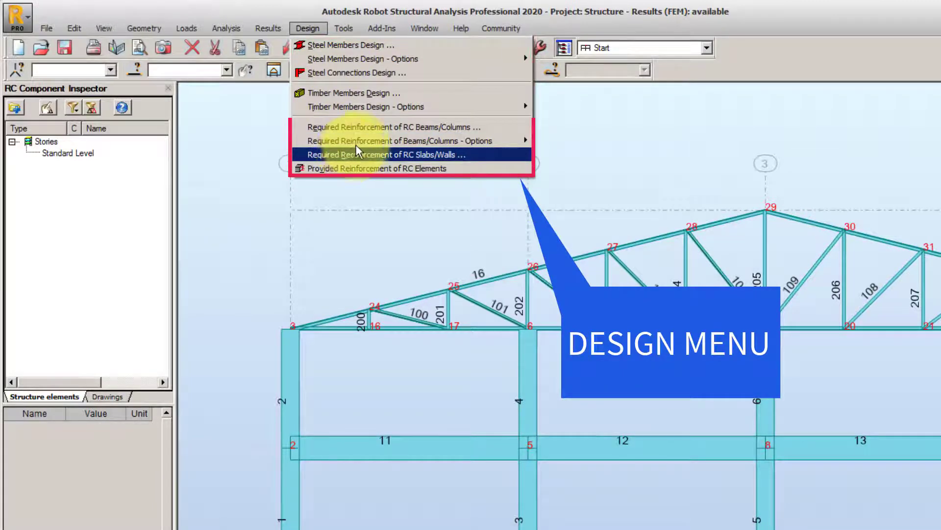
{"action": "left_click", "coordinate": [425, 28]}
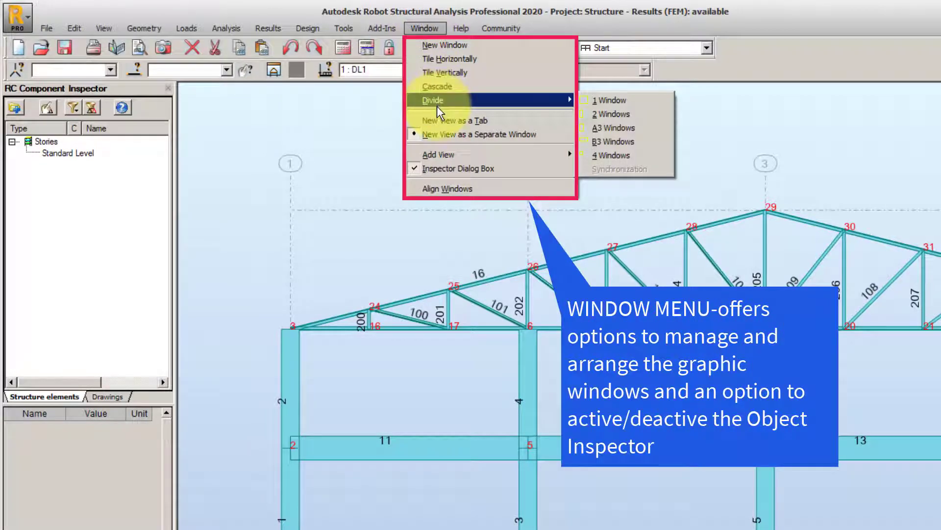
{"action": "mouse_move", "coordinate": [457, 59]}
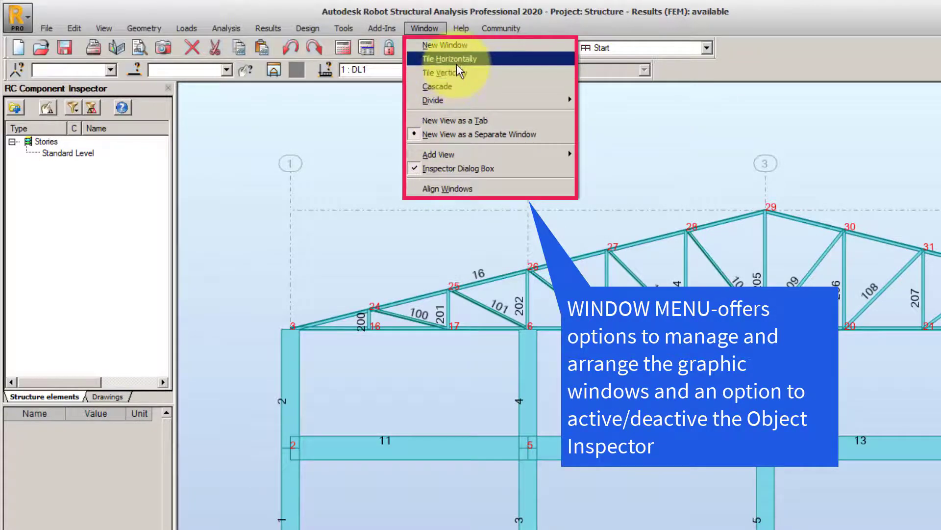
- Close the Window menu after browsing Divide and Tile Horizontally, returning to the truss-roof elevation
{"action": "left_click", "coordinate": [461, 27]}
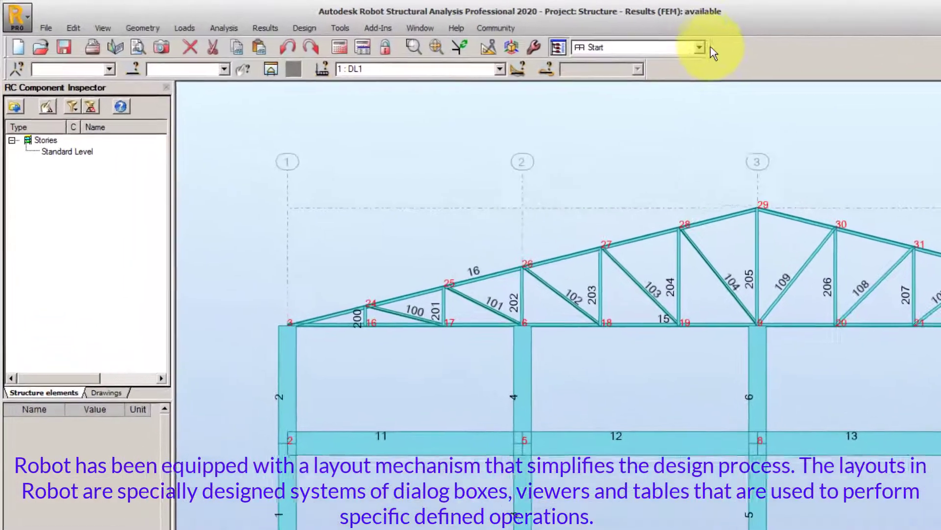
- Show the toolbar layout list with Start, Nodes, Bars, Loads, Results and design layouts
{"action": "left_click", "coordinate": [696, 47]}
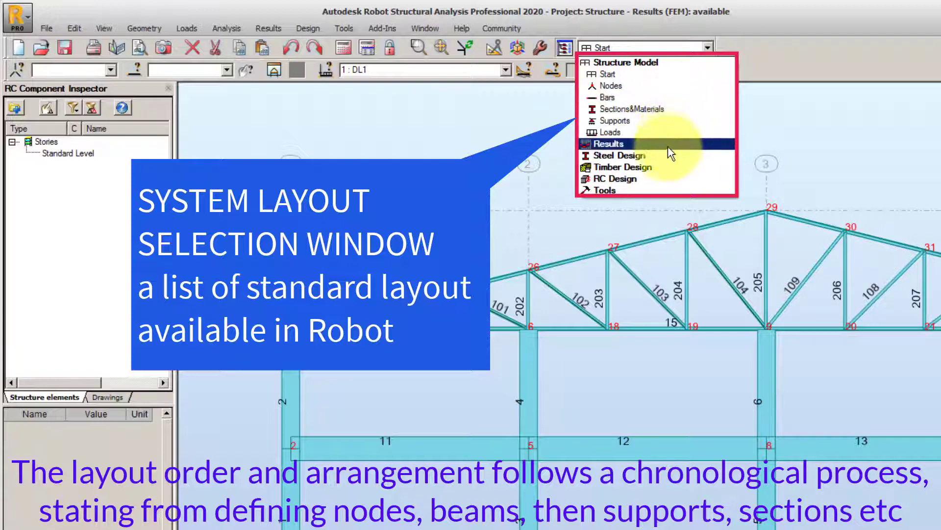
{"action": "mouse_move", "coordinate": [604, 190]}
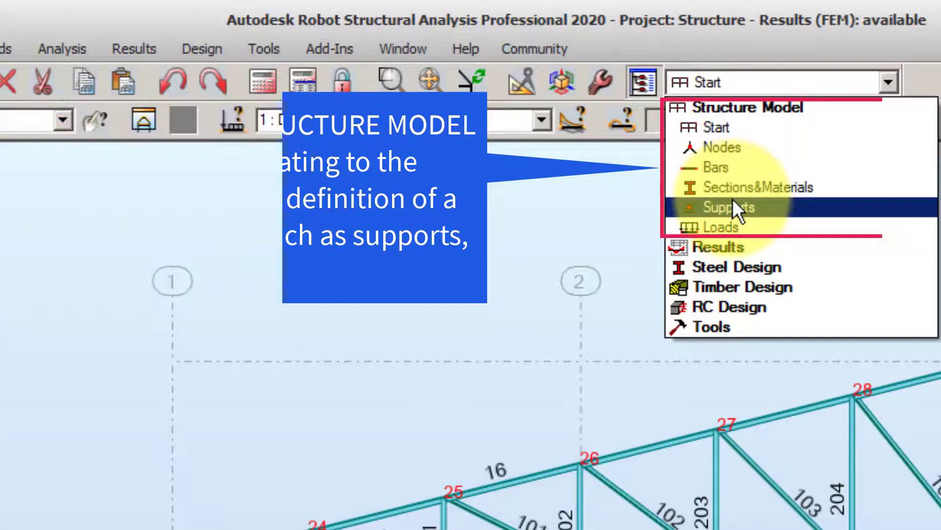
{"action": "mouse_move", "coordinate": [720, 247]}
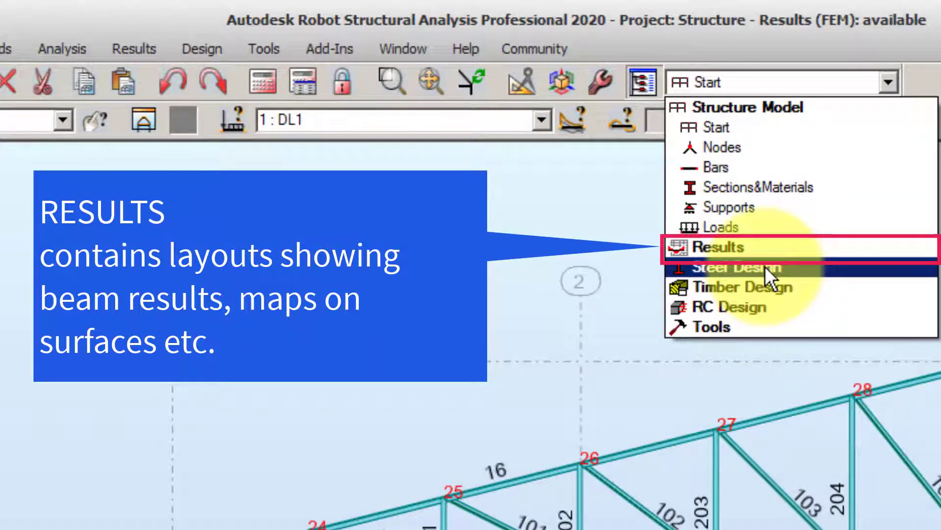
{"action": "mouse_move", "coordinate": [751, 267]}
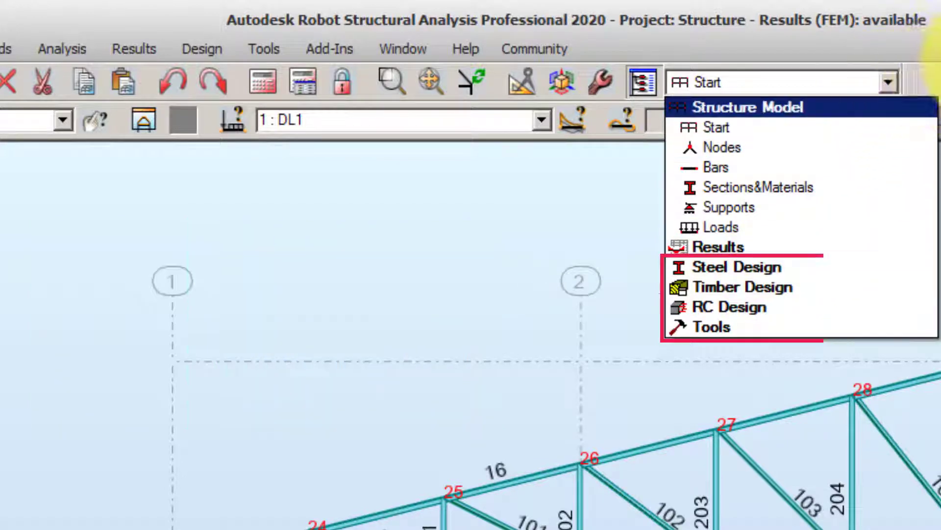
{"action": "left_click", "coordinate": [717, 147]}
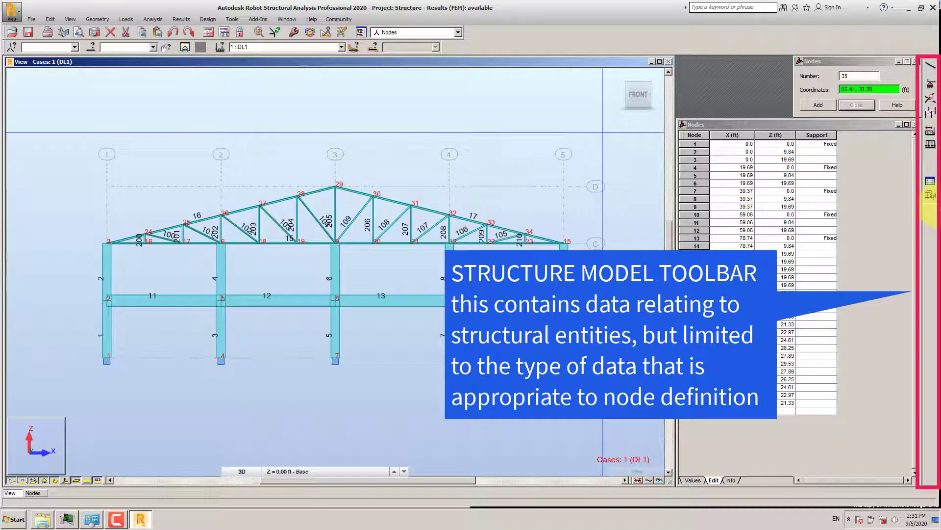
{"action": "mouse_move", "coordinate": [930, 195]}
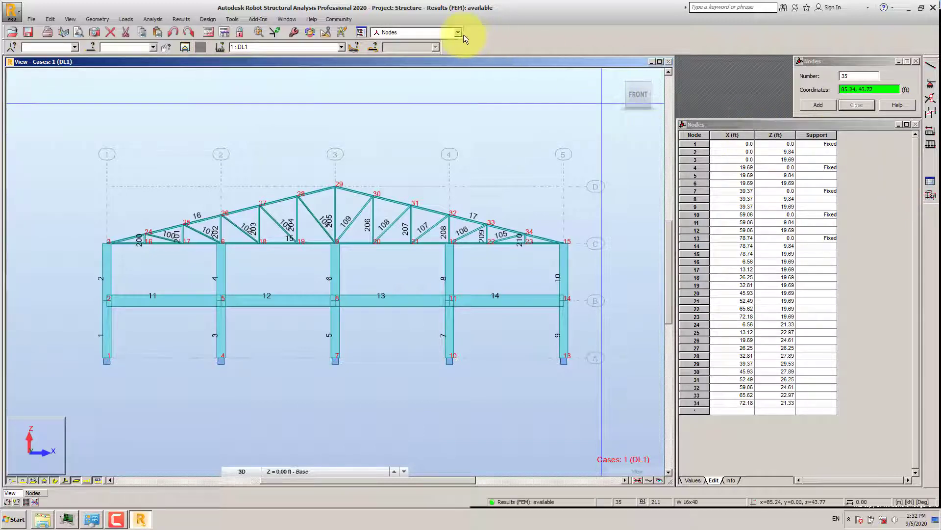
- Reopen the layout list while the Nodes layout and node table remain displayed
{"action": "left_click", "coordinate": [458, 32]}
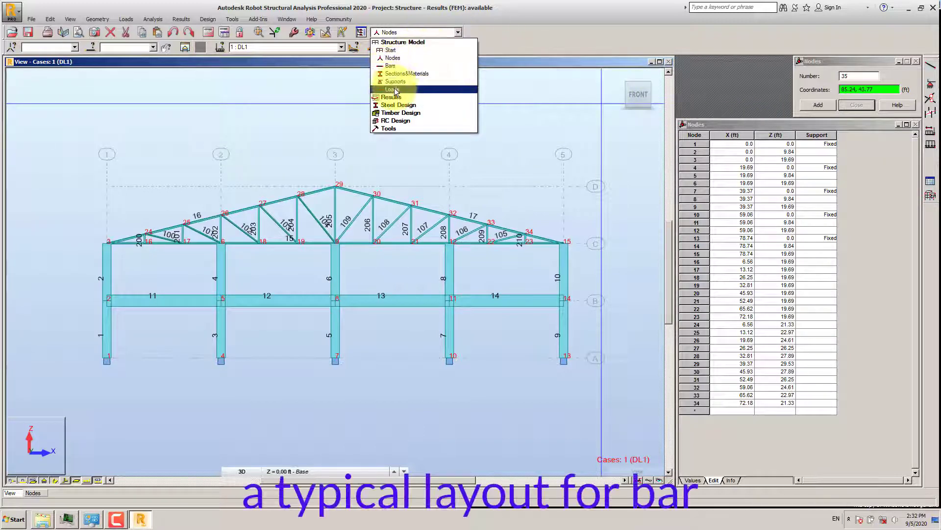
- Step through the Bars, Sections & Materials, Supports and Loads layouts
{"action": "left_click", "coordinate": [389, 65]}
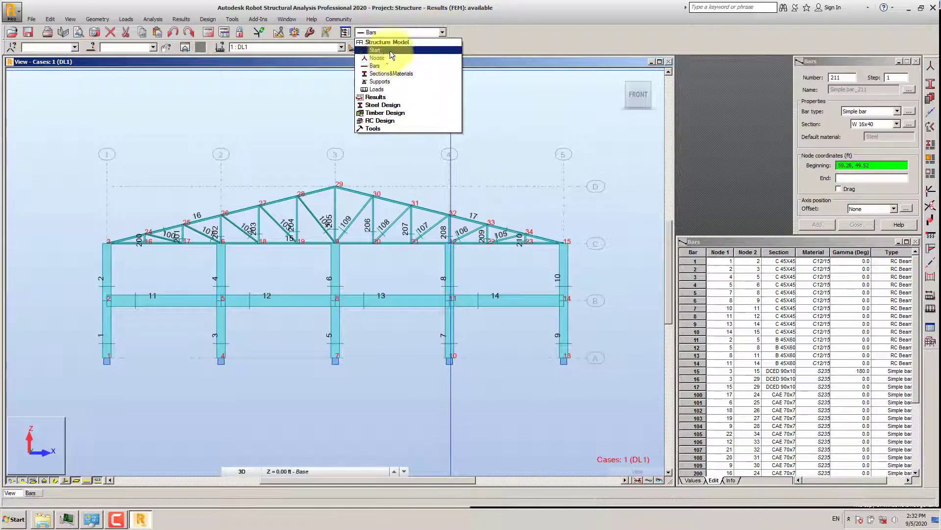
{"action": "left_click", "coordinate": [391, 73]}
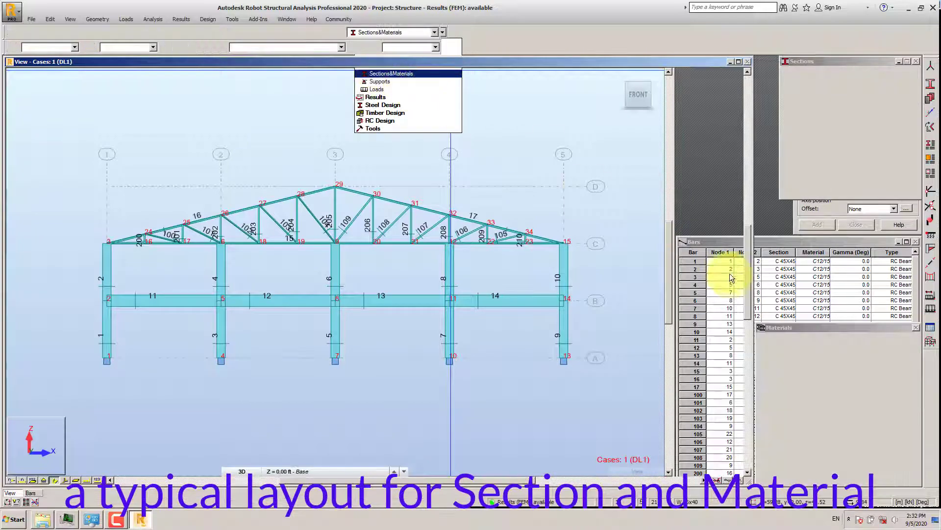
{"action": "left_click", "coordinate": [391, 73]}
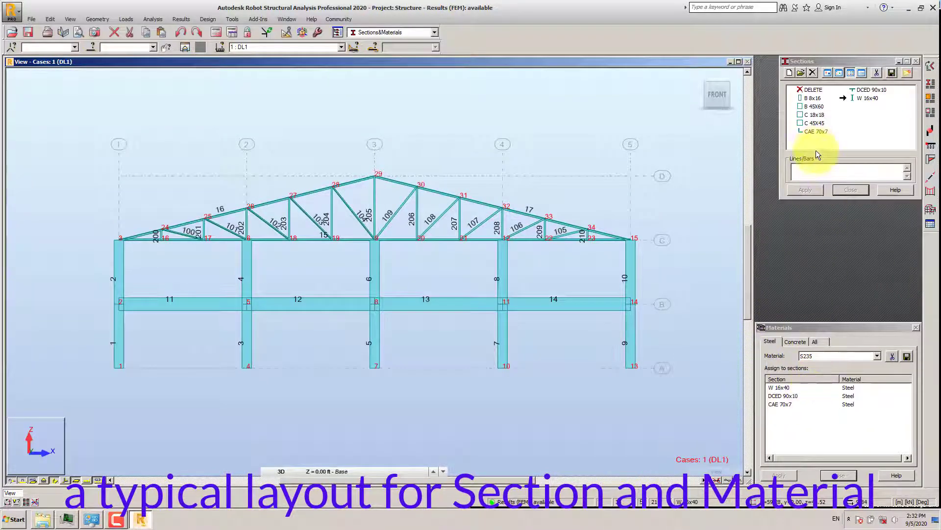
{"action": "left_click", "coordinate": [434, 32]}
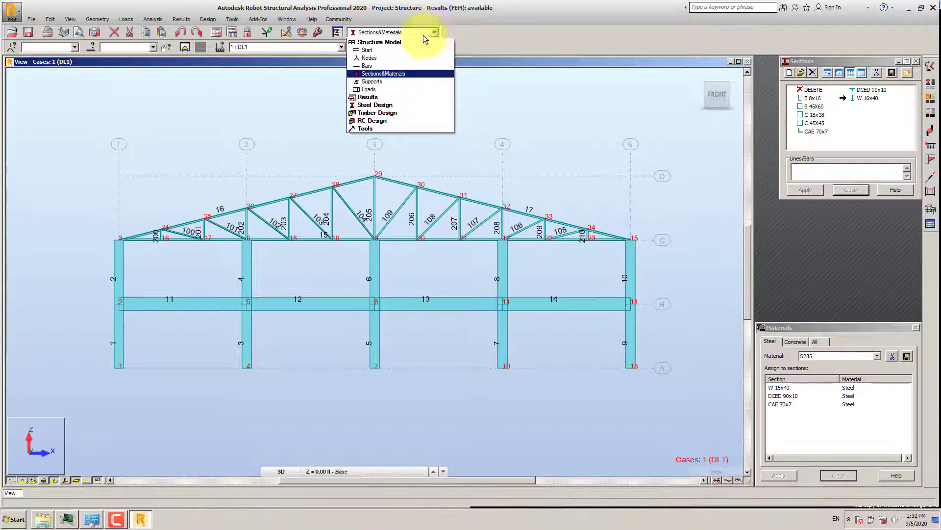
{"action": "left_click", "coordinate": [371, 81]}
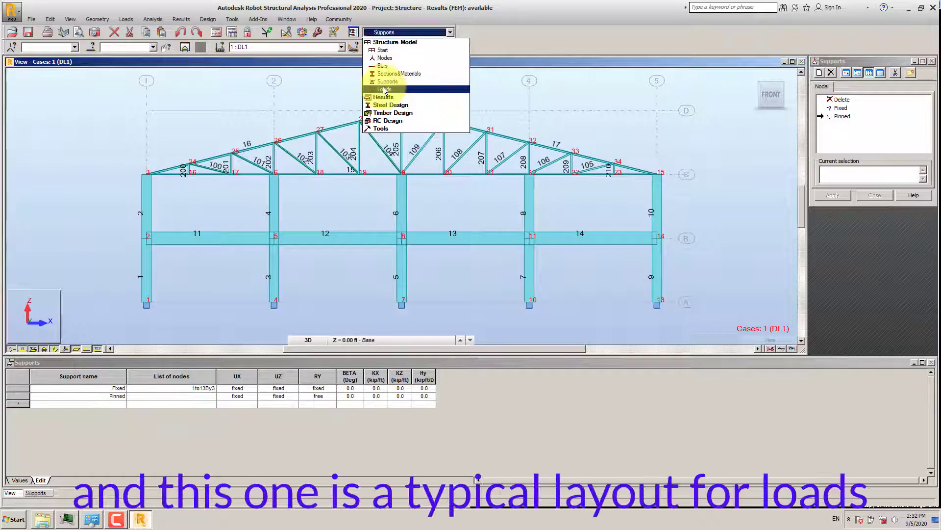
{"action": "left_click", "coordinate": [384, 90]}
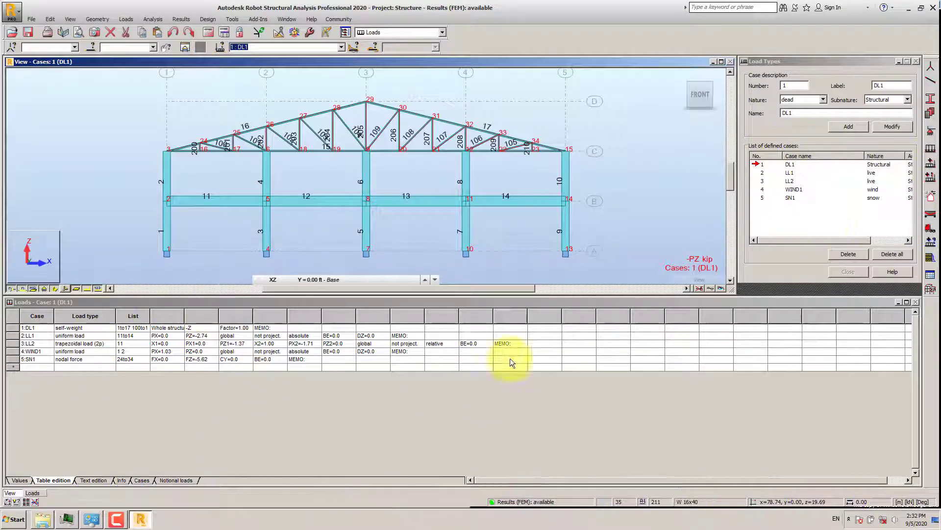
- Reopen the layout list to reveal the Results, Detailed Analysis and Stress Analysis layouts
{"action": "left_click", "coordinate": [442, 32]}
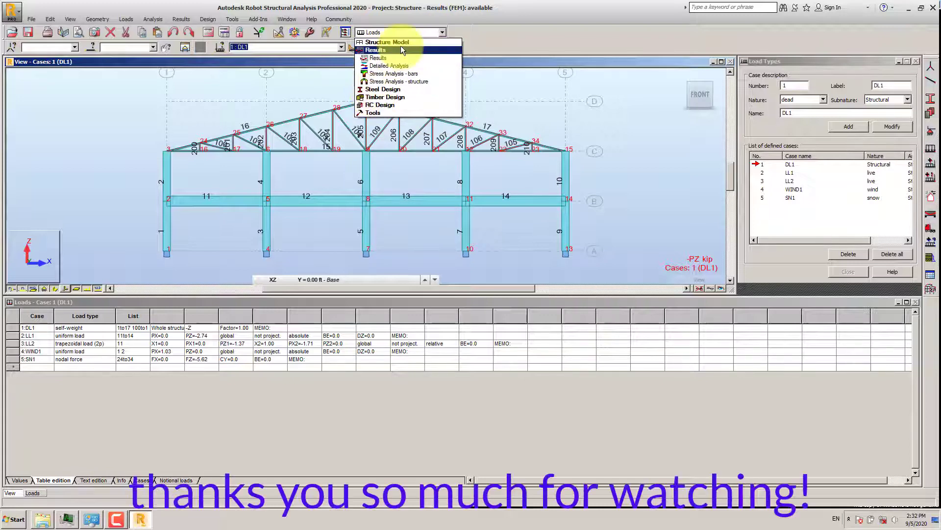
{"action": "mouse_move", "coordinate": [387, 65]}
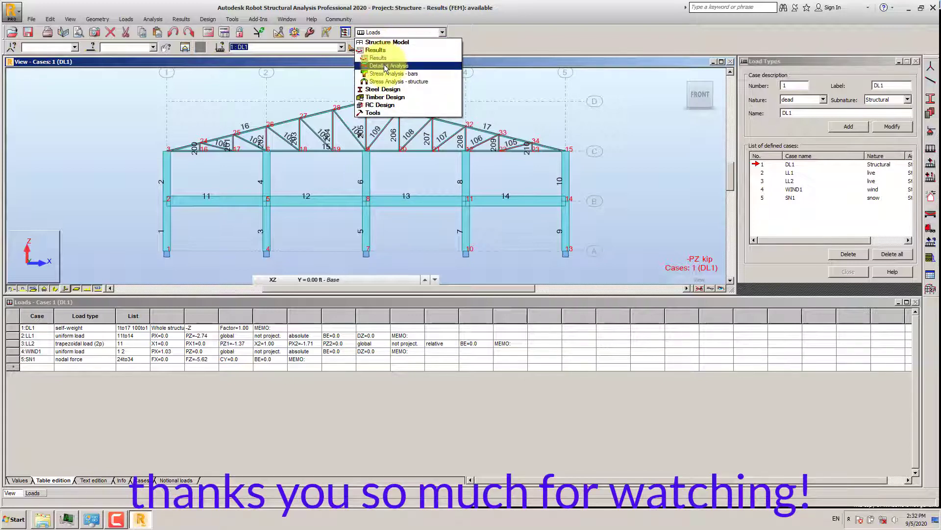
{"action": "mouse_move", "coordinate": [399, 81]}
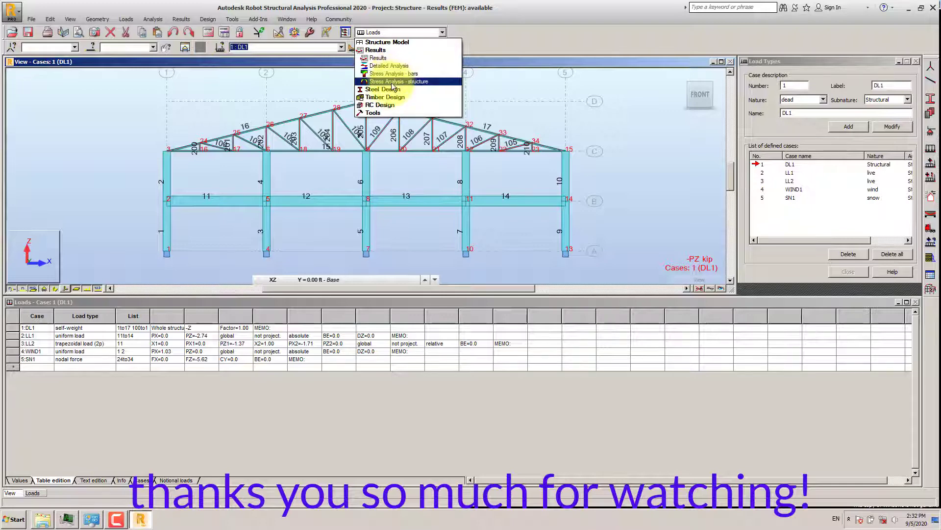